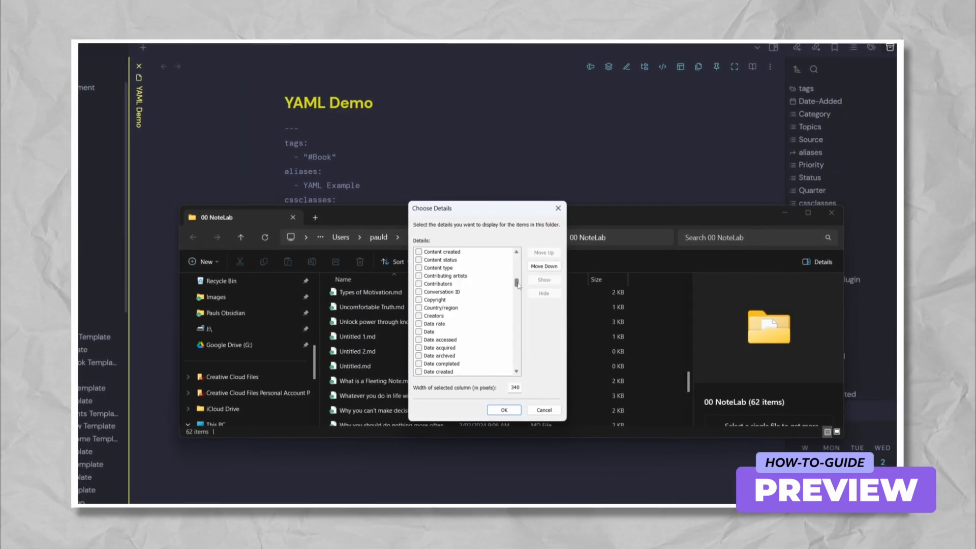
Scroll the community plugin list to show installed plugins like Dataview and Templater
scroll(up, 3)
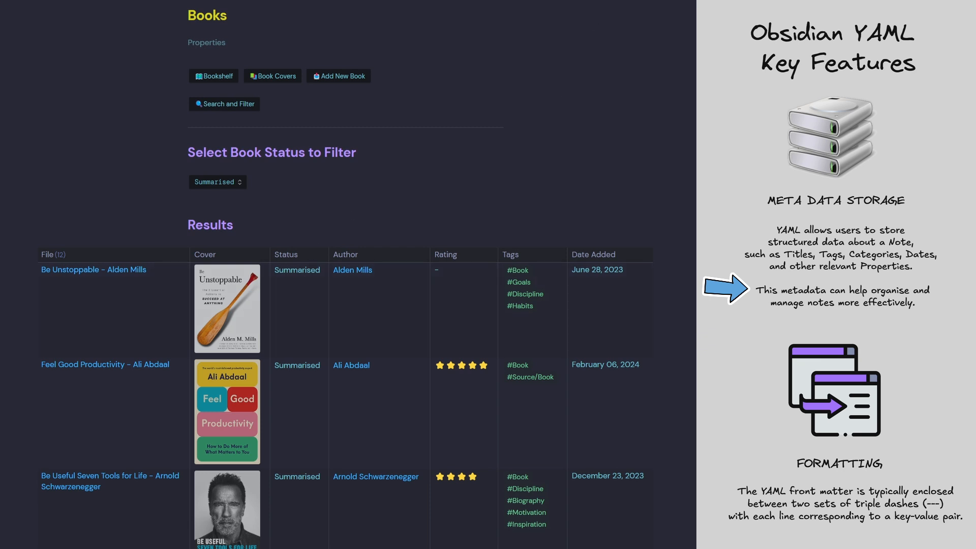
mouse_move(644, 8)
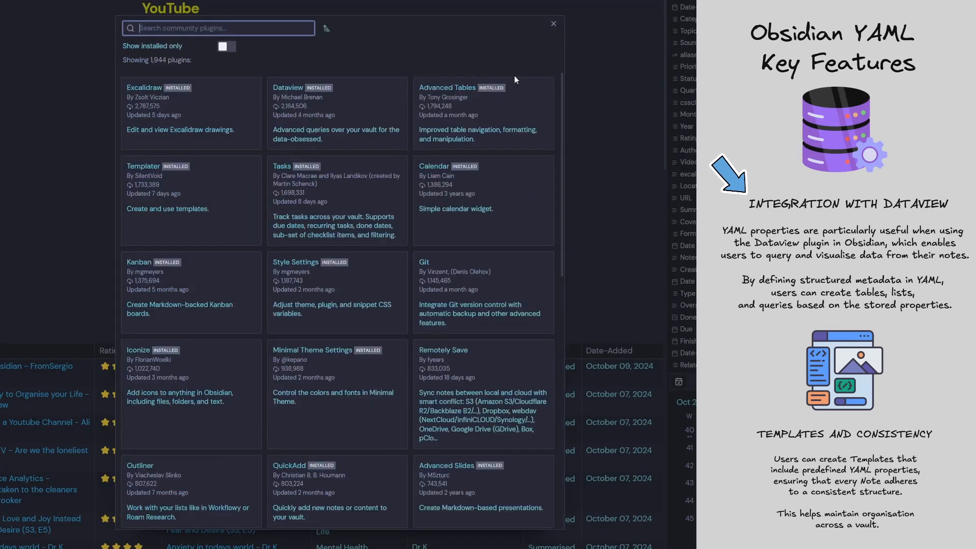
View the Dataview plugin details, then search the YouTube note's video records for 'Dr K'
click(337, 106)
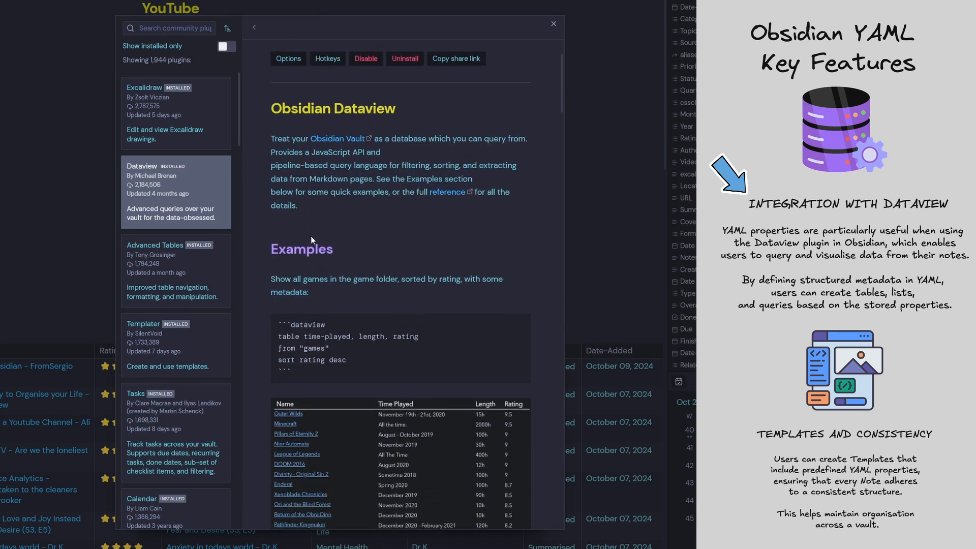
scroll(down, 3)
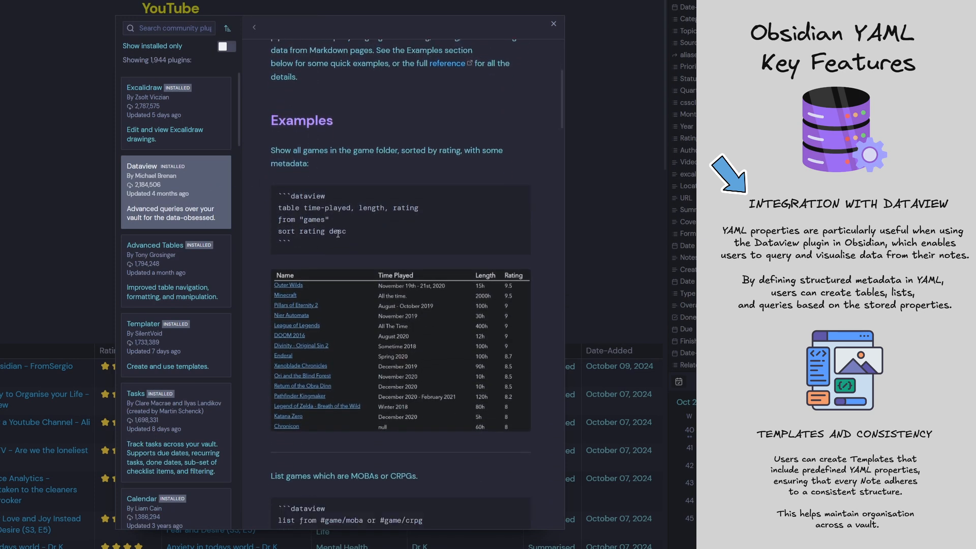
click(553, 23)
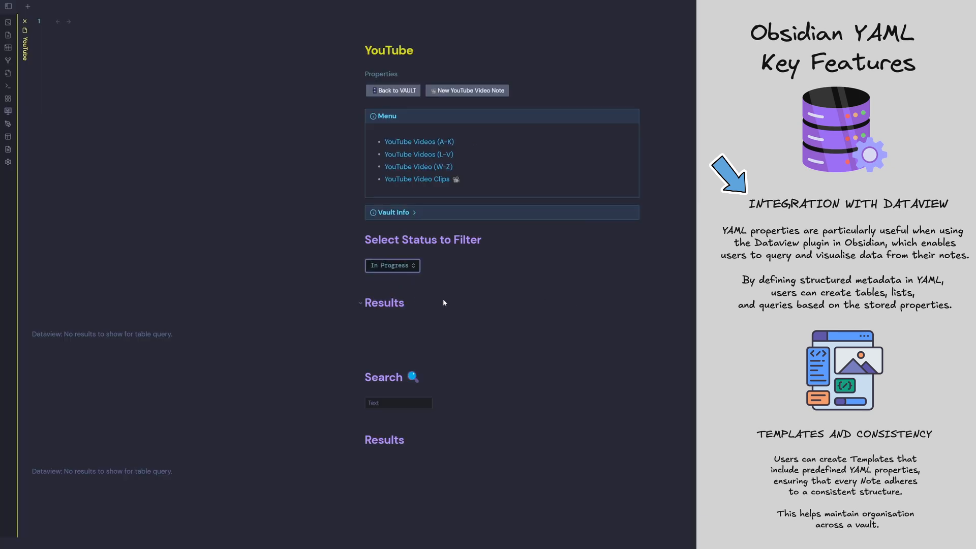
text(Dr K)
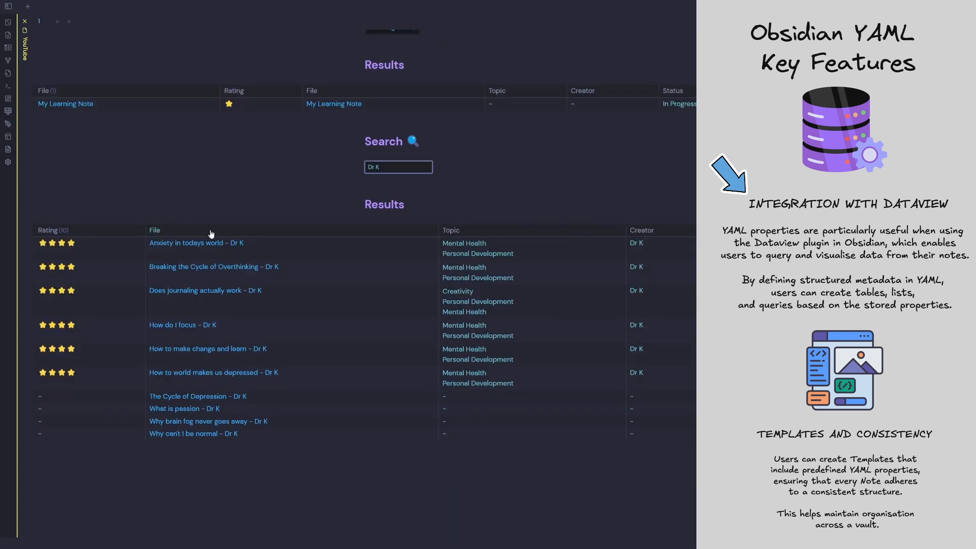
scroll(up, 3)
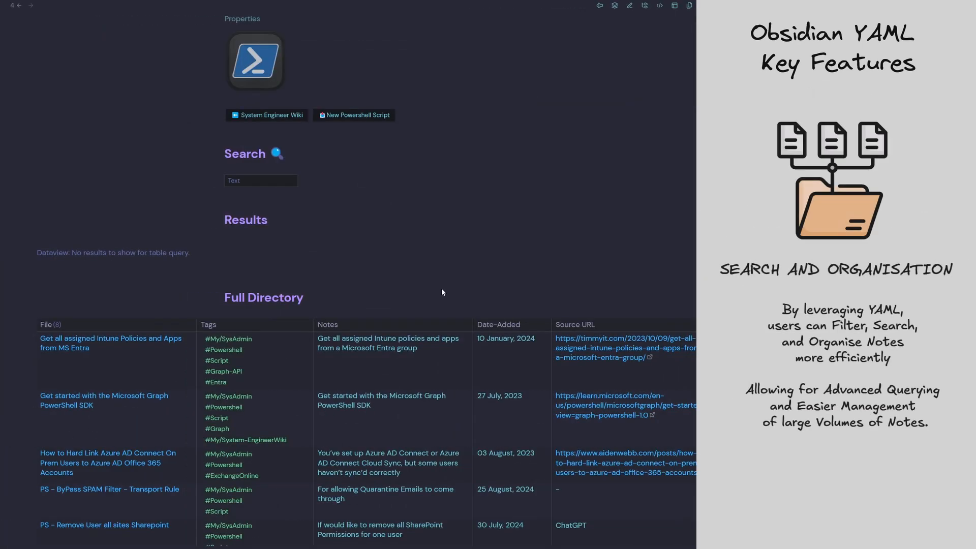
Search the PowerShell directory for 'Remove' and open the PS - Remove User all sites Sharepoint note
text(Ren)
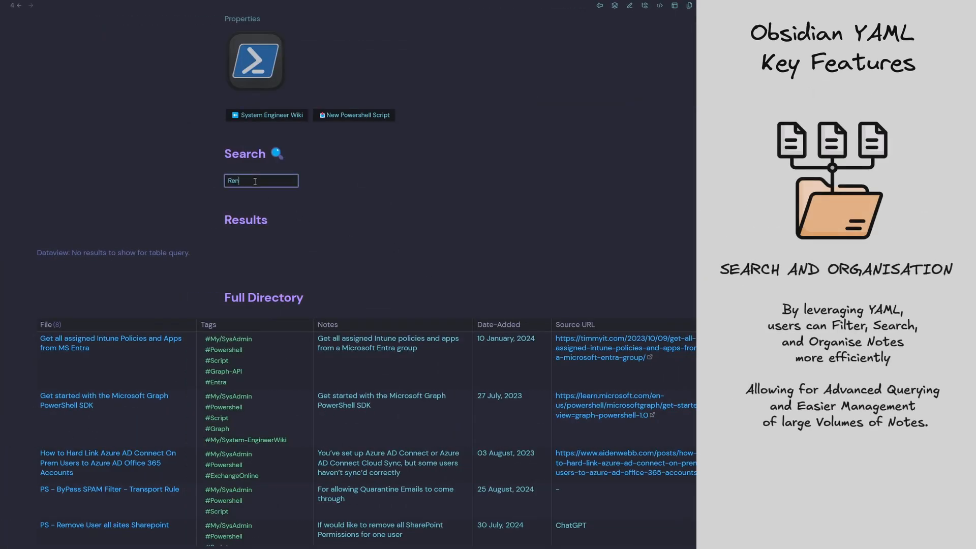
key(ctrl+a)
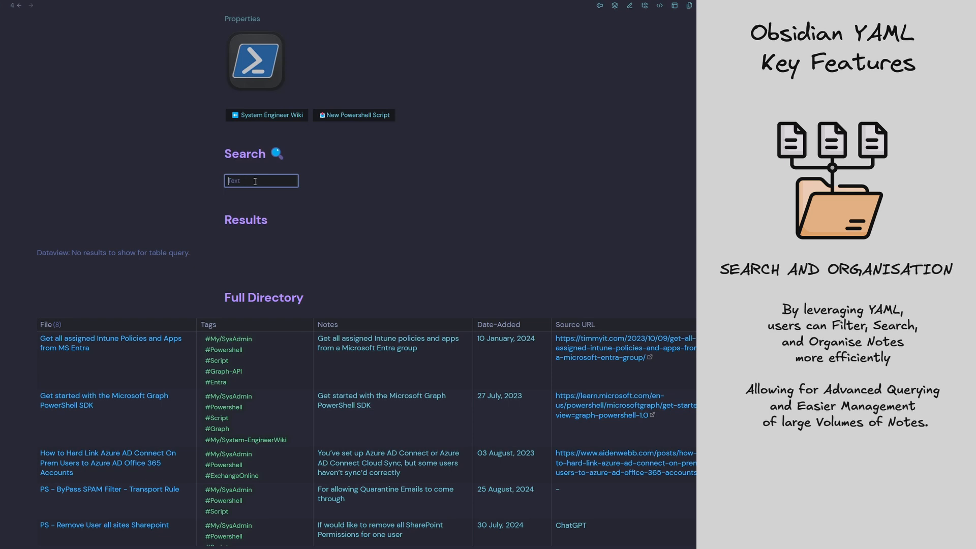
text(Remove)
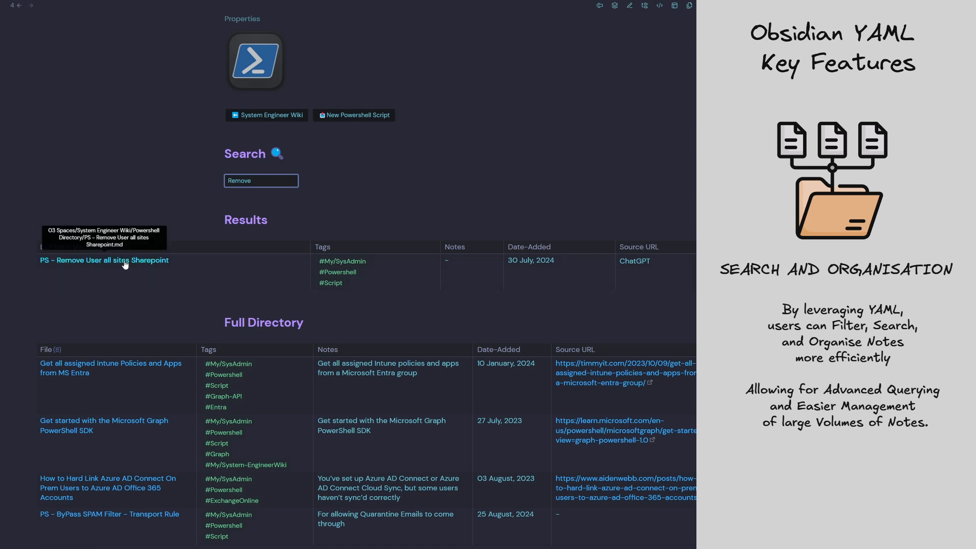
click(104, 259)
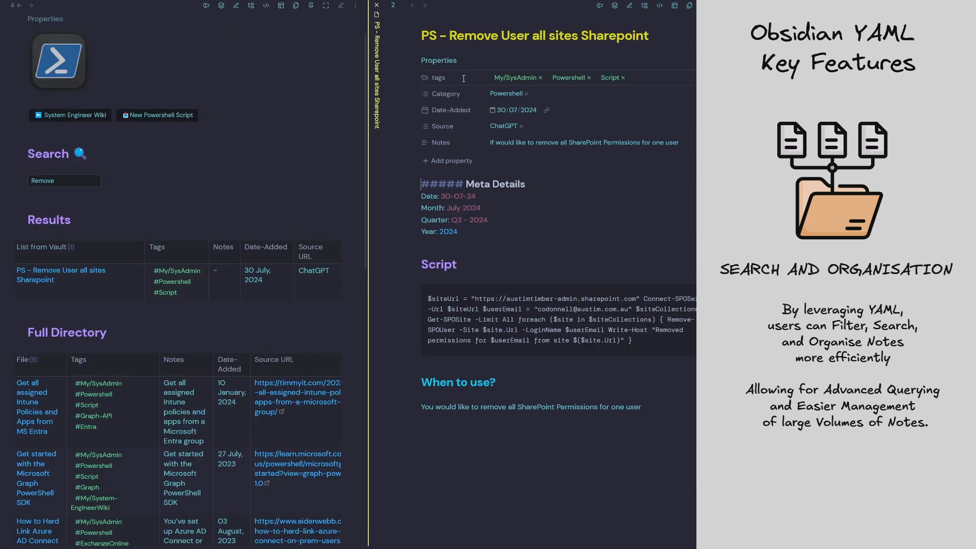
click(438, 60)
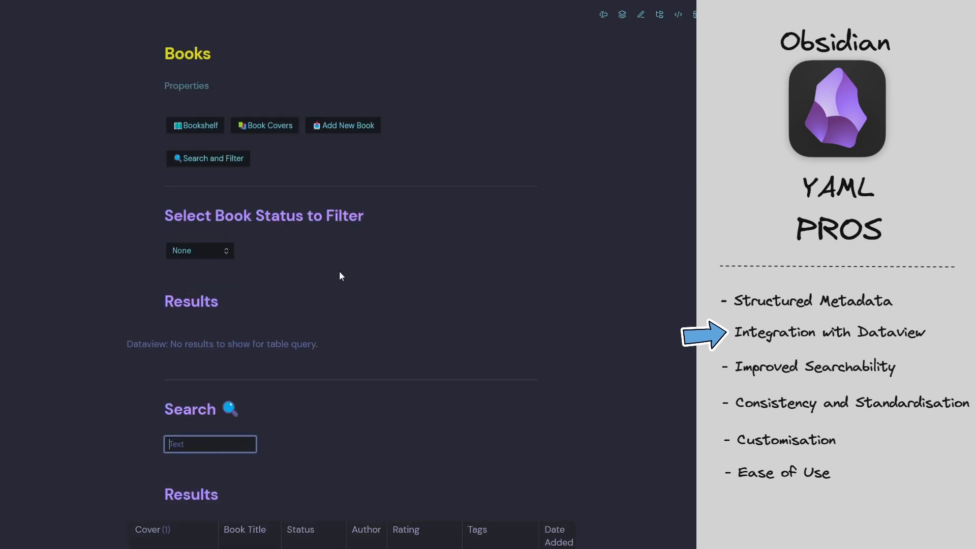
Filter Book Status to Reading, then Summarised, and bring up the New Book Template note
click(200, 250)
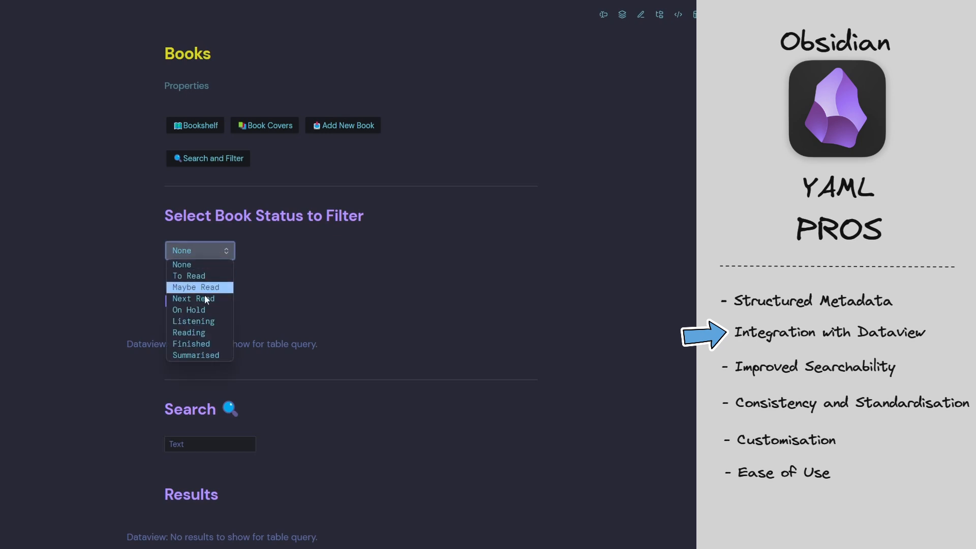
click(189, 332)
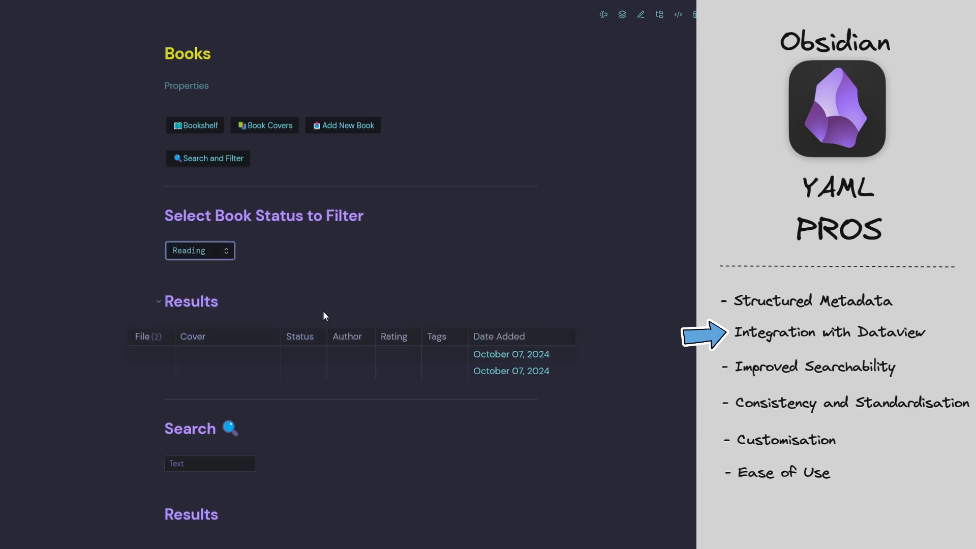
scroll(down, 3)
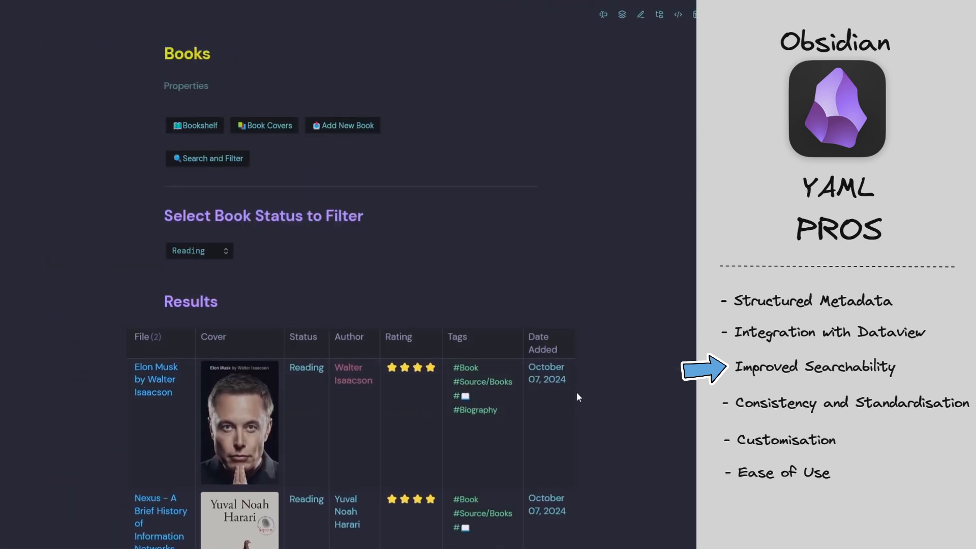
click(199, 250)
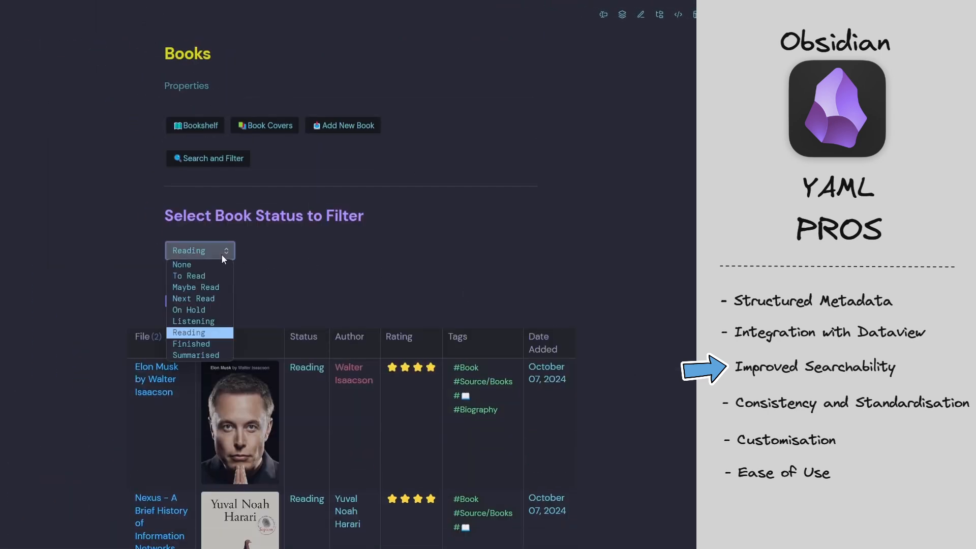
click(196, 354)
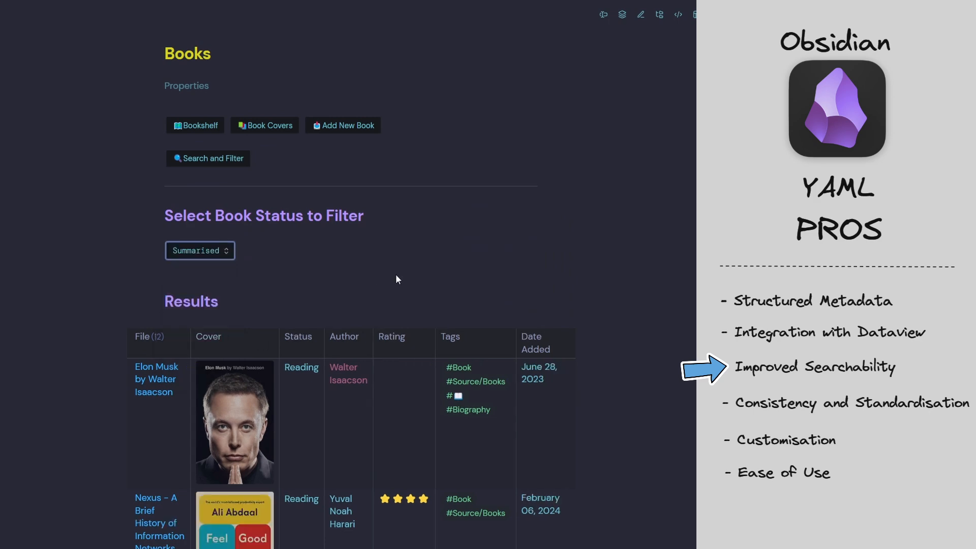
click(343, 125)
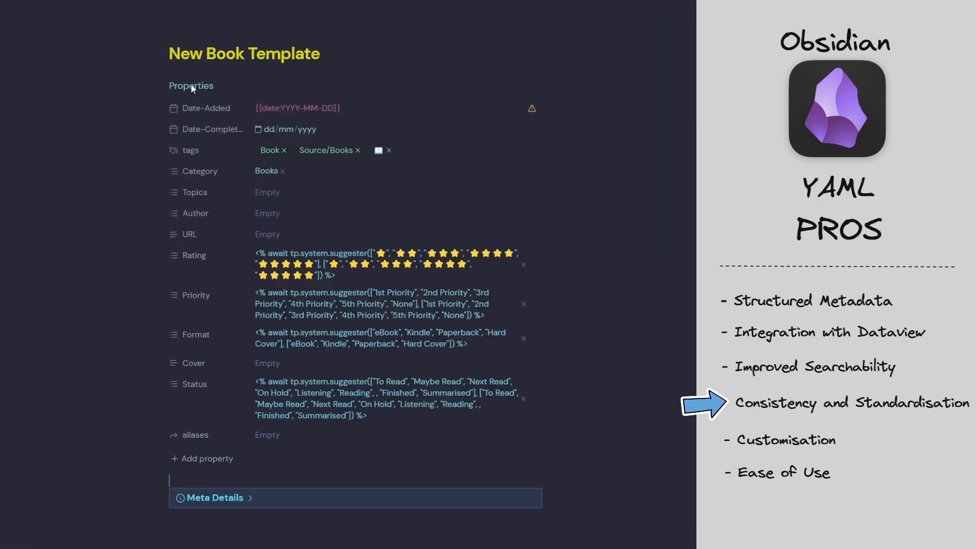
mouse_move(509, 427)
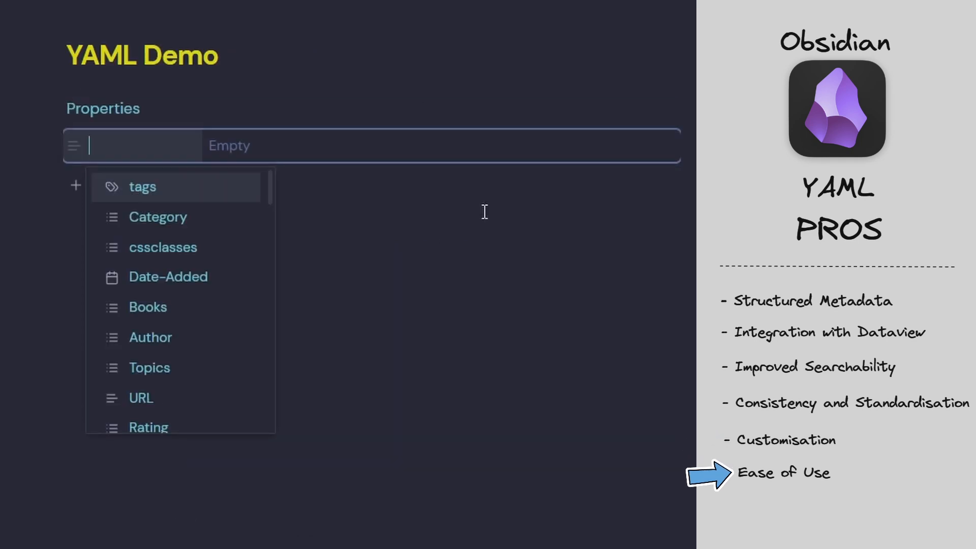
Add a property on the YAML Demo note, showing suggested names like tags and Category
click(142, 187)
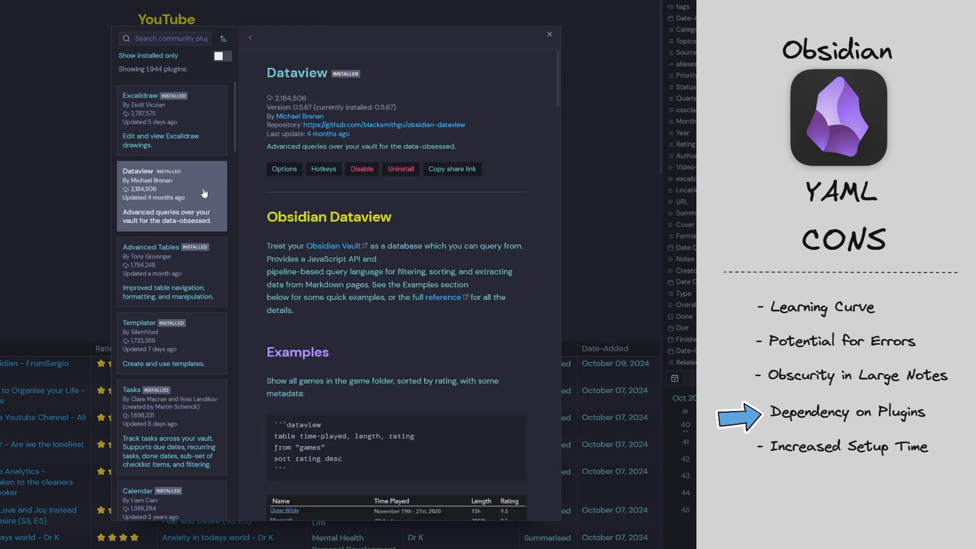
Return to the YouTube note and open New Book Template from the Templates Directory
scroll(down, 3)
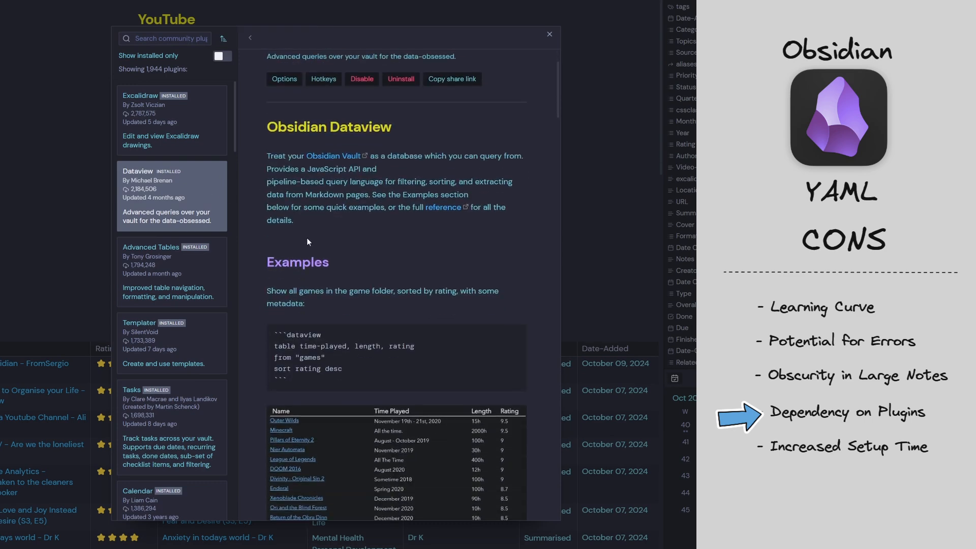
scroll(down, 3)
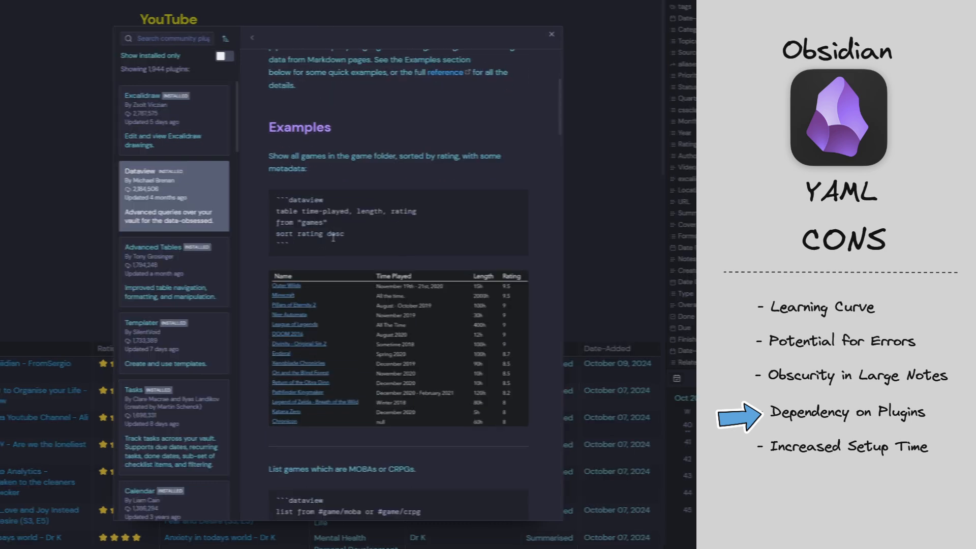
click(550, 35)
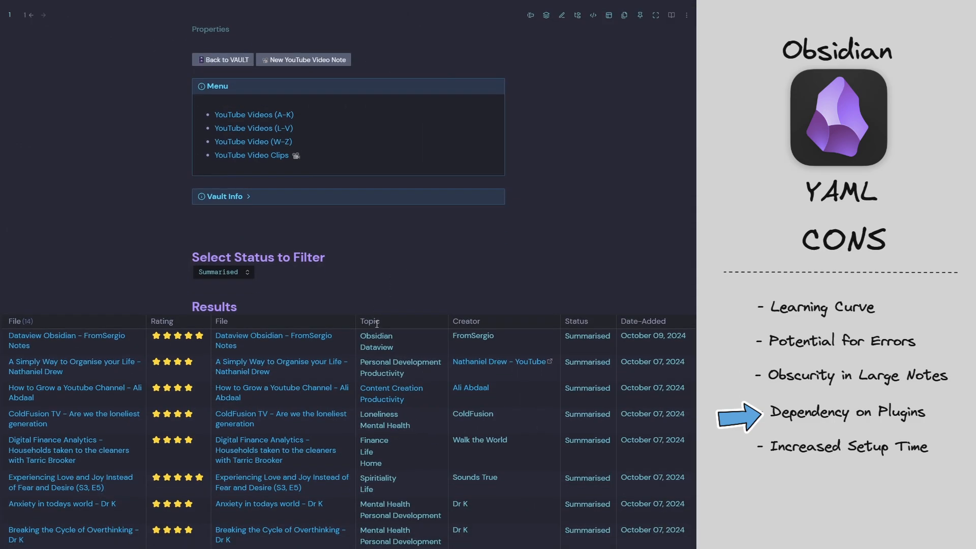
scroll(down, 3)
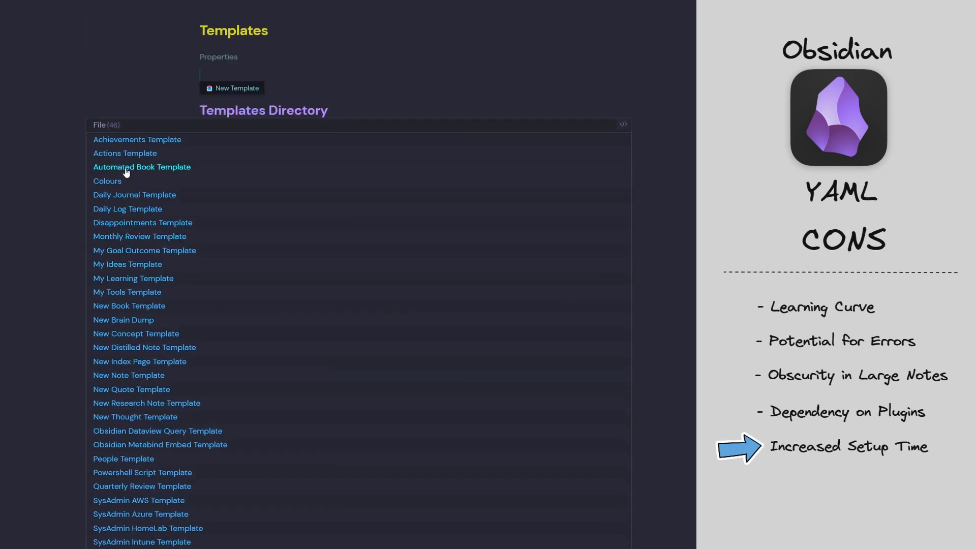
mouse_move(130, 306)
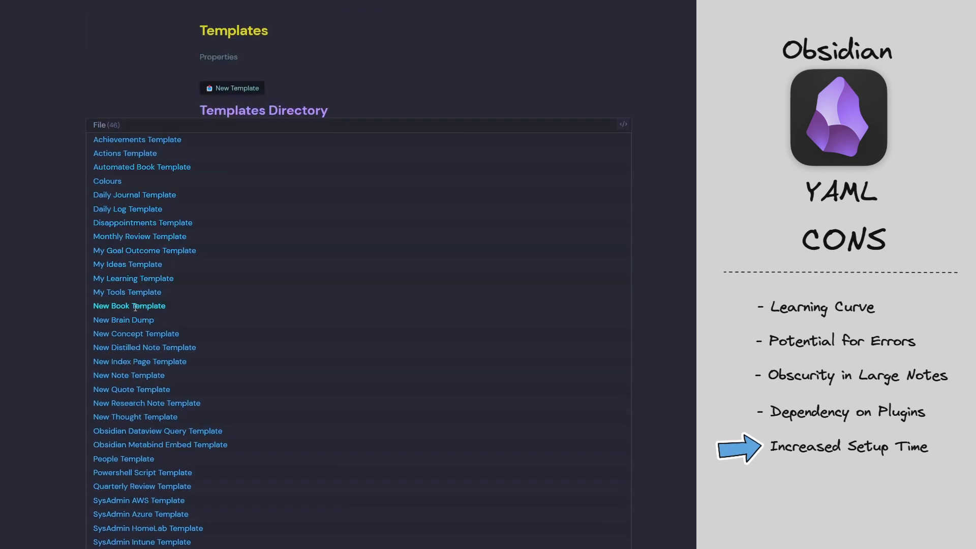
click(129, 306)
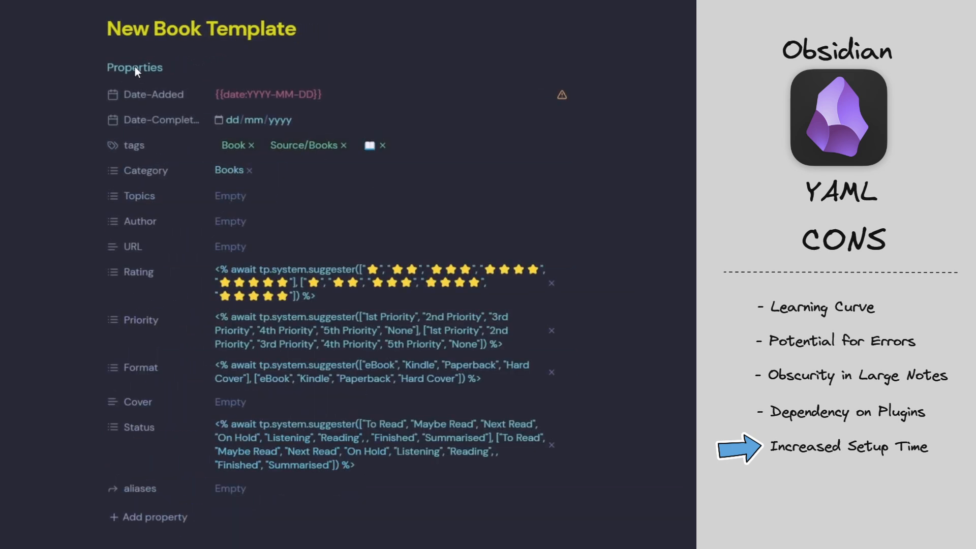
mouse_move(531, 464)
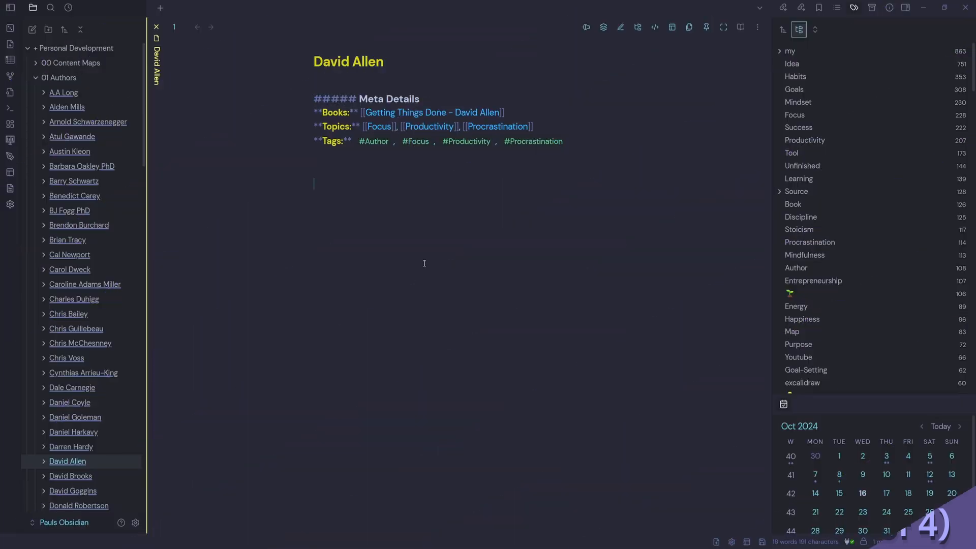
mouse_move(426, 178)
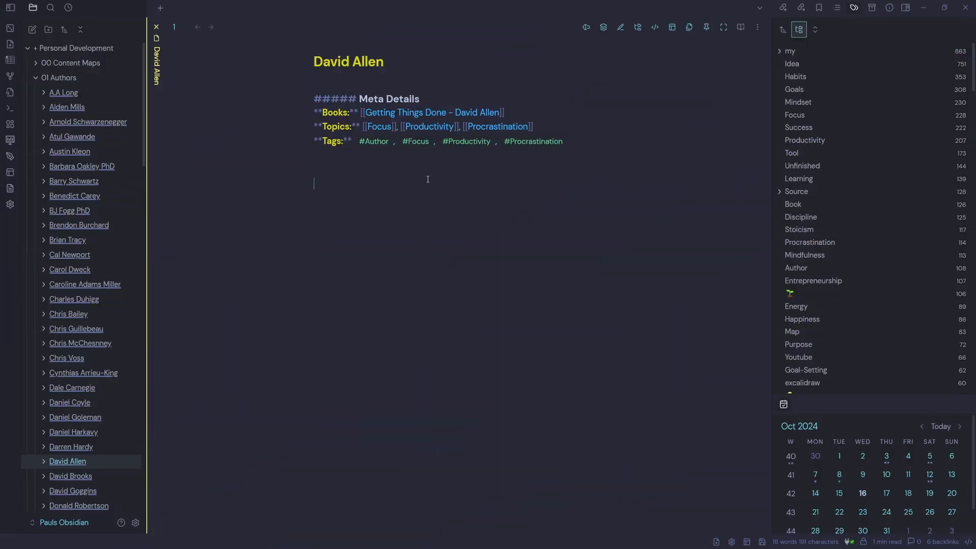
mouse_move(412, 173)
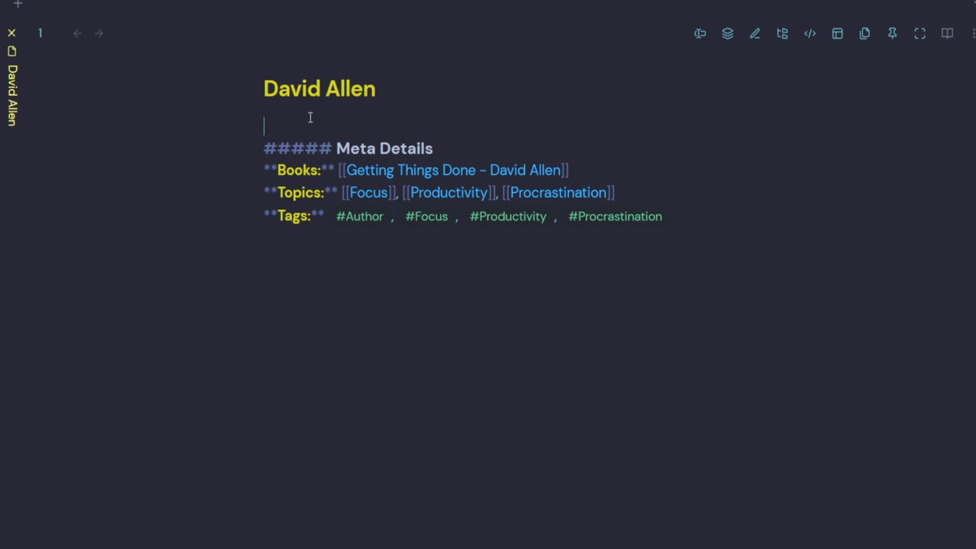
Type an empty 'Books:' key inside the David Allen note's front matter
text(---)
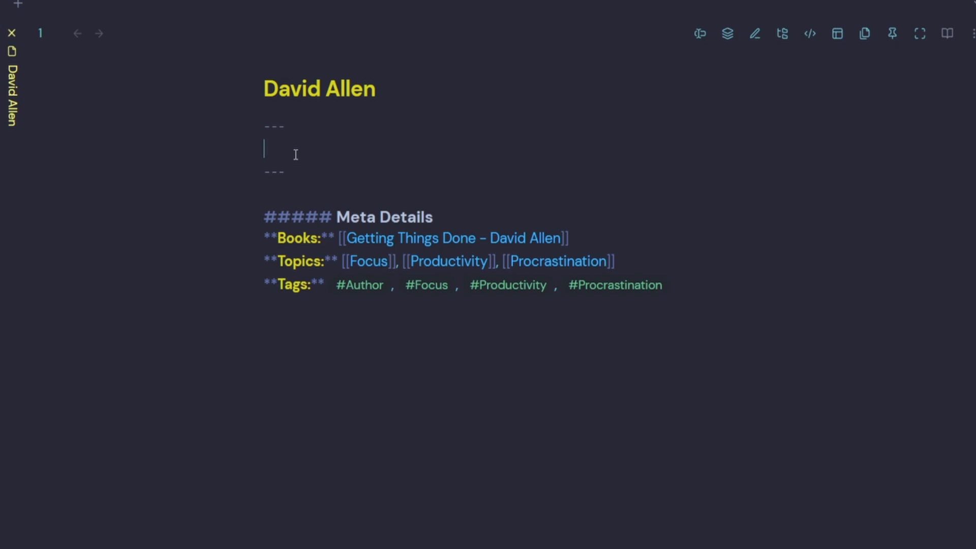
text(Book)
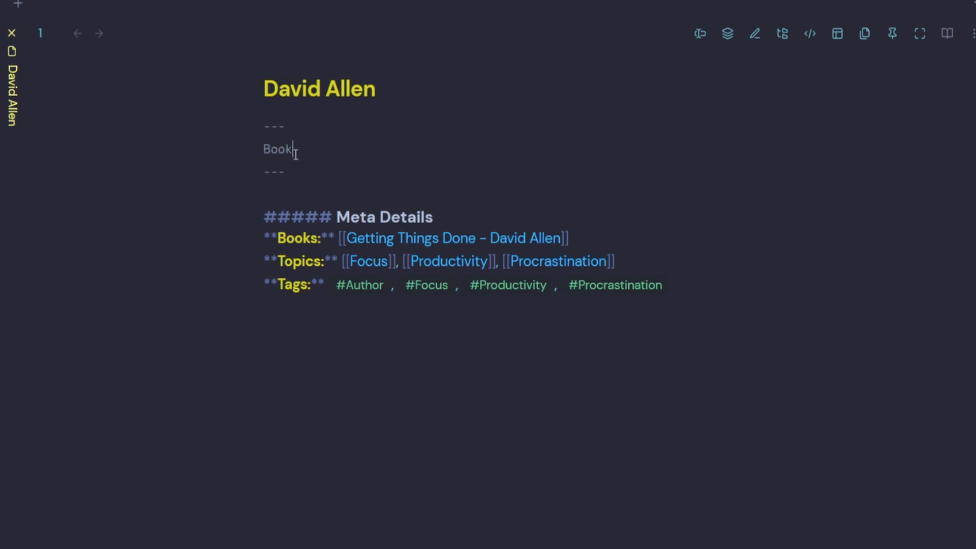
text(s:)
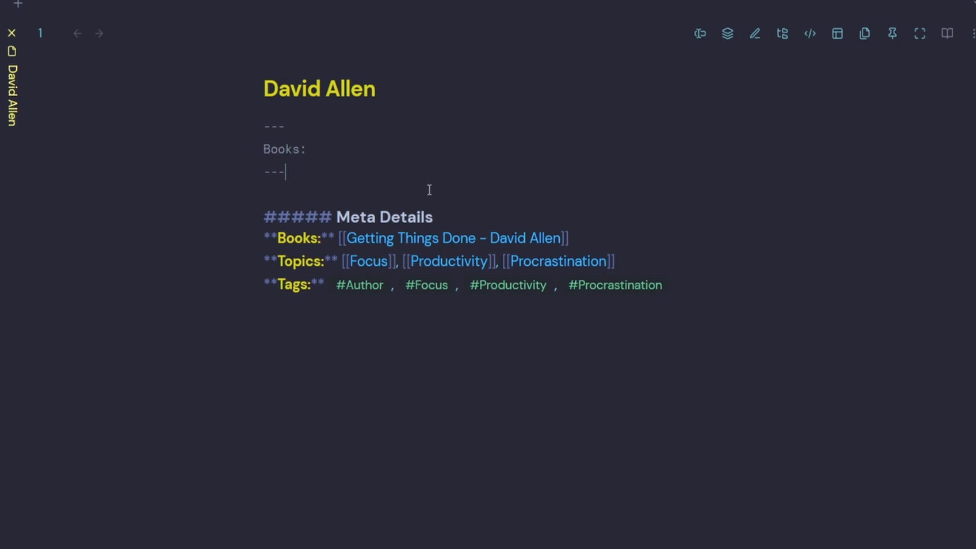
click(946, 34)
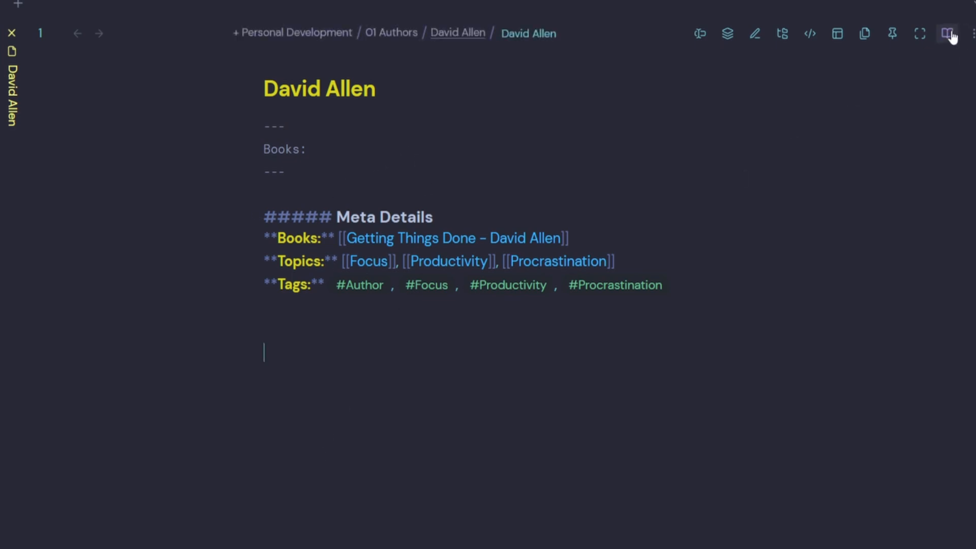
click(946, 34)
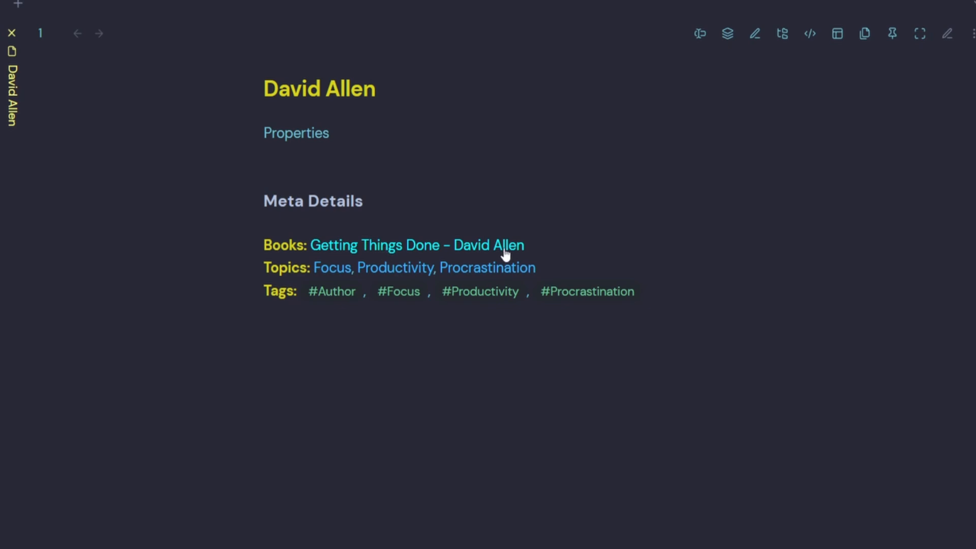
mouse_move(395, 267)
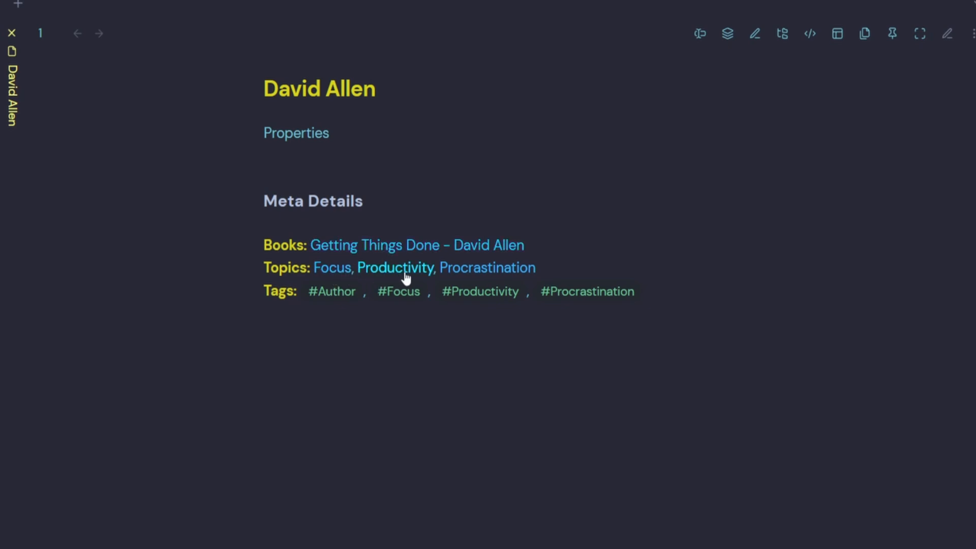
mouse_move(645, 305)
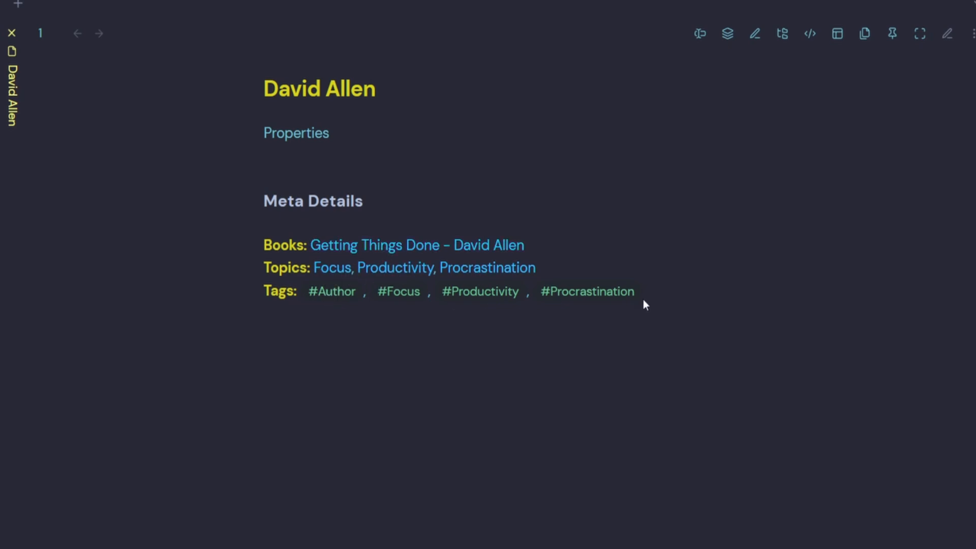
click(295, 132)
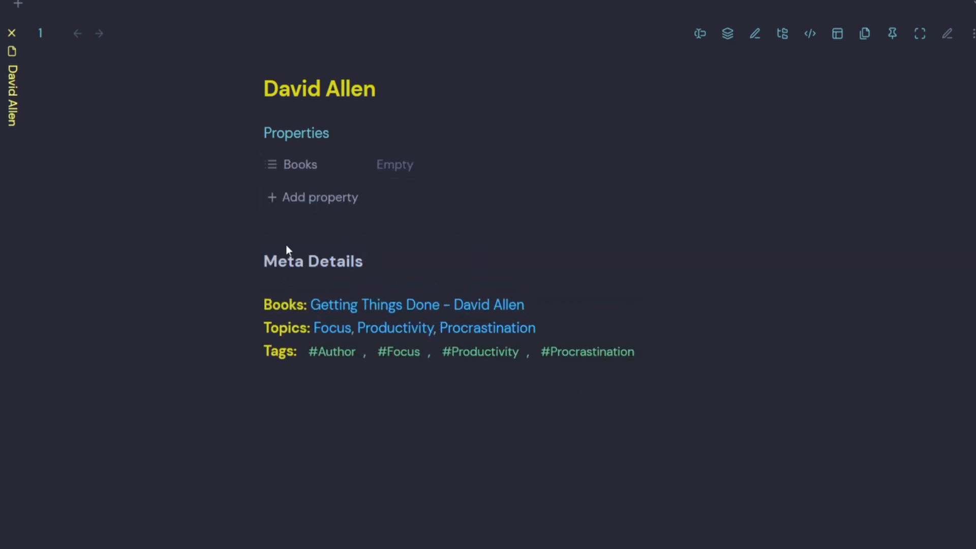
click(296, 133)
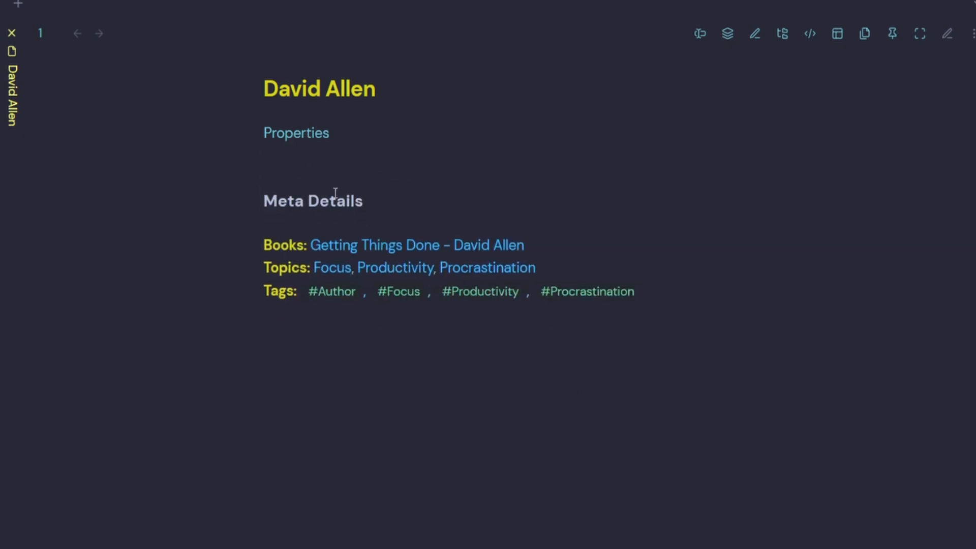
click(295, 132)
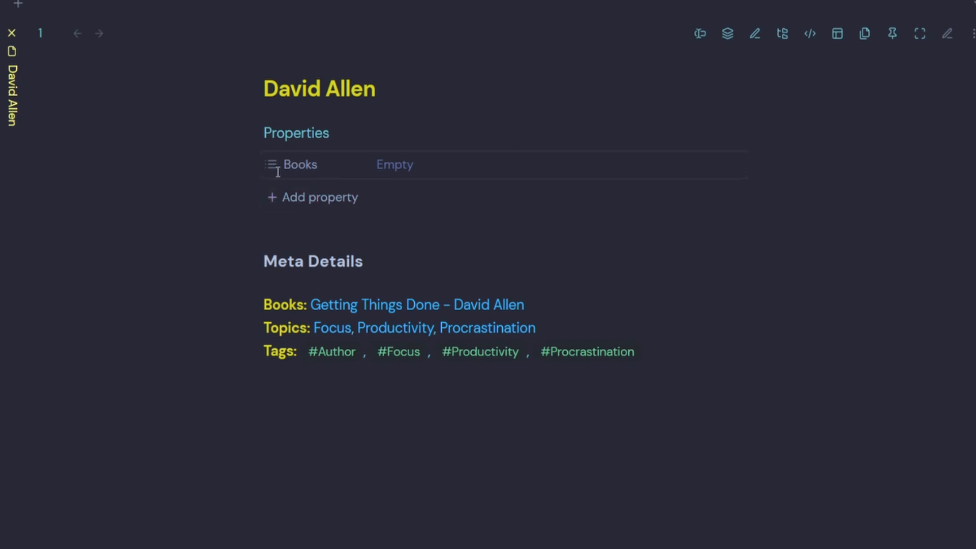
mouse_move(312, 197)
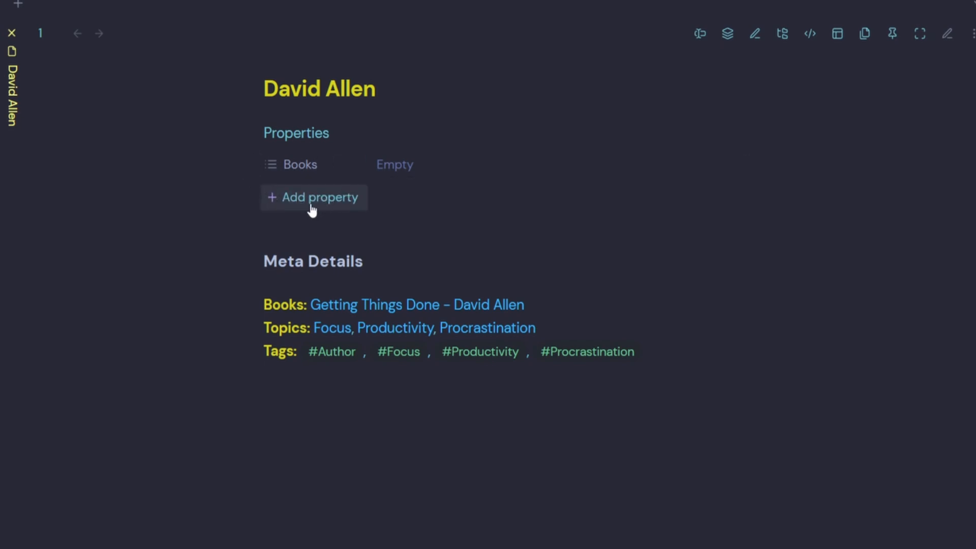
click(946, 33)
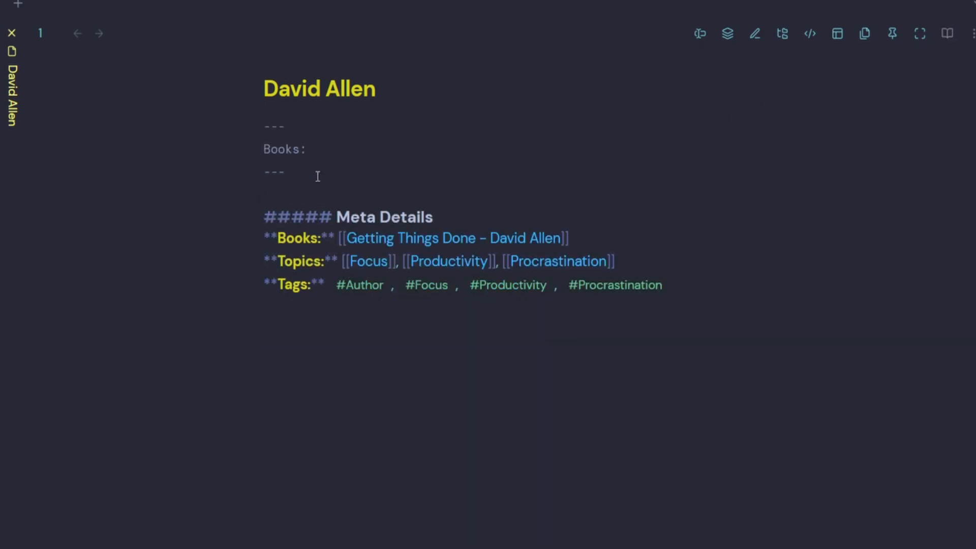
mouse_move(322, 199)
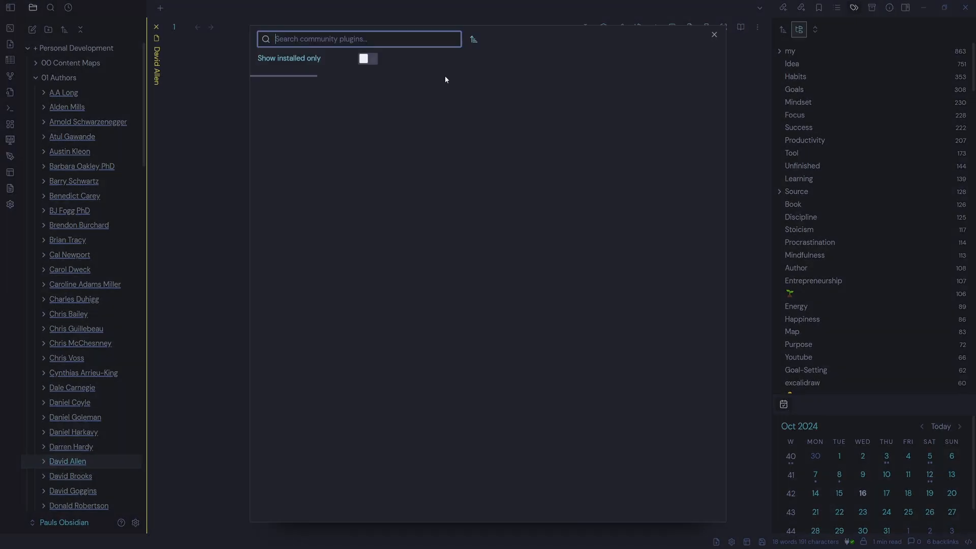
Search community plugins for 'dataview', view Dataview's details, and return to the note
text(dataview)
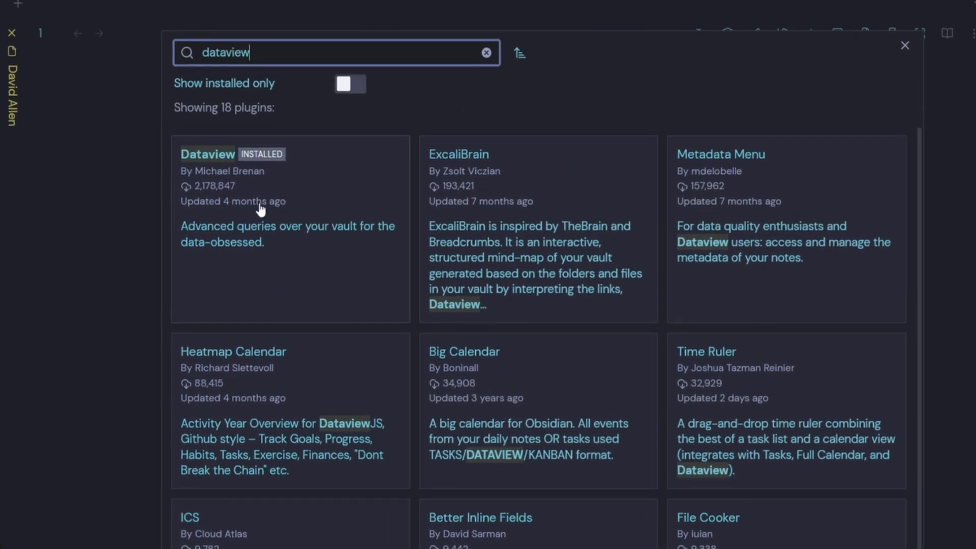
click(290, 199)
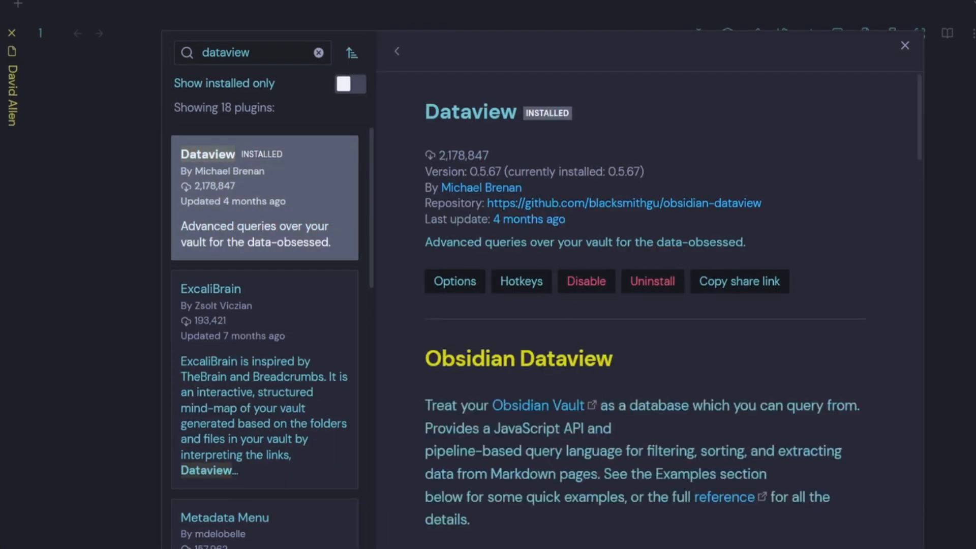
click(905, 45)
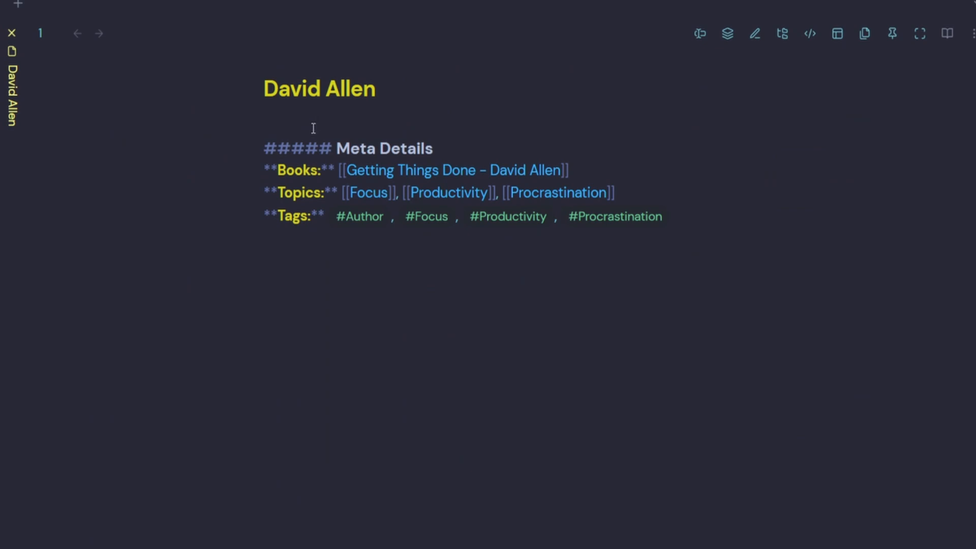
mouse_move(334, 122)
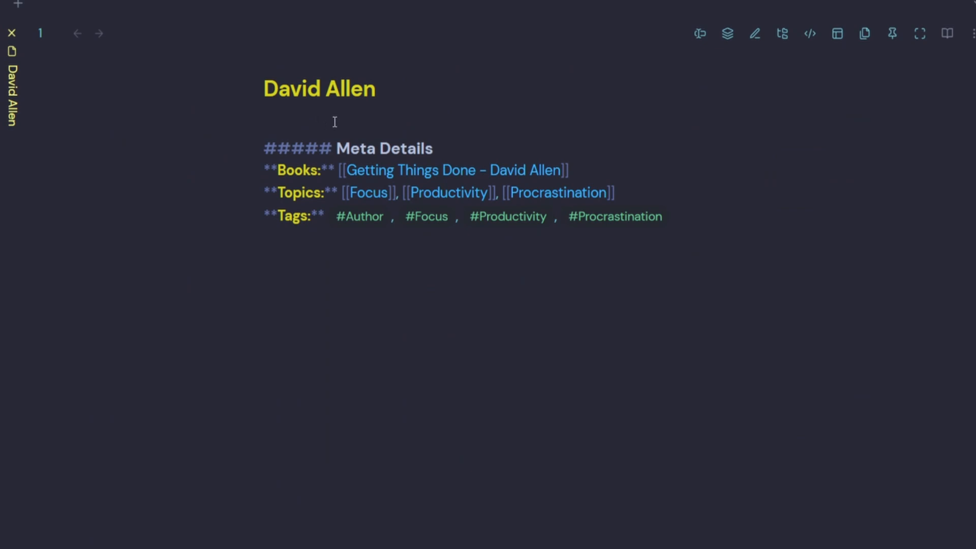
mouse_move(121, 337)
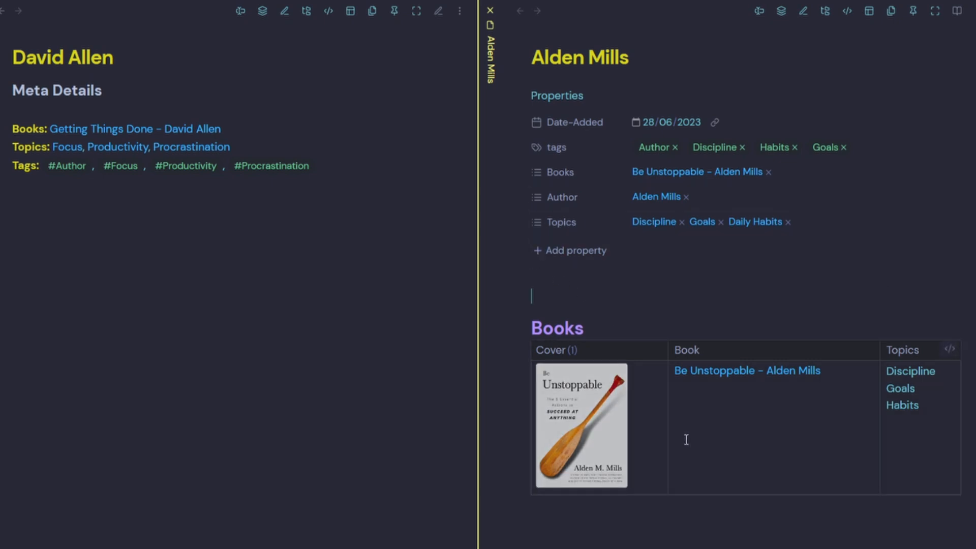
mouse_move(730, 383)
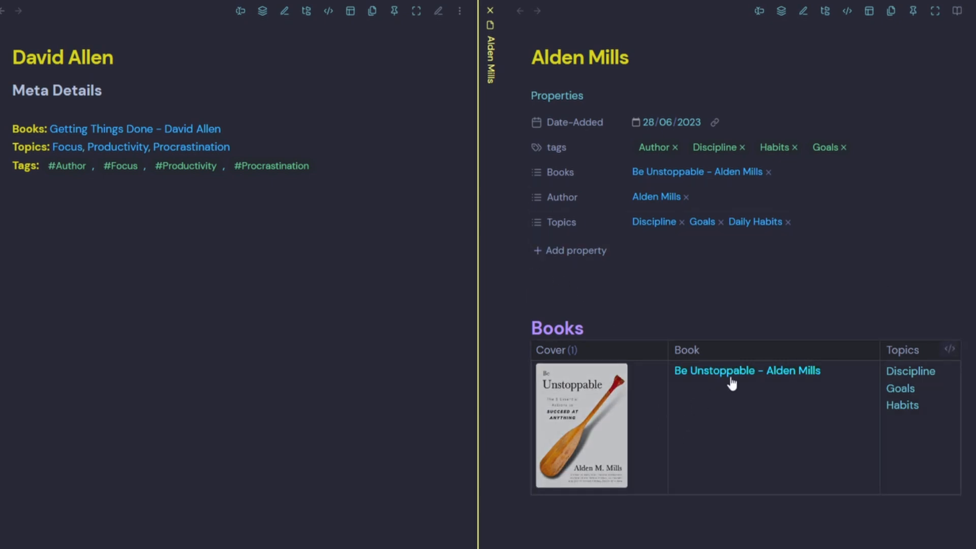
Follow the Be Unstoppable link, then open the Jim Kwik author note in the right pane
click(746, 370)
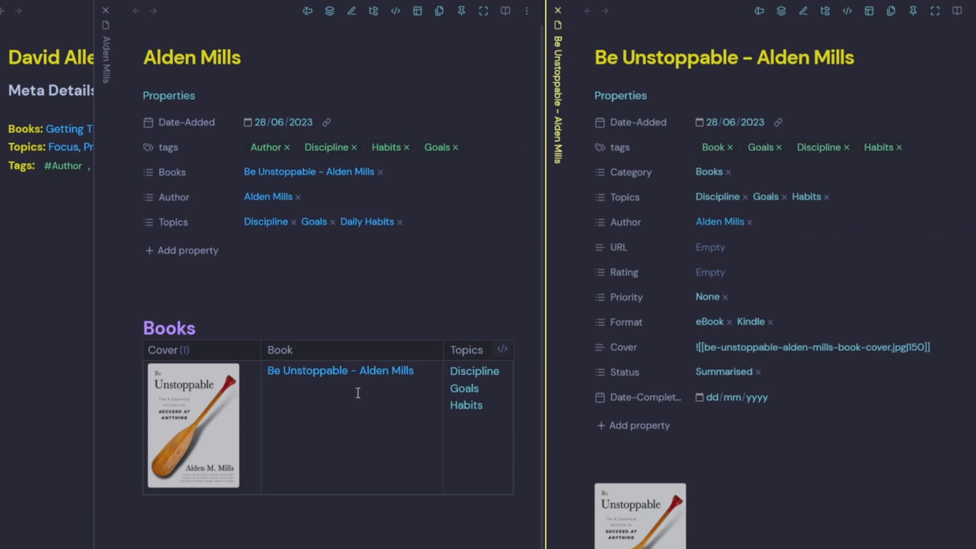
mouse_move(604, 416)
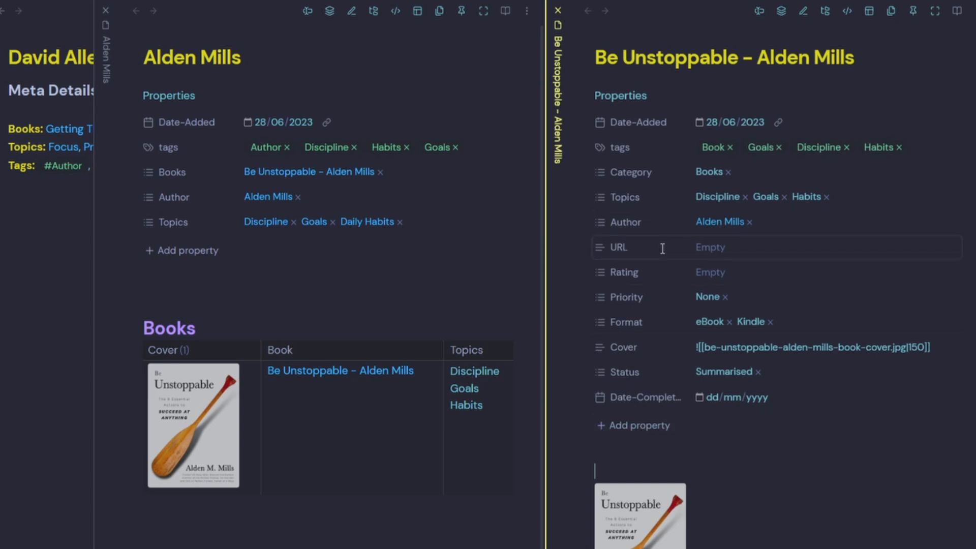
mouse_move(610, 122)
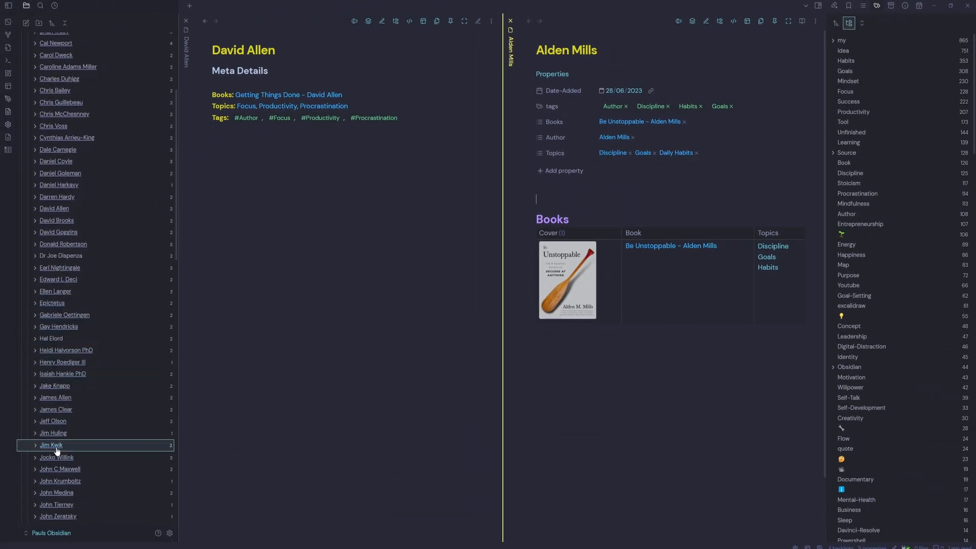
click(51, 445)
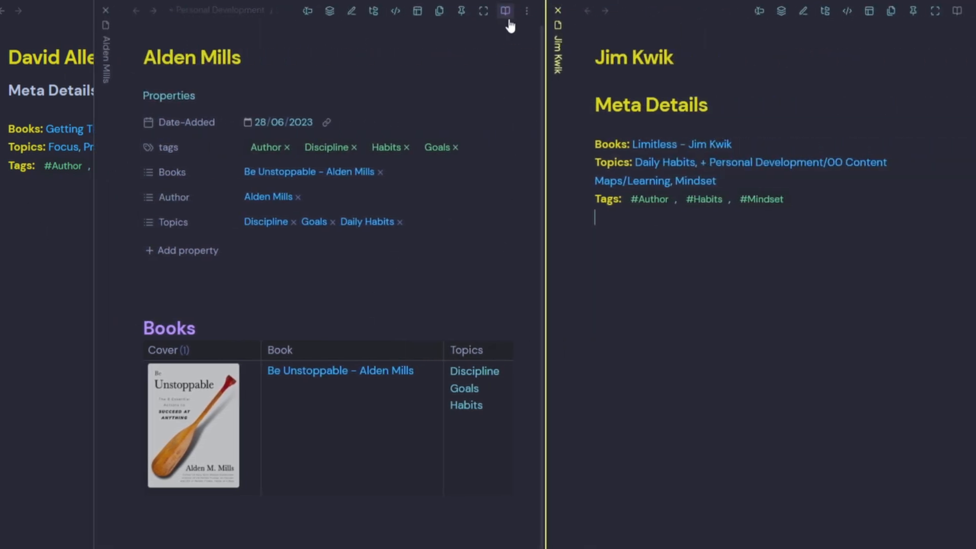
Show Alden Mills as raw markdown and render Jim Kwik's Books Dataview table, returning no results
click(527, 12)
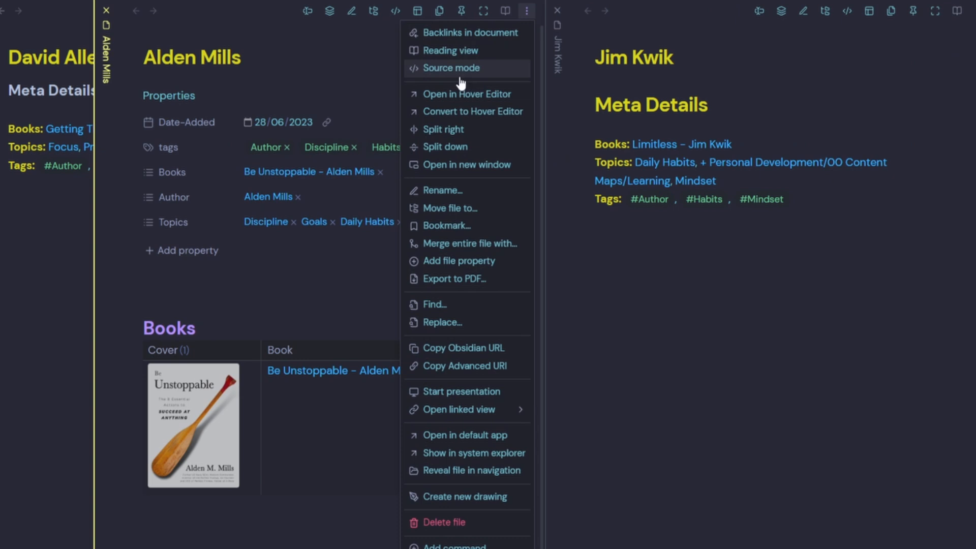
click(447, 68)
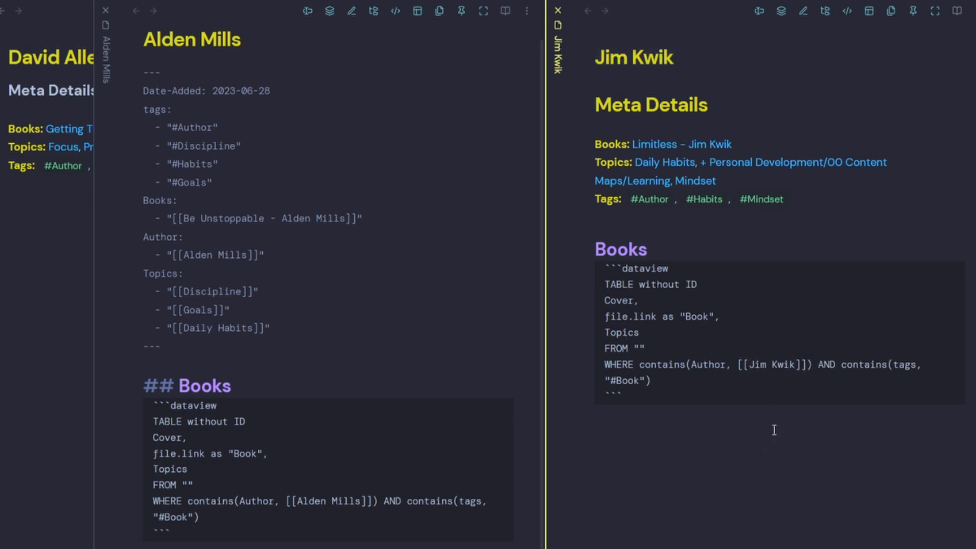
mouse_move(611, 279)
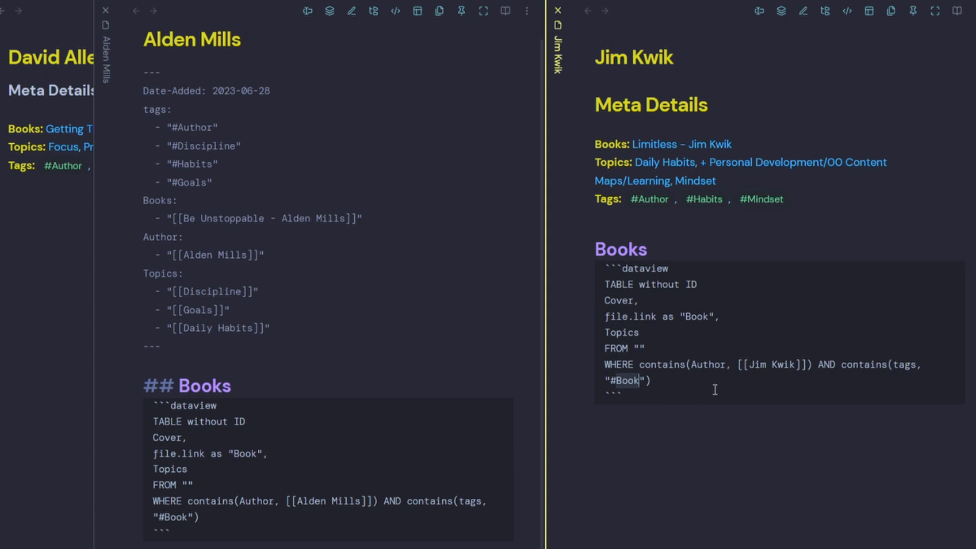
mouse_move(827, 340)
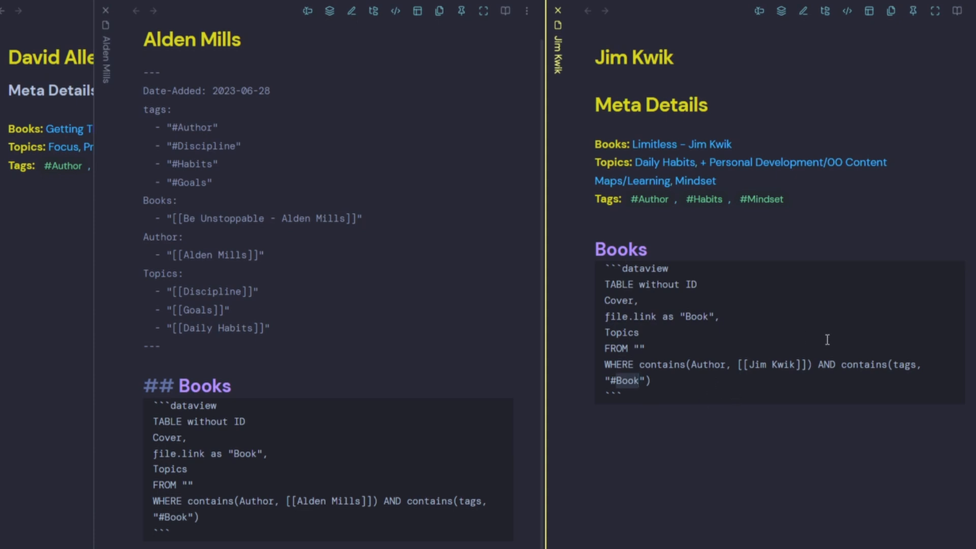
click(959, 10)
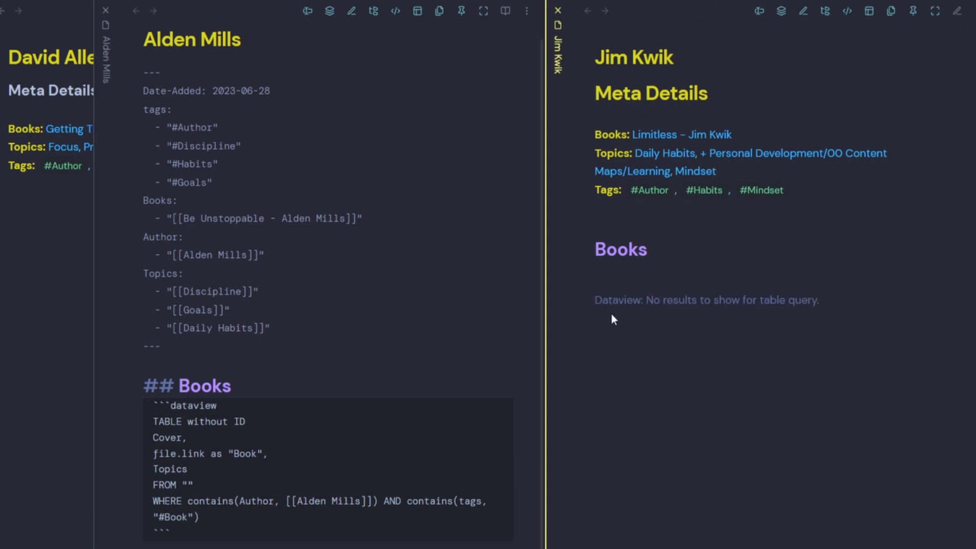
mouse_move(794, 316)
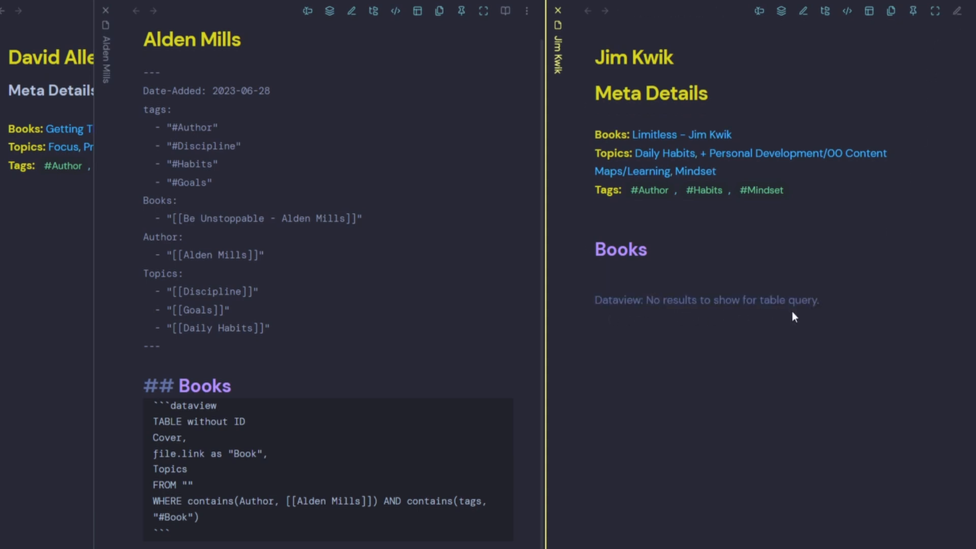
mouse_move(840, 291)
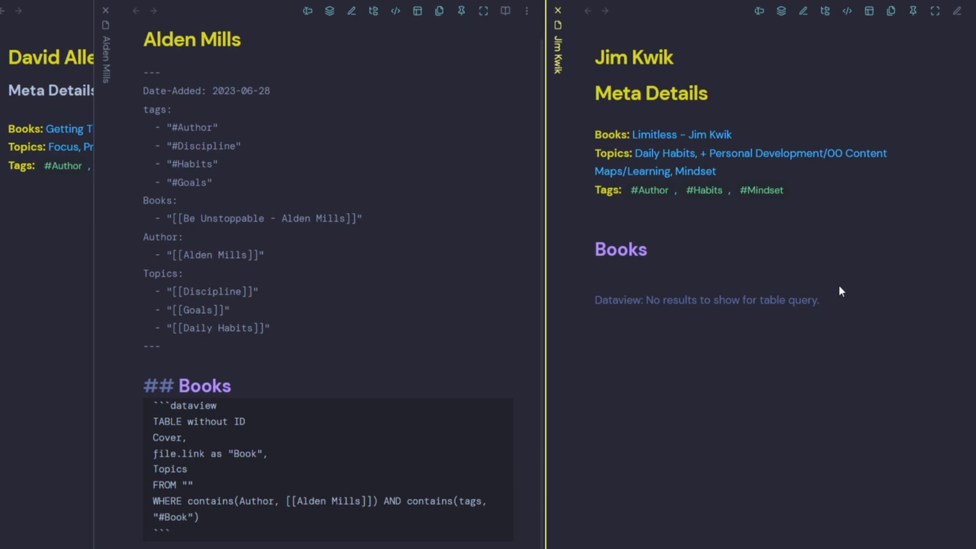
mouse_move(632, 136)
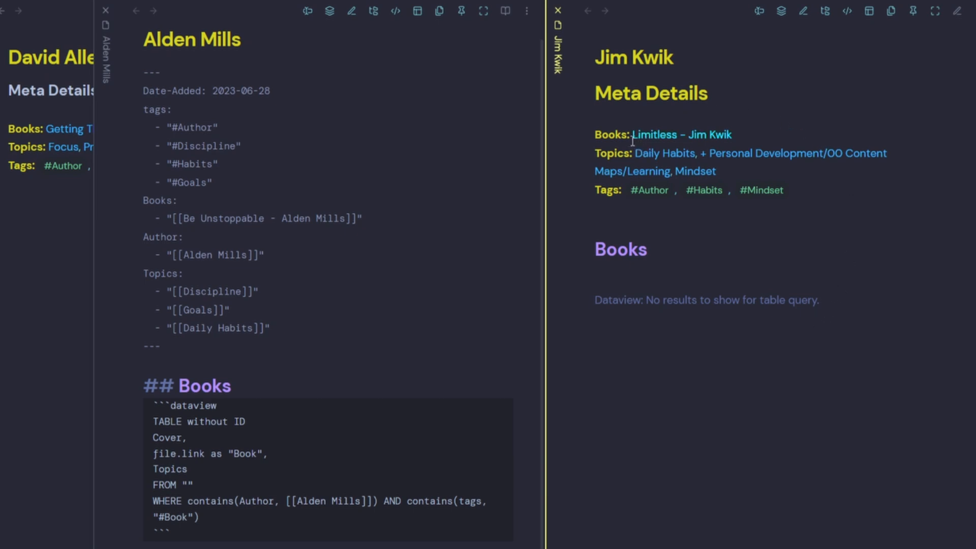
mouse_move(671, 144)
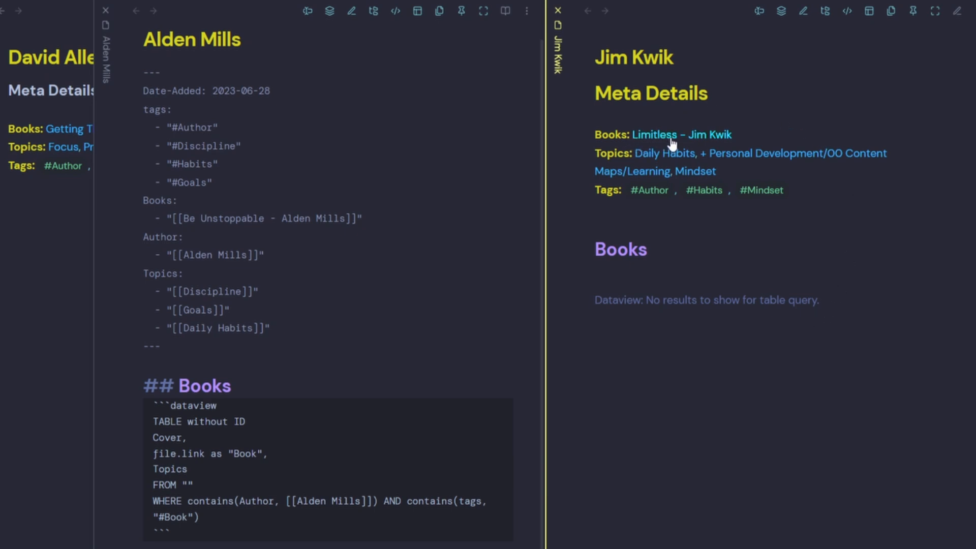
mouse_move(689, 142)
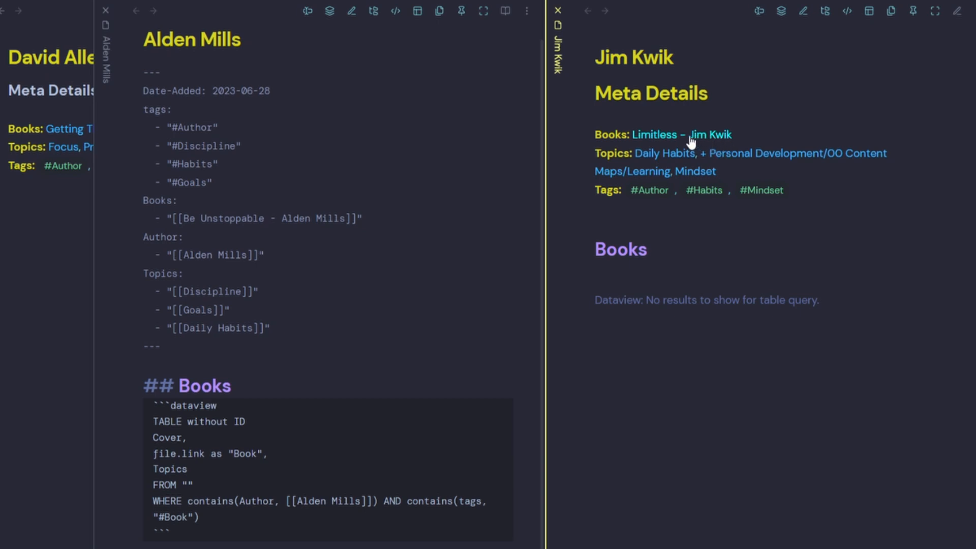
Give the Limitless - Jim Kwik note Author, #Book tag, Topics and empty Cover frontmatter, then view it rendered
click(679, 134)
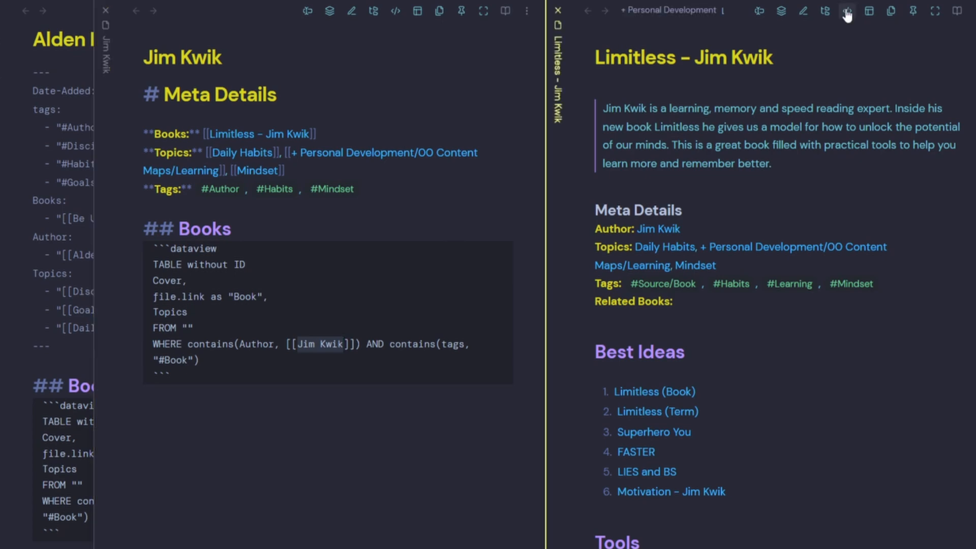
click(845, 12)
text(tag)
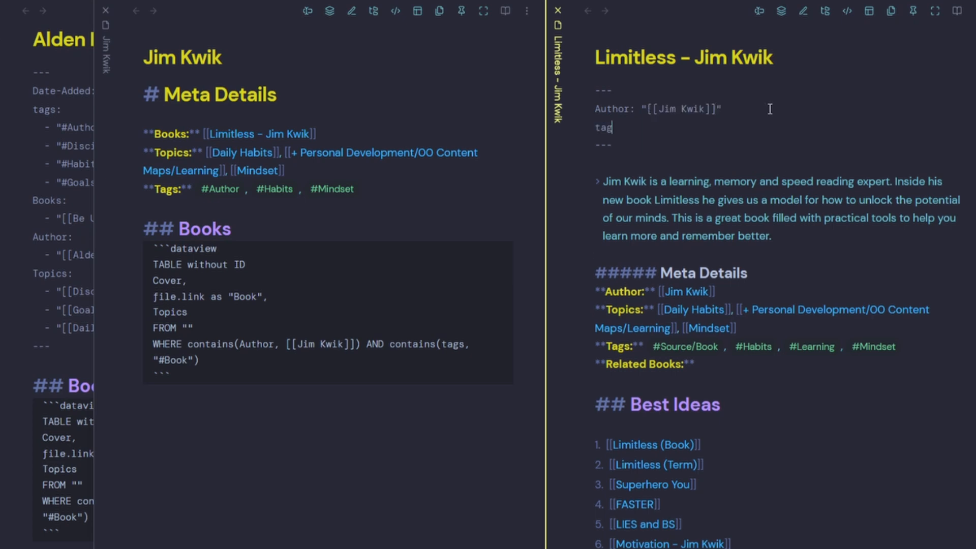
text(s: "#Book)
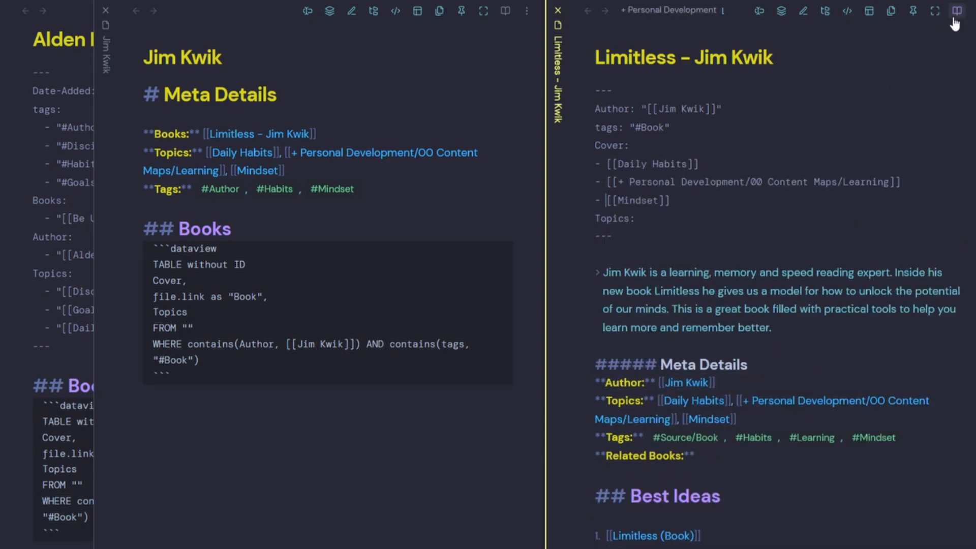
click(957, 10)
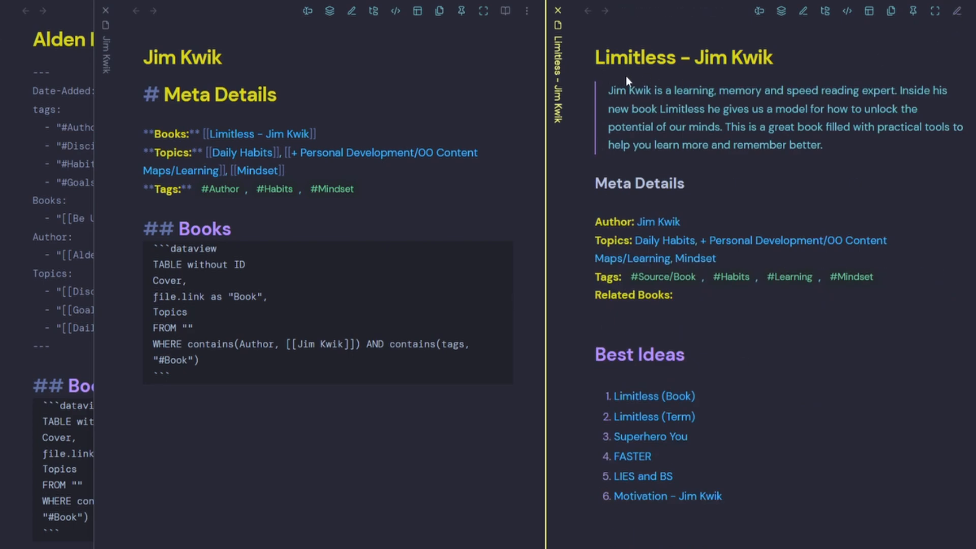
mouse_move(583, 79)
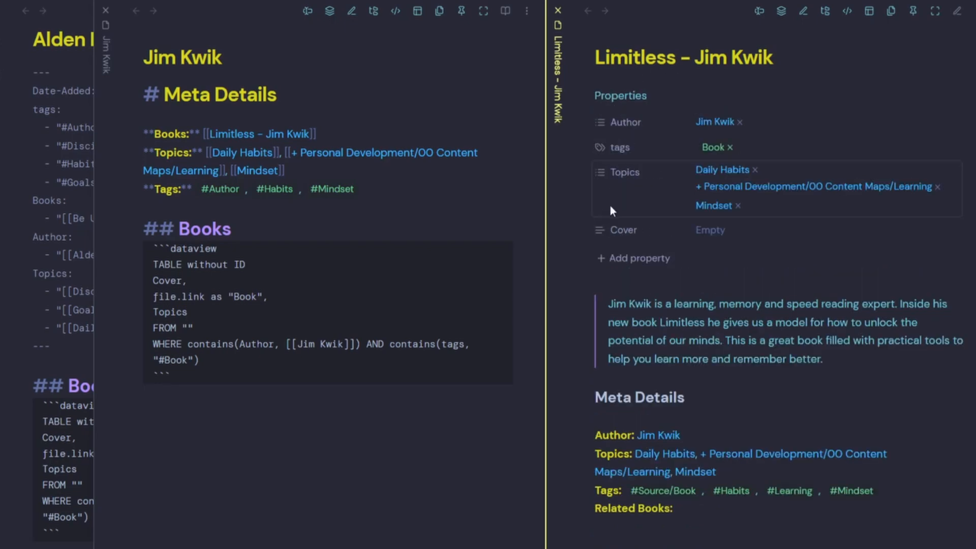
Render the Jim Kwik note so its Books table lists Limitless - Jim Kwik with its topics
click(505, 11)
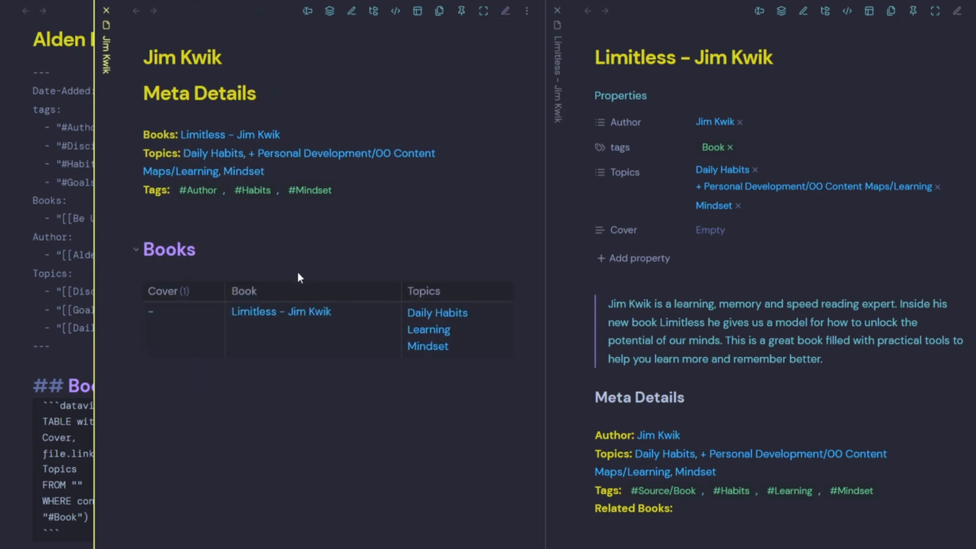
mouse_move(475, 332)
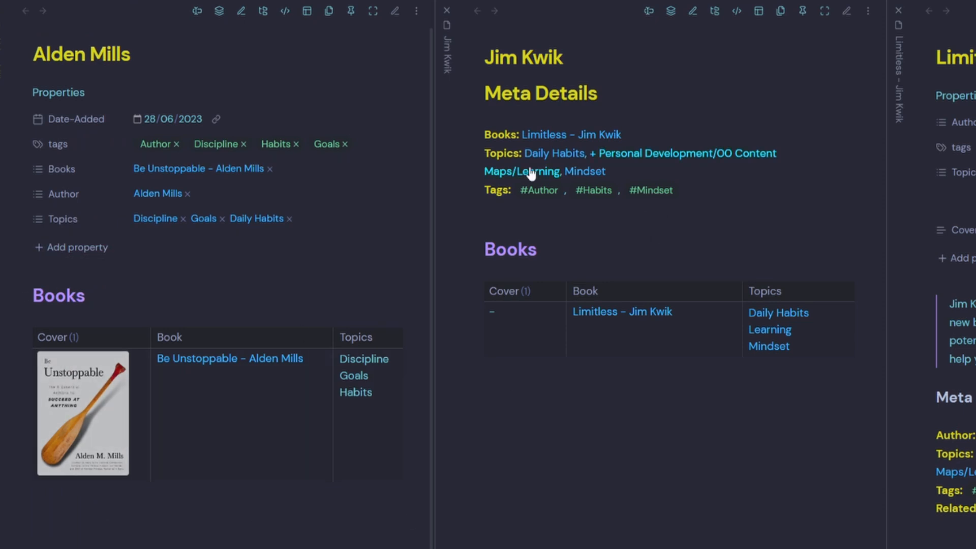
mouse_move(702, 201)
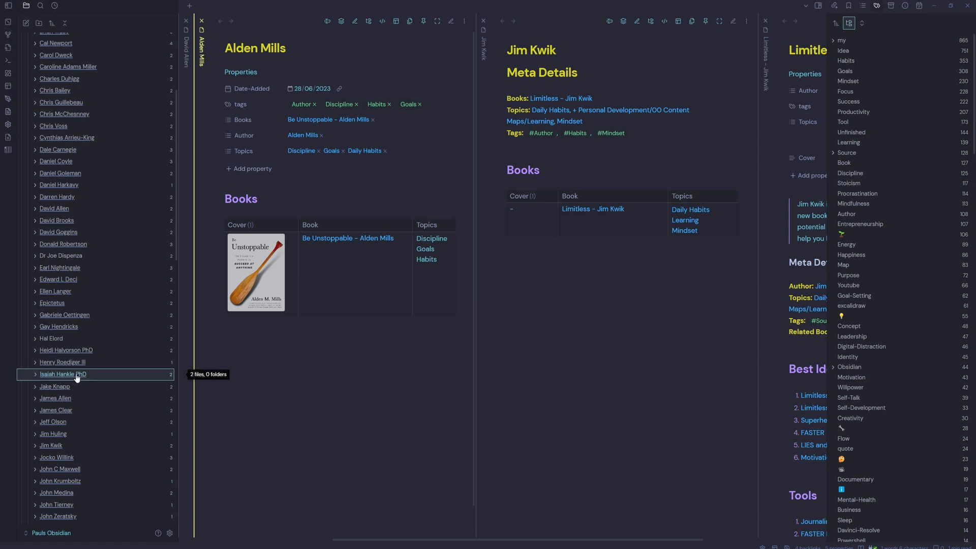
Browse the Isaiah Hankle PhD, James Allen, James Clear, Jocko Willink and John C Maxwell author notes
click(62, 373)
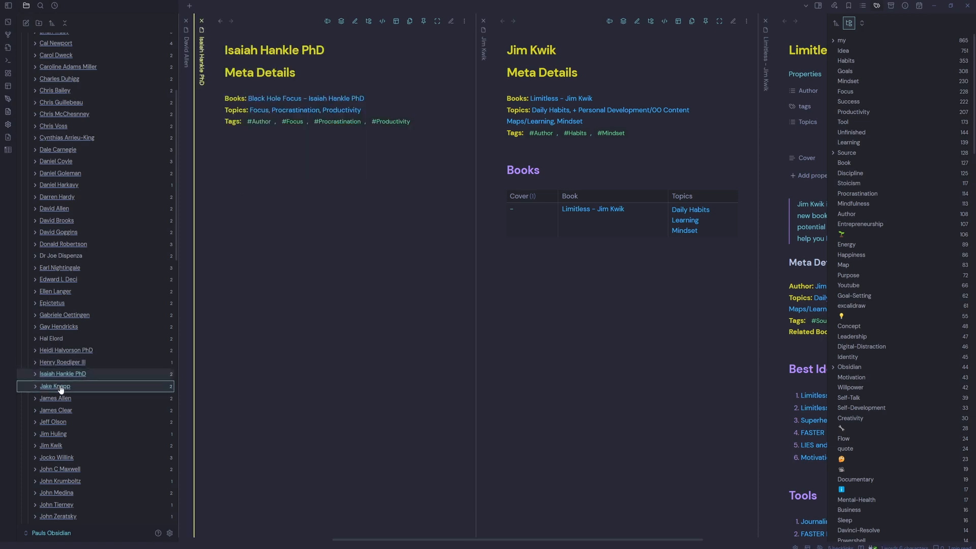
click(55, 397)
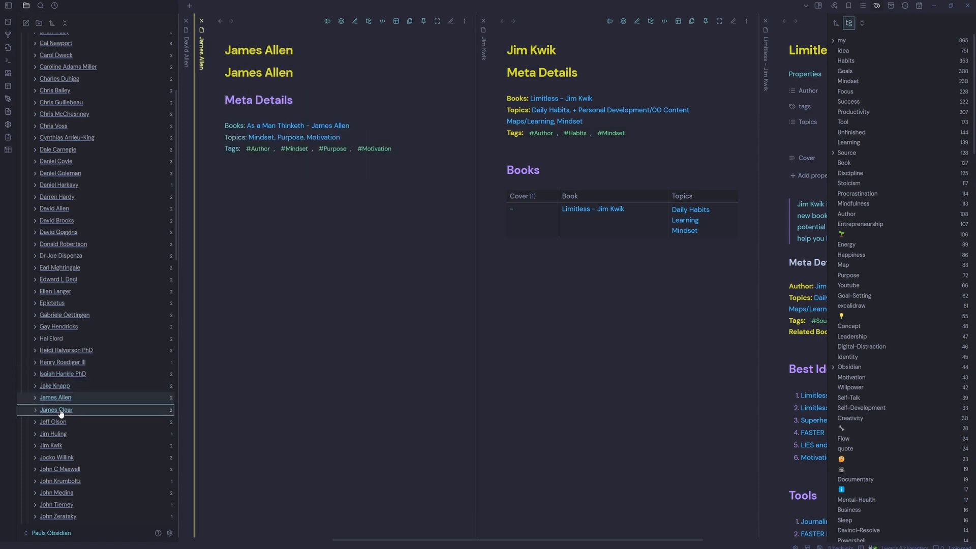
click(52, 433)
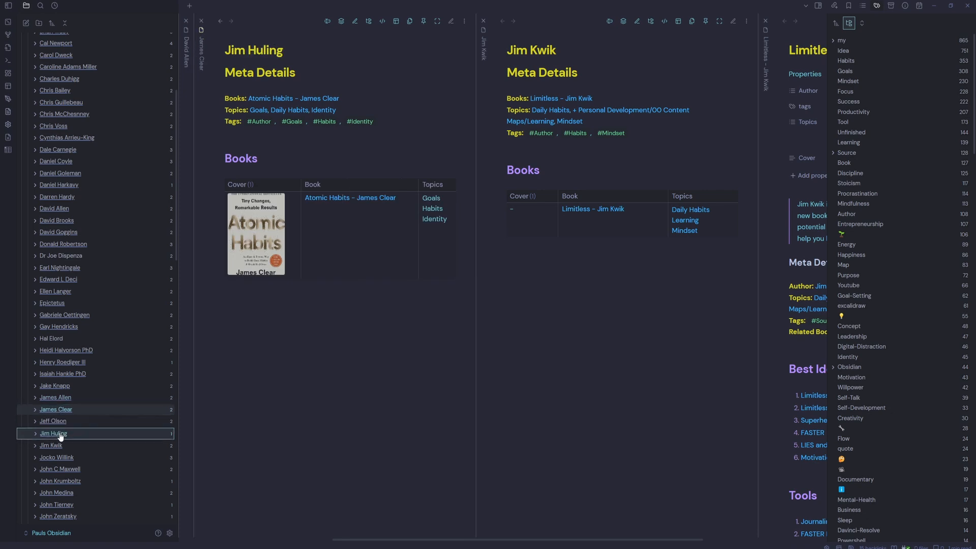
click(57, 456)
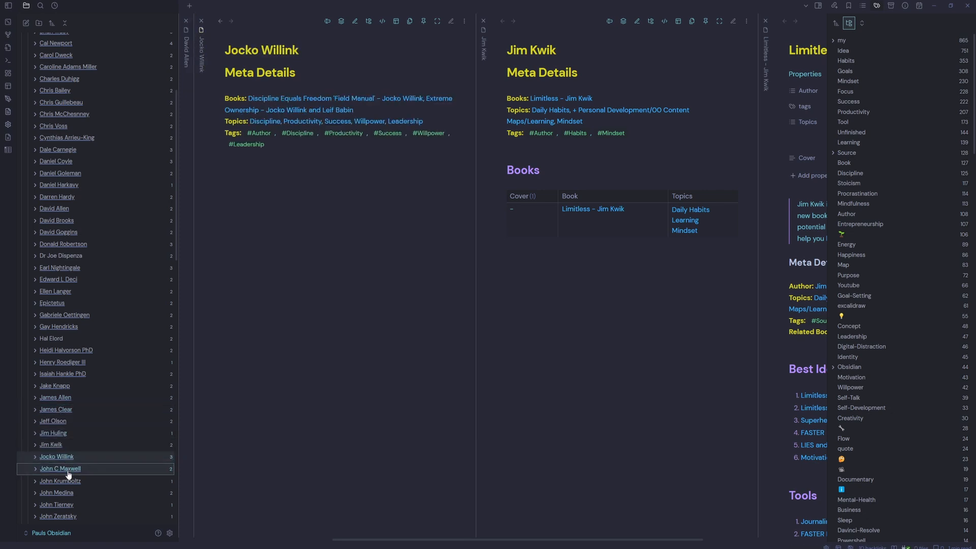
click(59, 479)
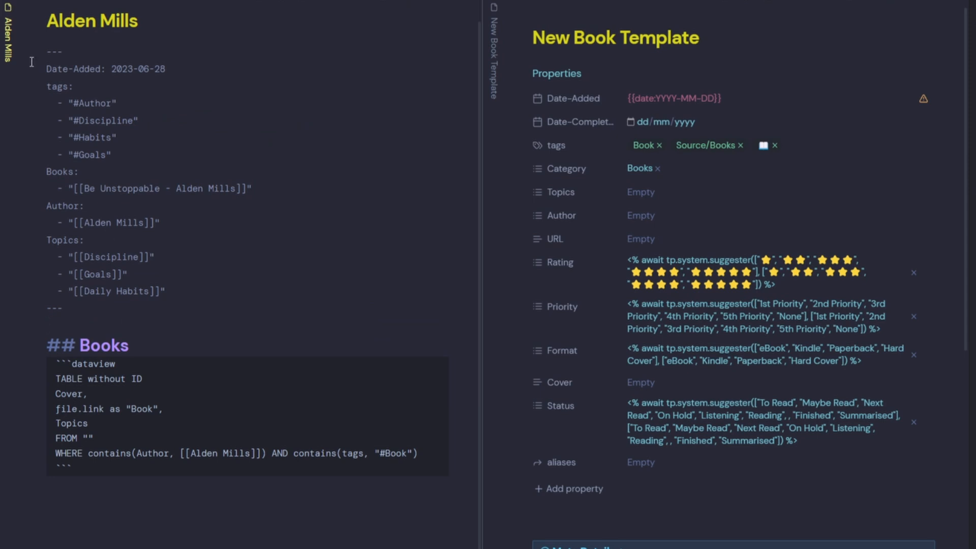
mouse_move(40, 150)
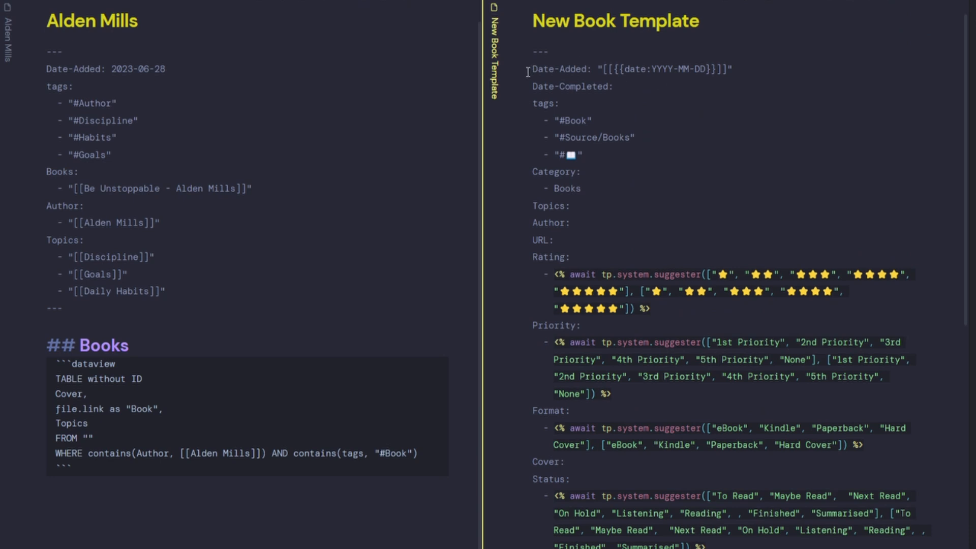
mouse_move(528, 106)
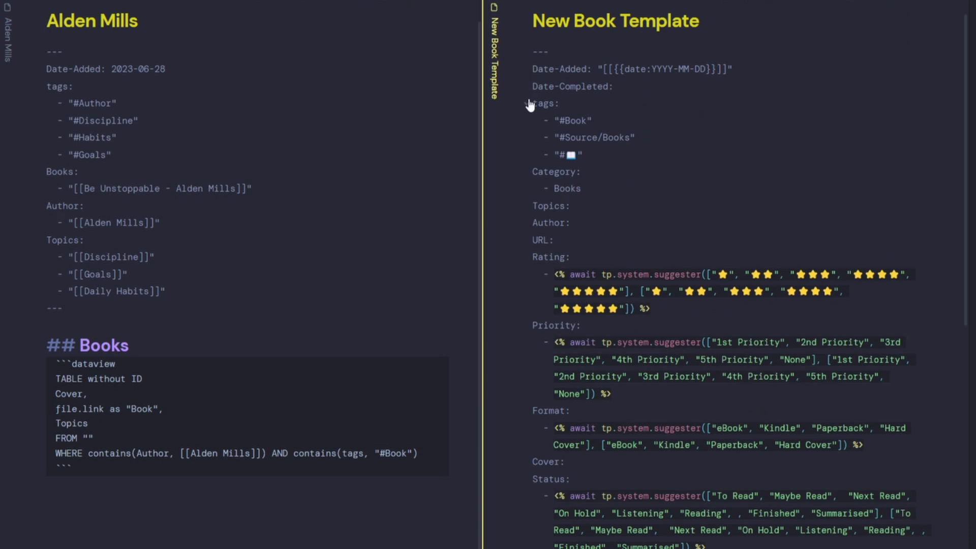
mouse_move(522, 230)
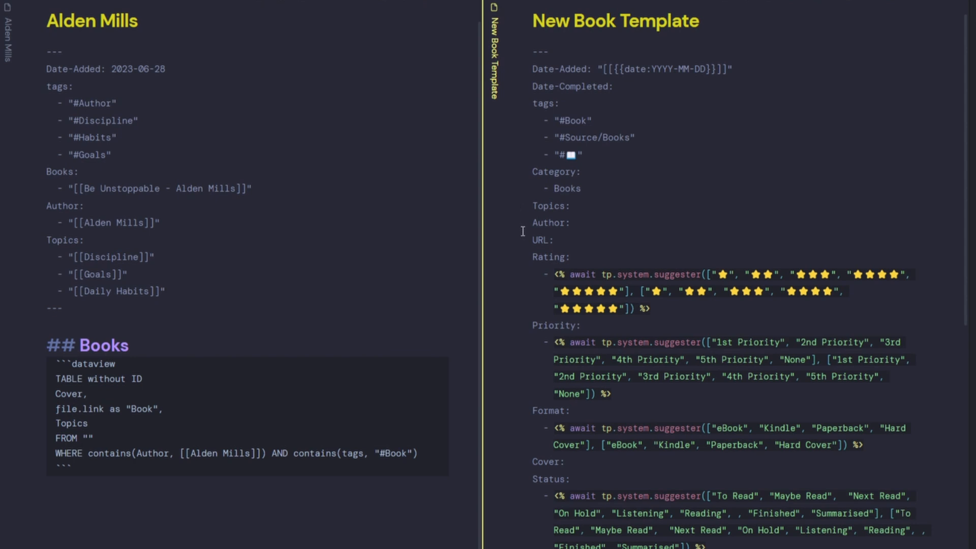
mouse_move(525, 314)
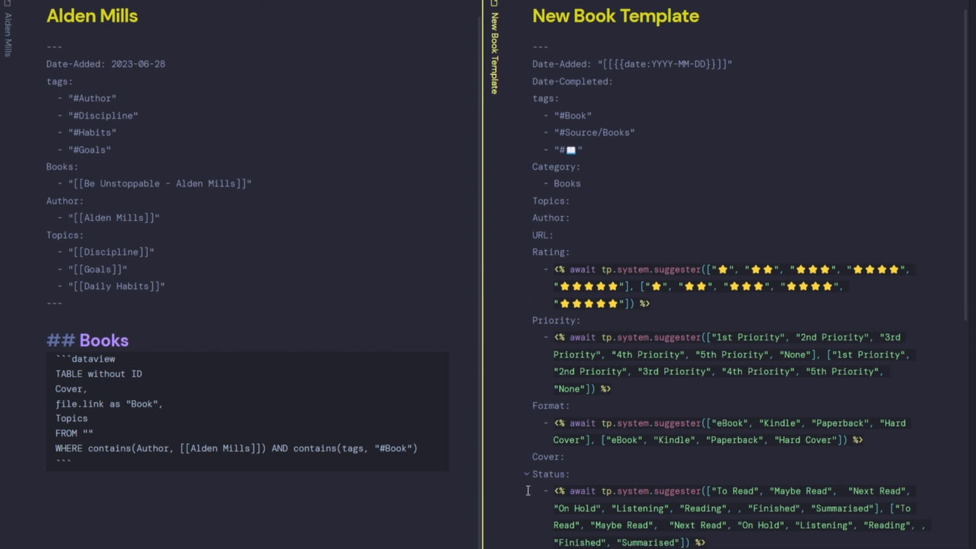
Expand the New Book Template's Meta Details callout to reveal its date, author and topics fields
scroll(down, 3)
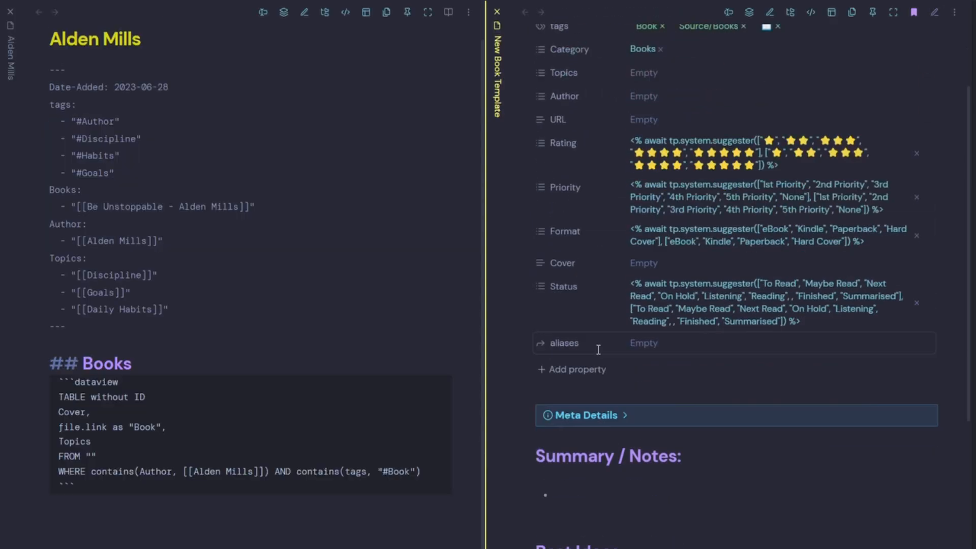
click(583, 414)
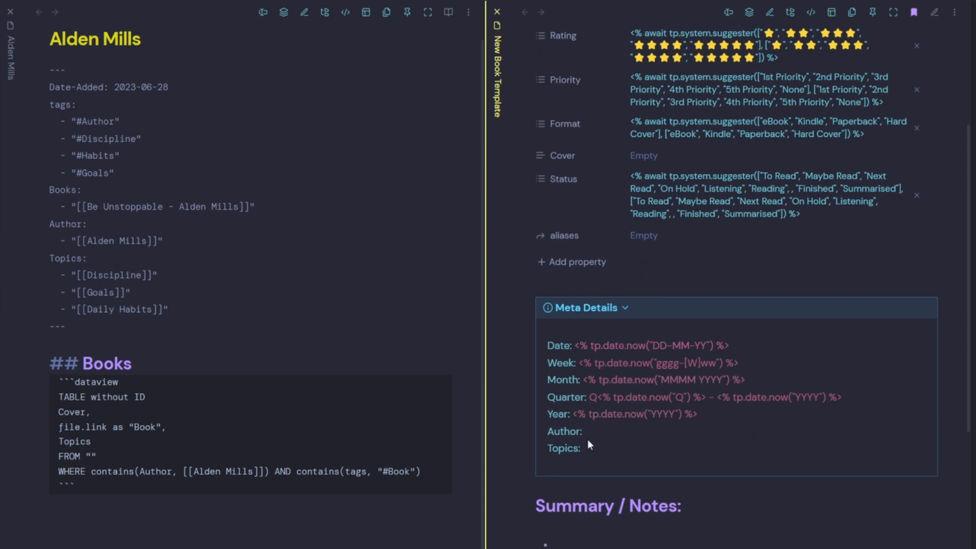
mouse_move(606, 314)
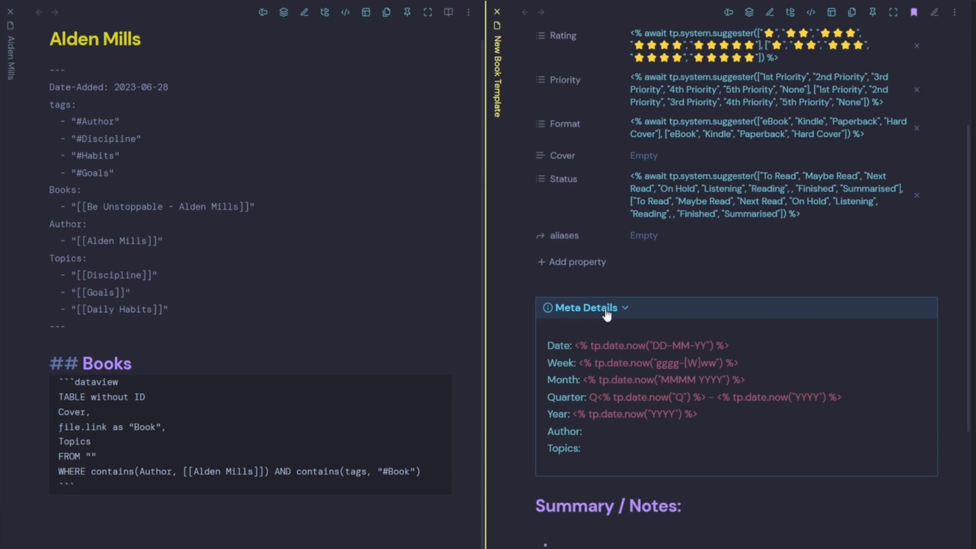
scroll(up, 3)
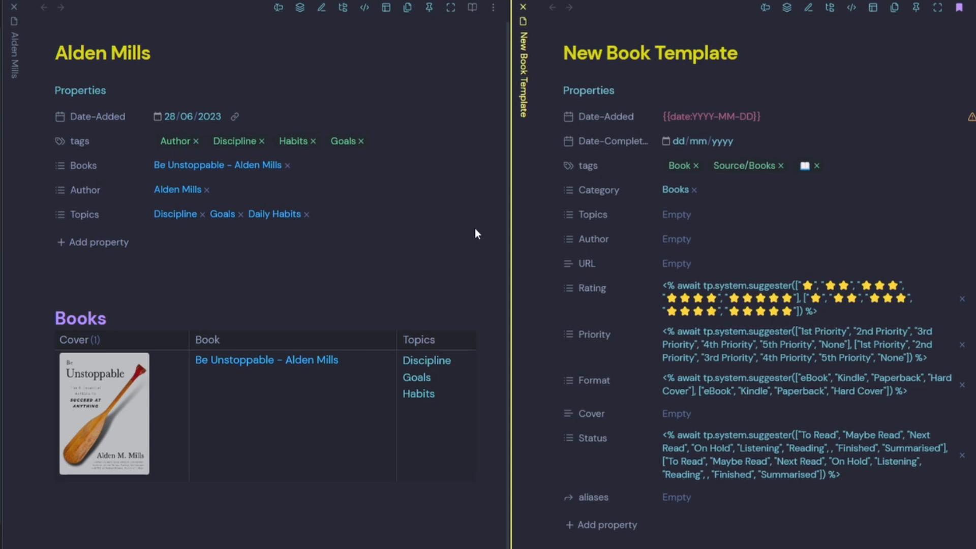
mouse_move(471, 244)
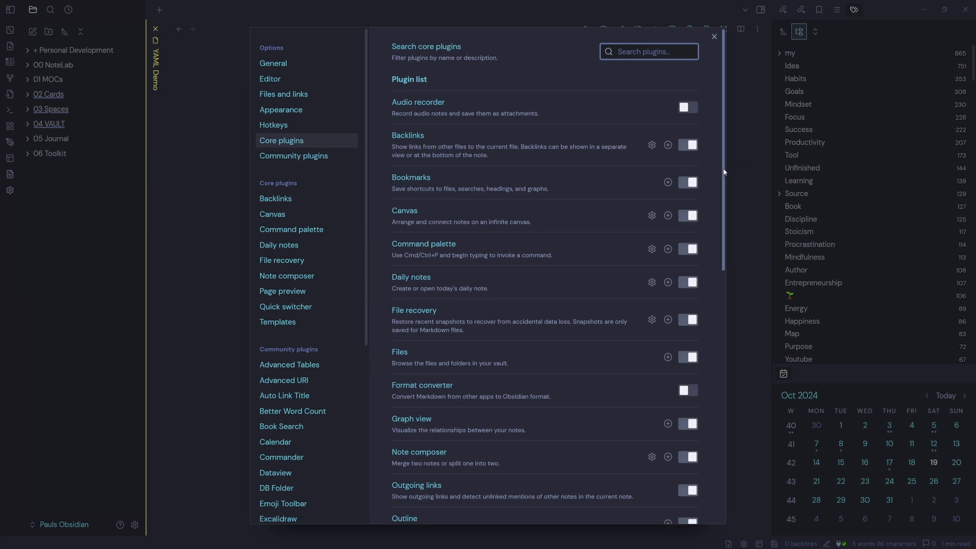
Add empty tags, aliases and cssclasses properties to the YAML Demo note
scroll(down, 3)
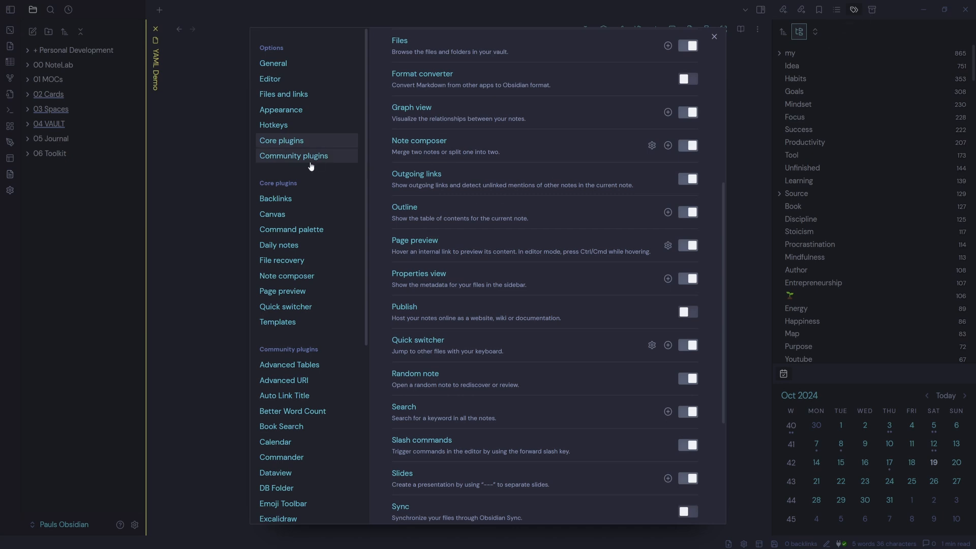
click(270, 78)
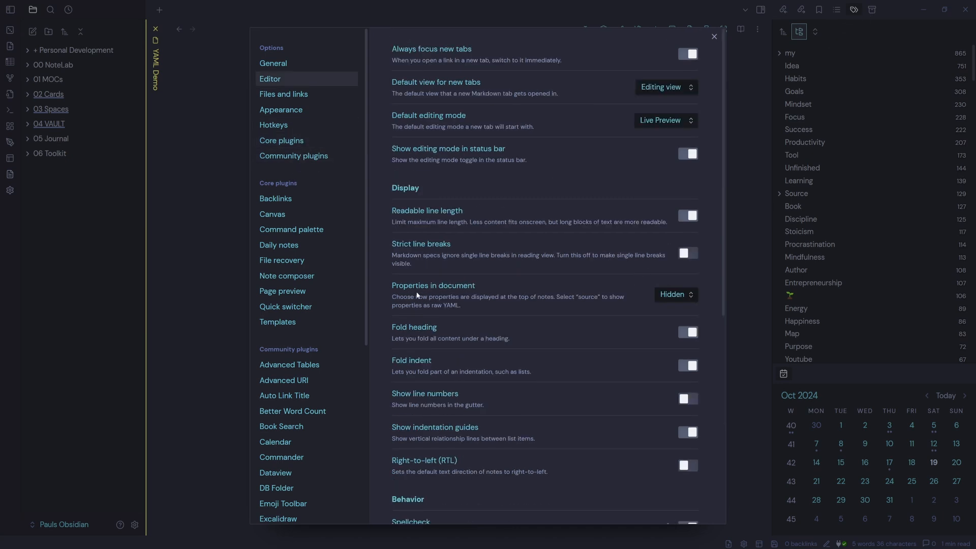
click(674, 294)
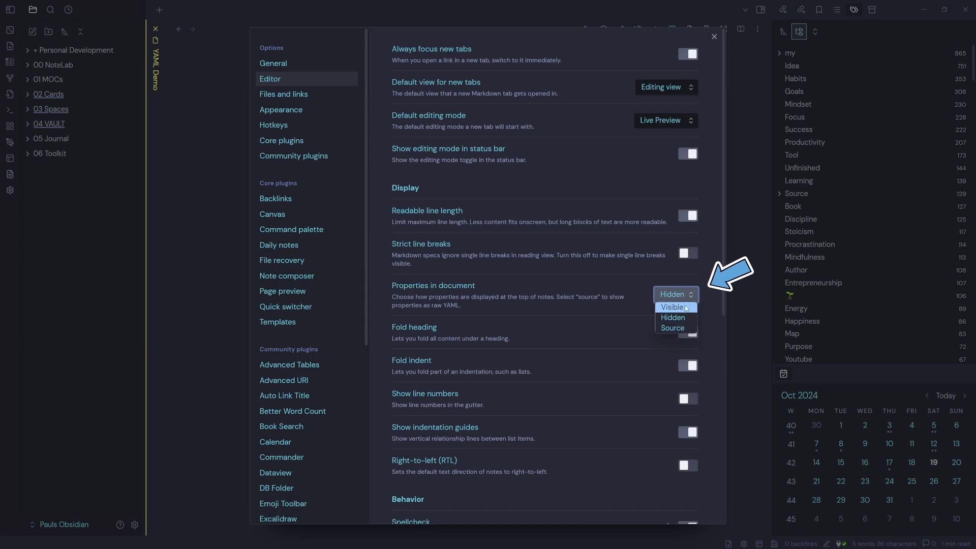
mouse_move(671, 328)
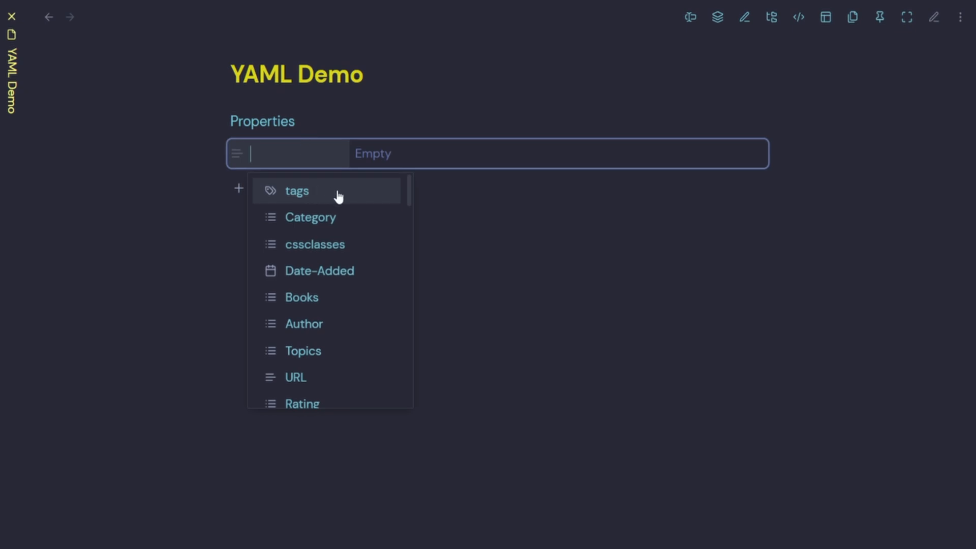
mouse_move(324, 199)
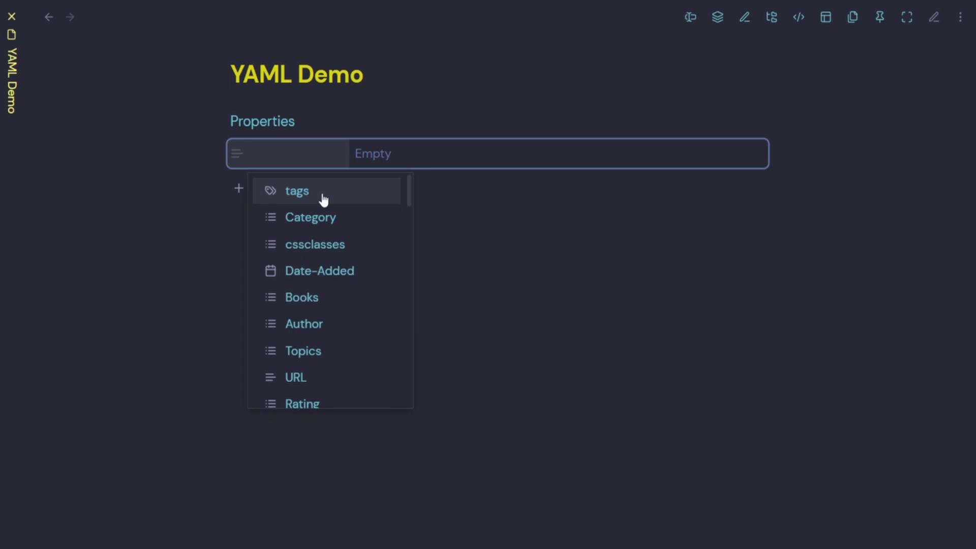
click(296, 190)
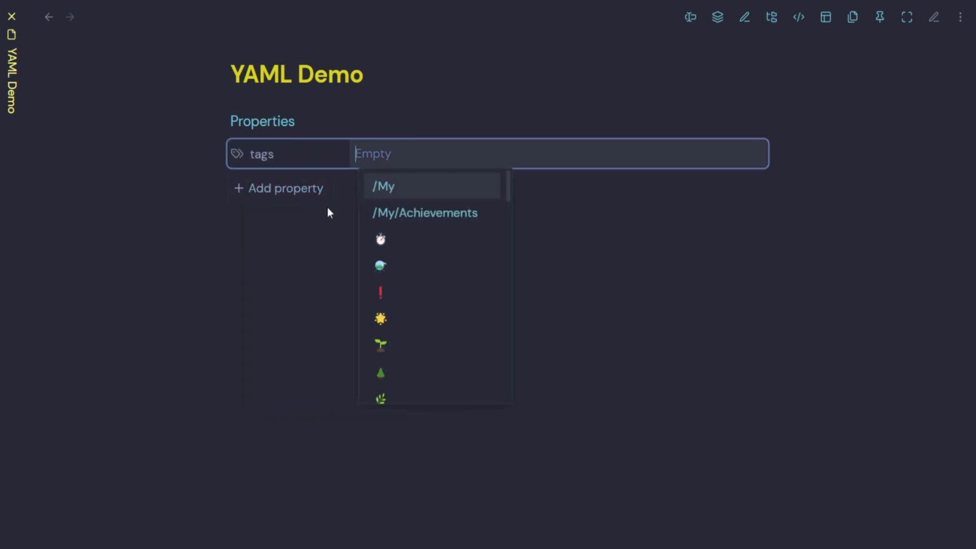
click(286, 188)
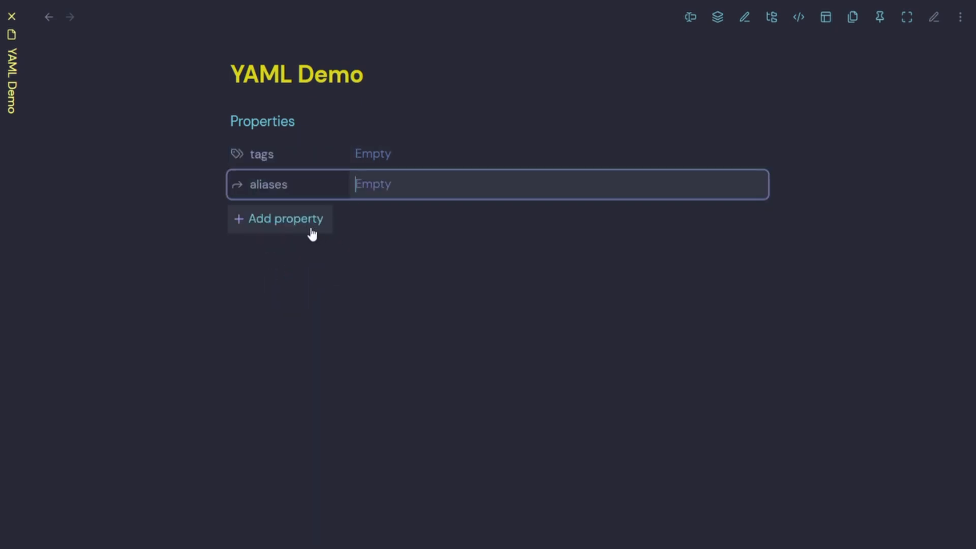
click(285, 219)
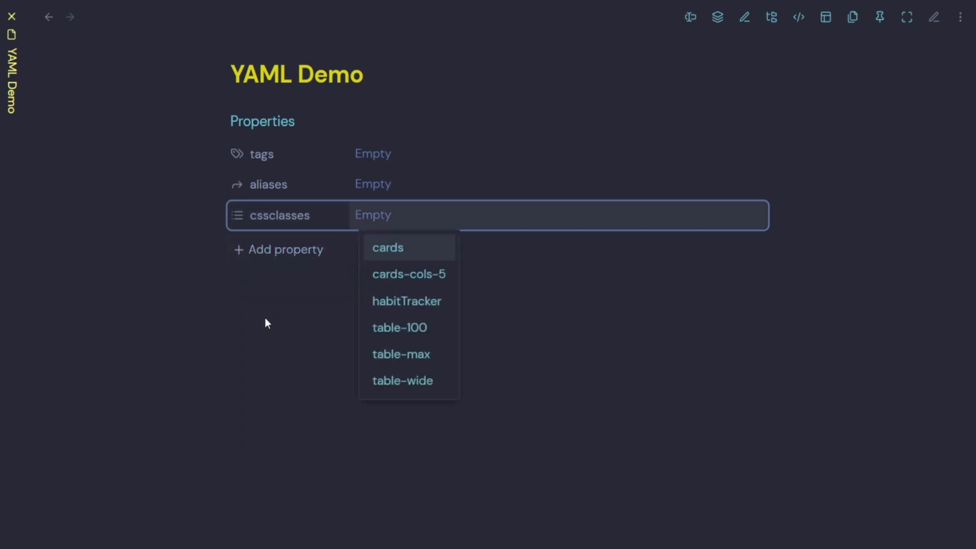
Check the property's options and start a fourth property on the note
right_click(261, 154)
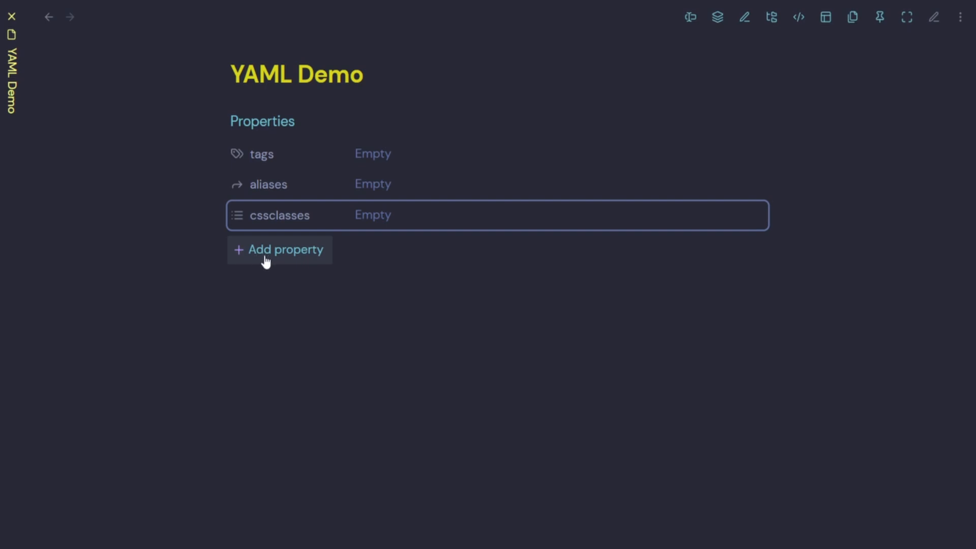
click(278, 249)
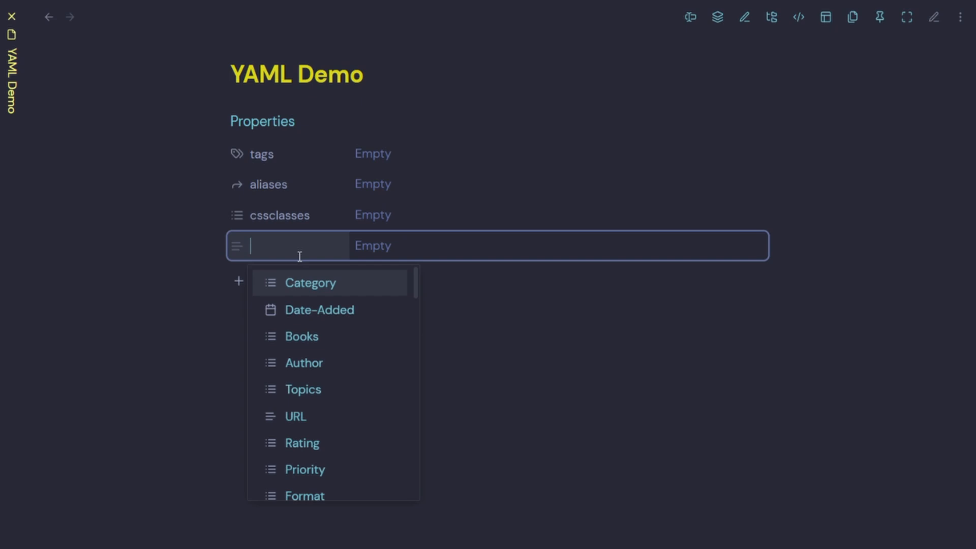
Set the new Author property to link to Alden Mills
scroll(down, 3)
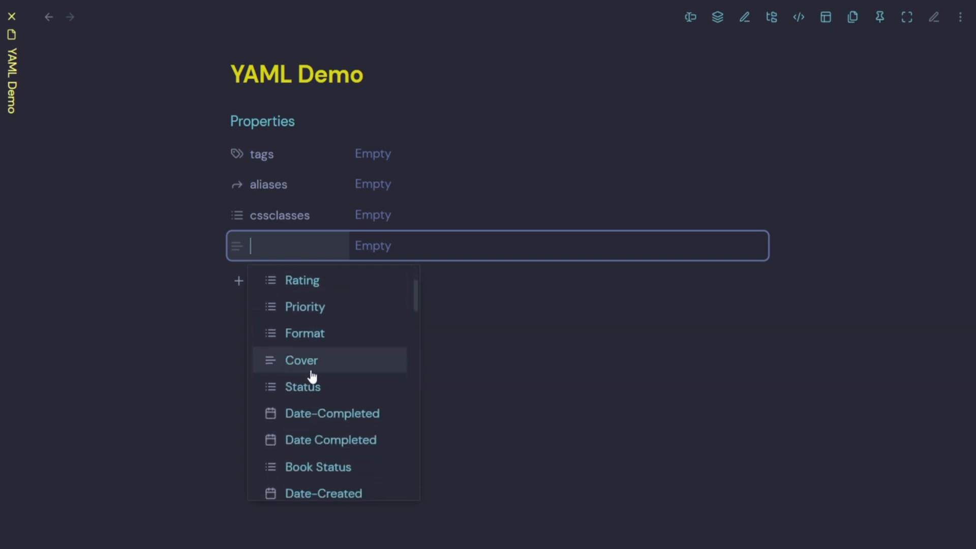
scroll(down, 3)
text(Author)
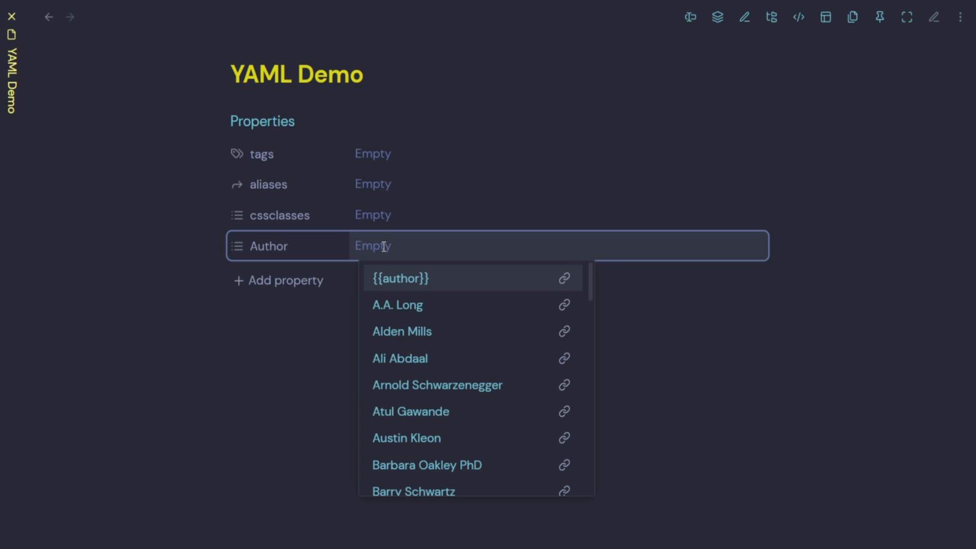
mouse_move(601, 294)
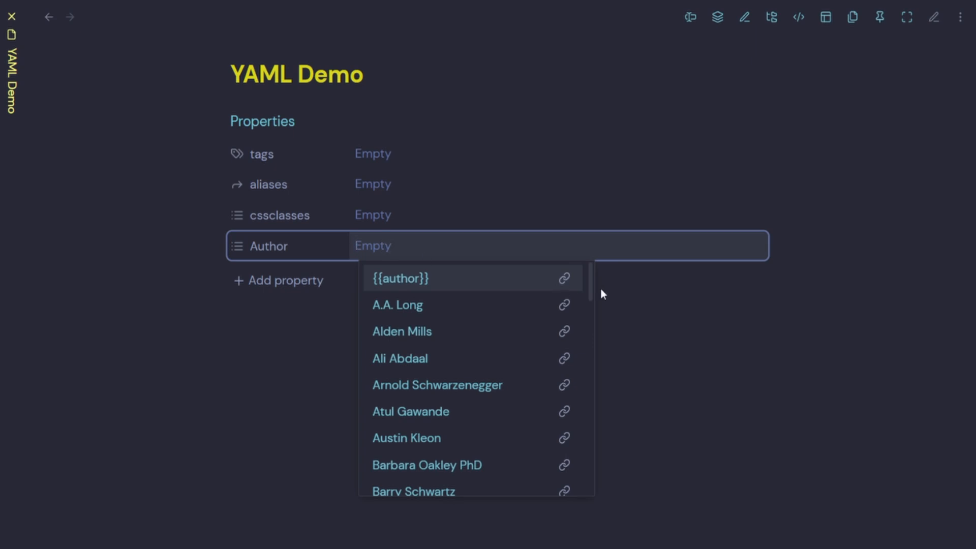
scroll(down, 3)
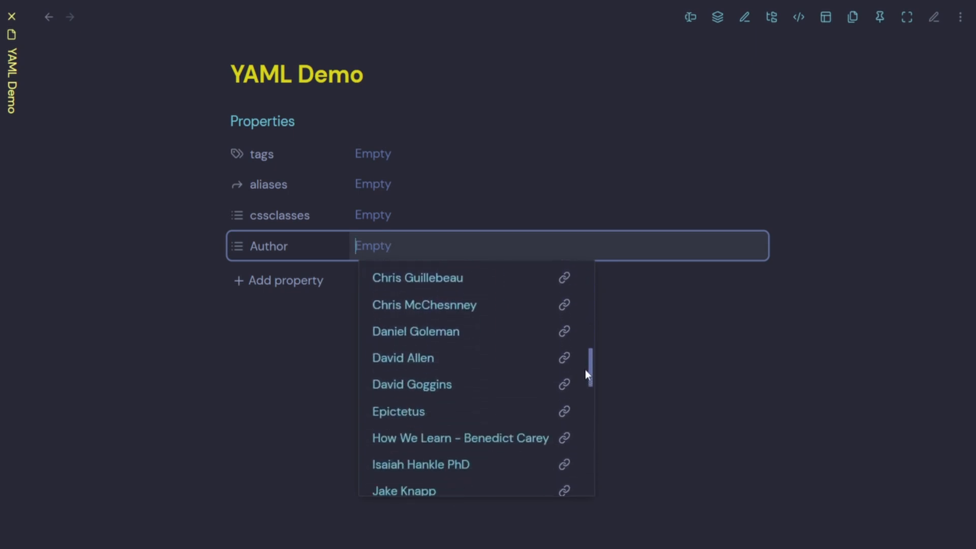
scroll(up, 3)
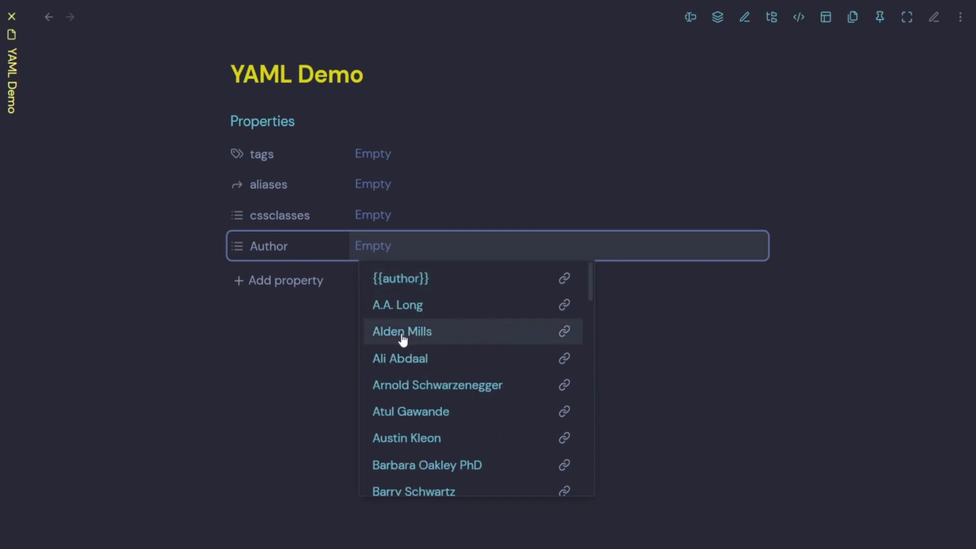
click(402, 330)
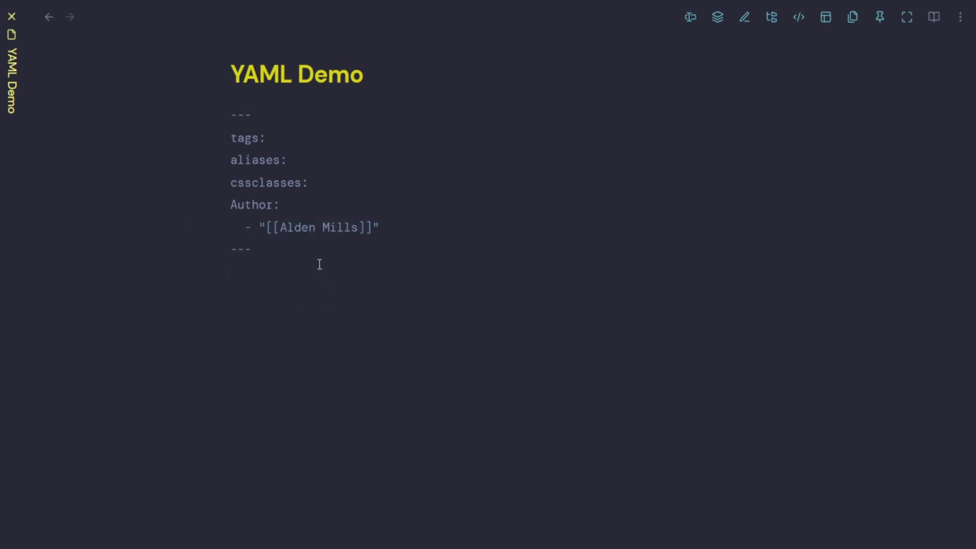
Start a second Author list item as a link beginning with 'A'
key(enter)
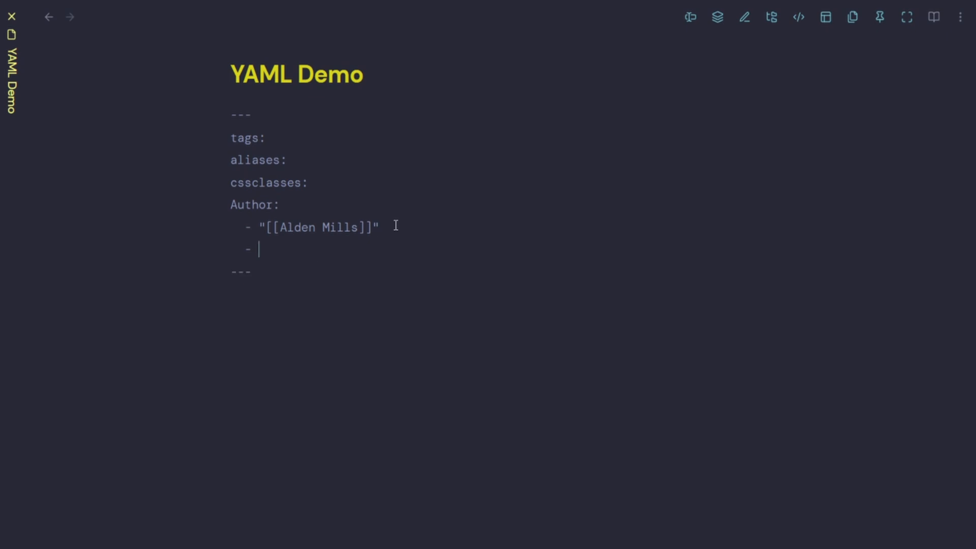
text("")
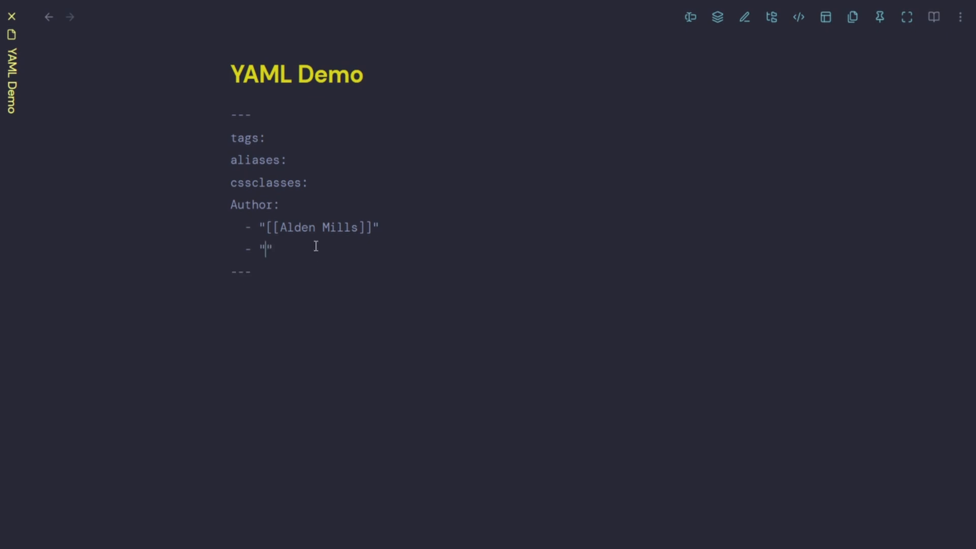
text([[)
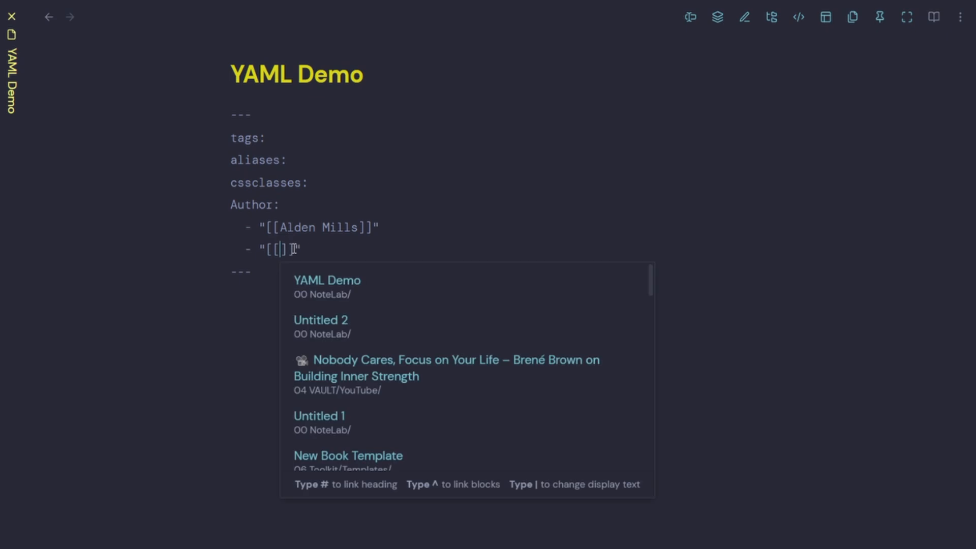
text(A)
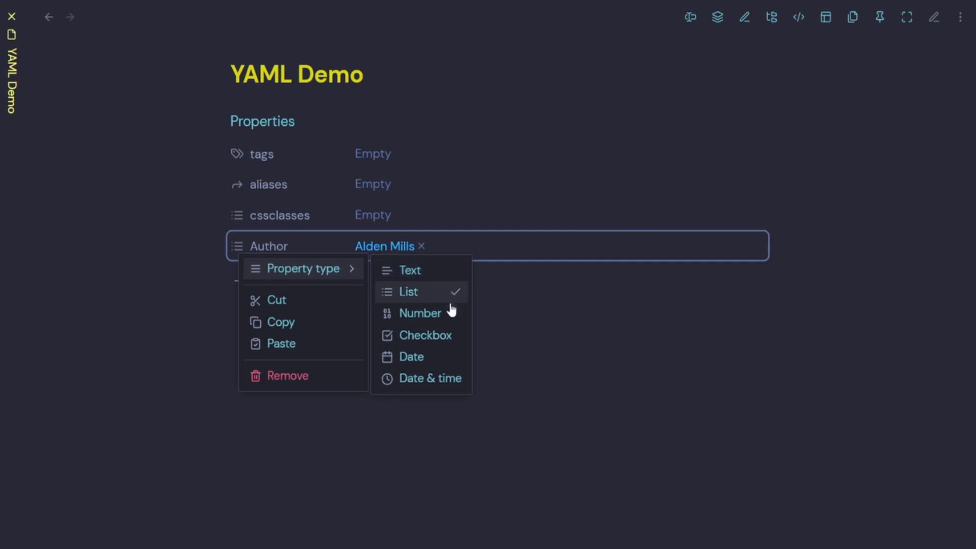
mouse_move(458, 360)
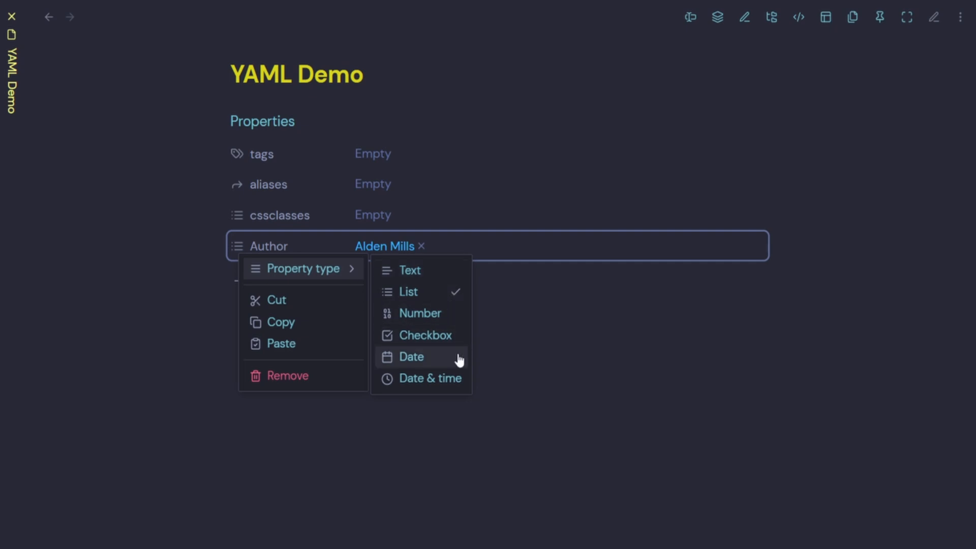
Leave Author as a List and view its type options in the vault-wide All properties list
click(957, 20)
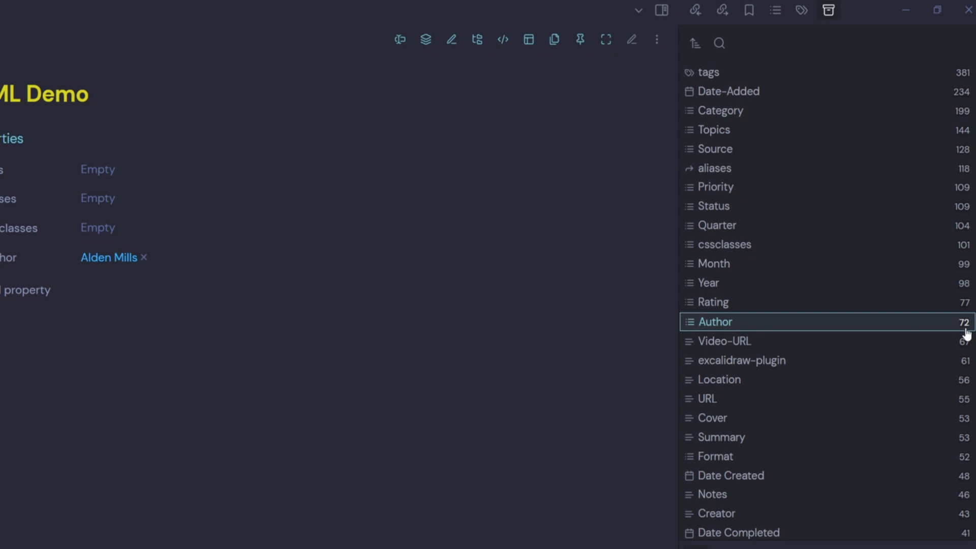
right_click(715, 321)
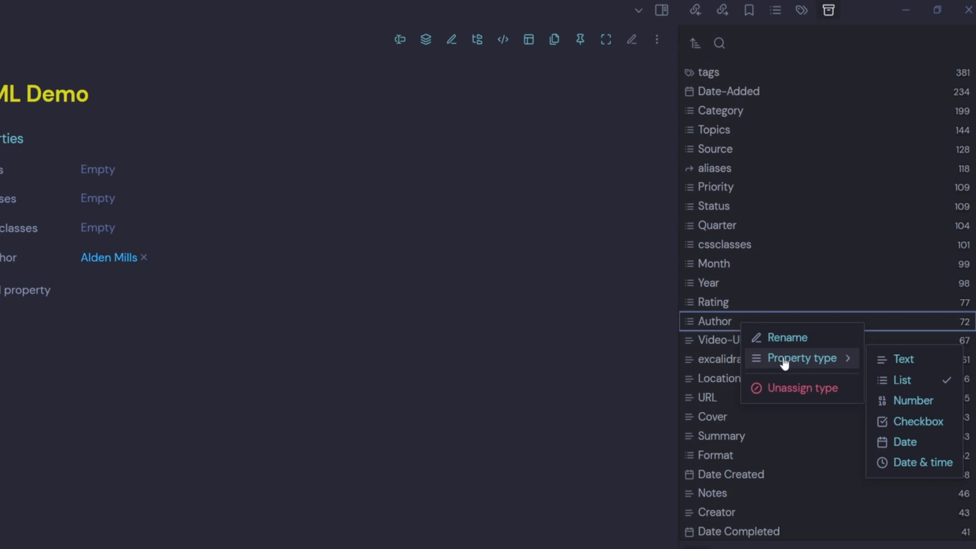
mouse_move(901, 379)
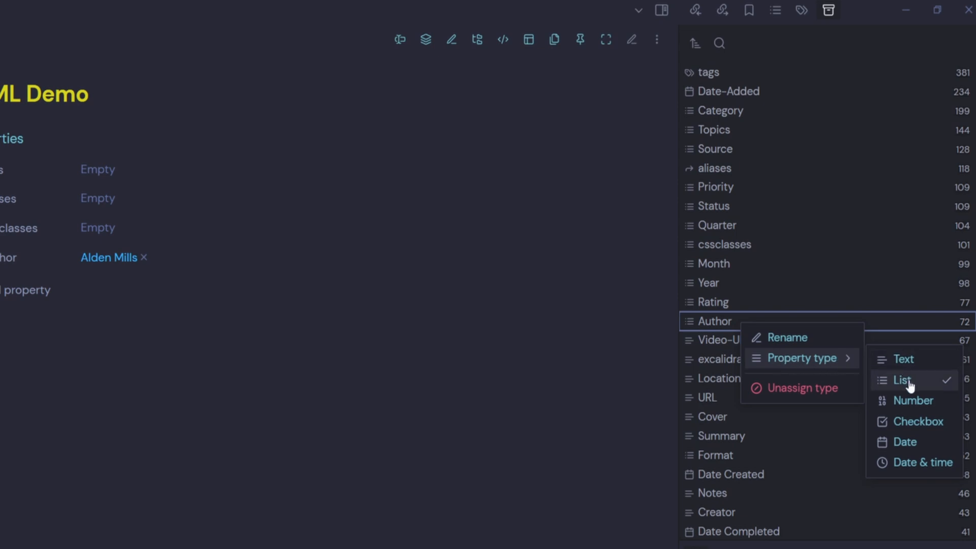
mouse_move(911, 401)
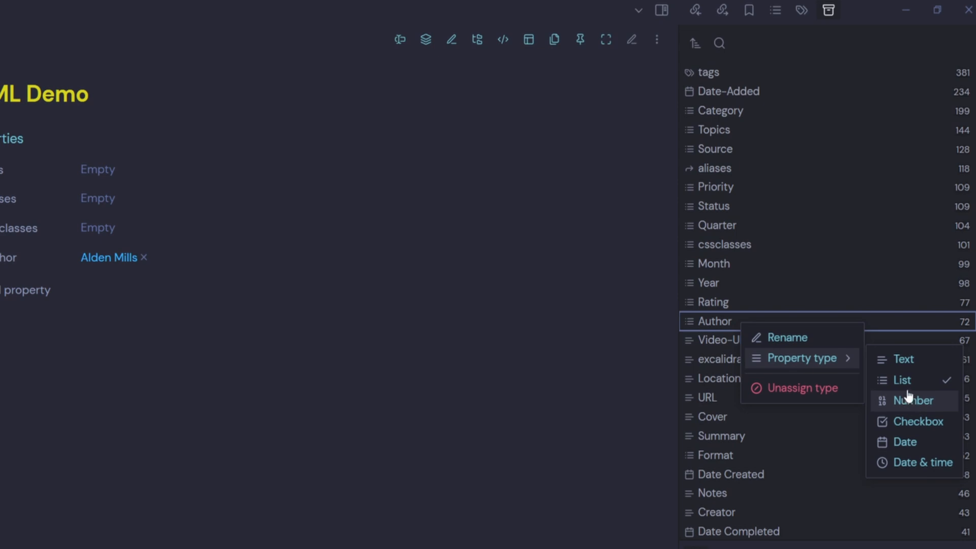
mouse_move(911, 379)
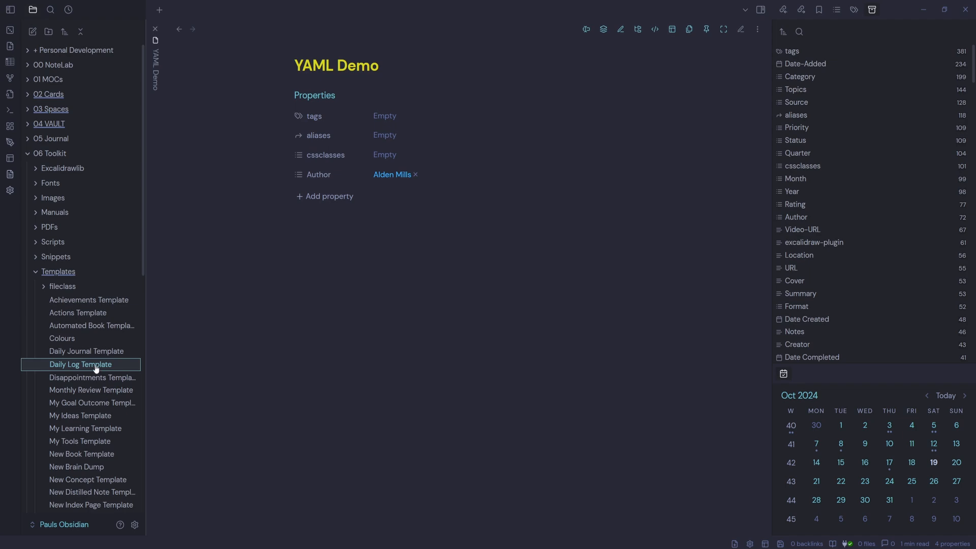
With New Book Template open beside it, give the YAML Demo note Date-Added, the Book tag and a 'YAML Example' alias in raw YAML
click(81, 454)
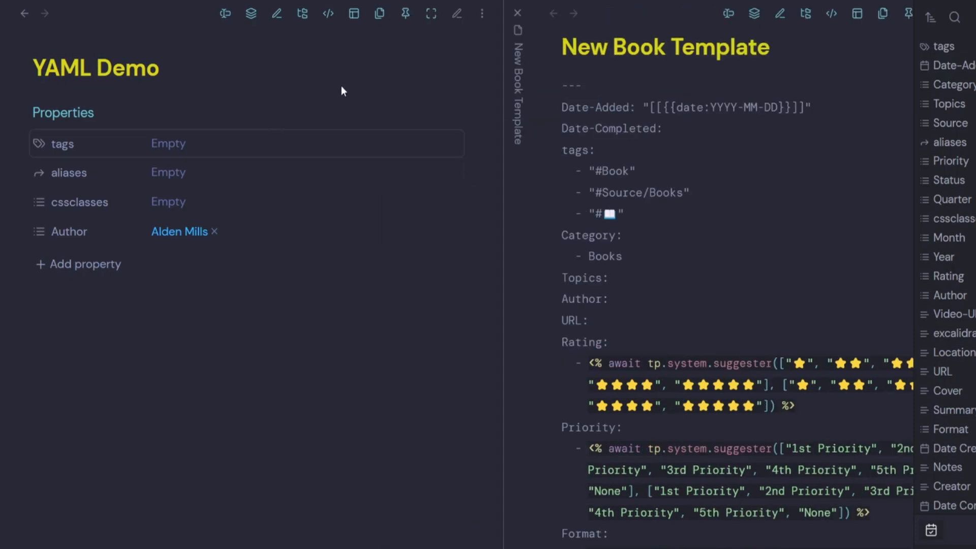
click(456, 13)
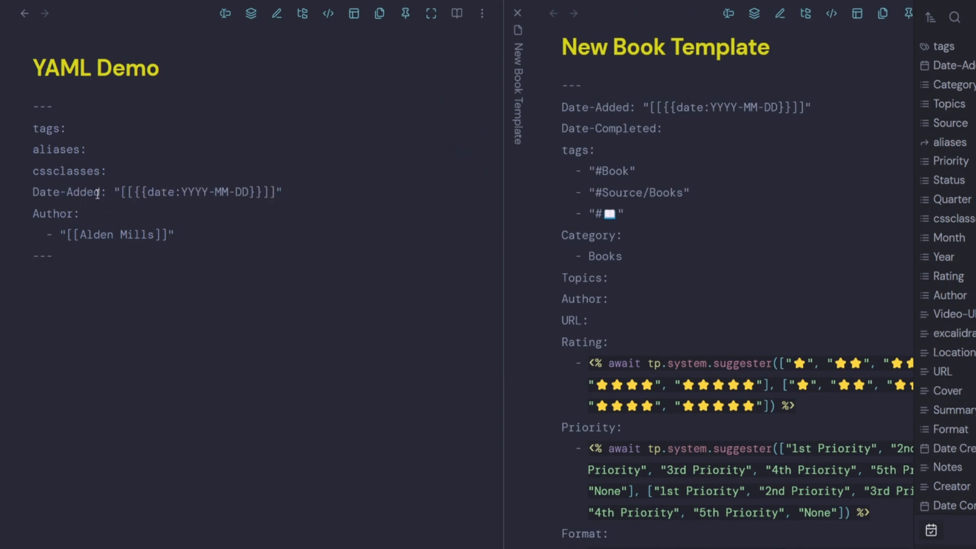
double_click(63, 192)
text(Book)
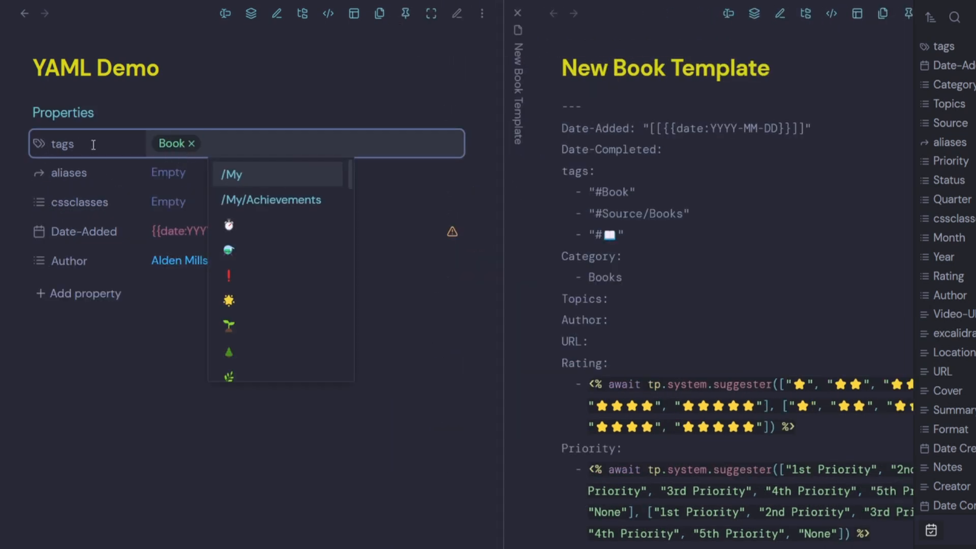
mouse_move(117, 151)
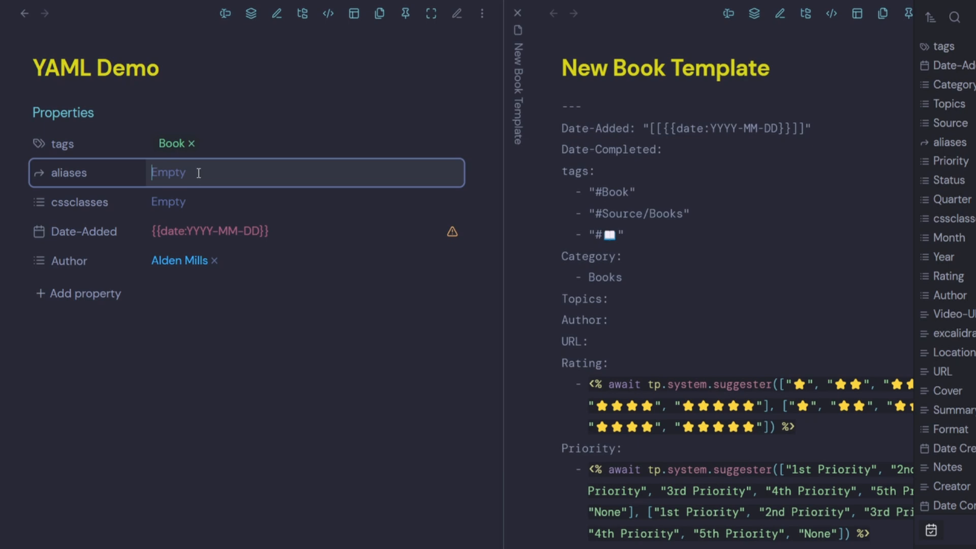
text(YAML Example)
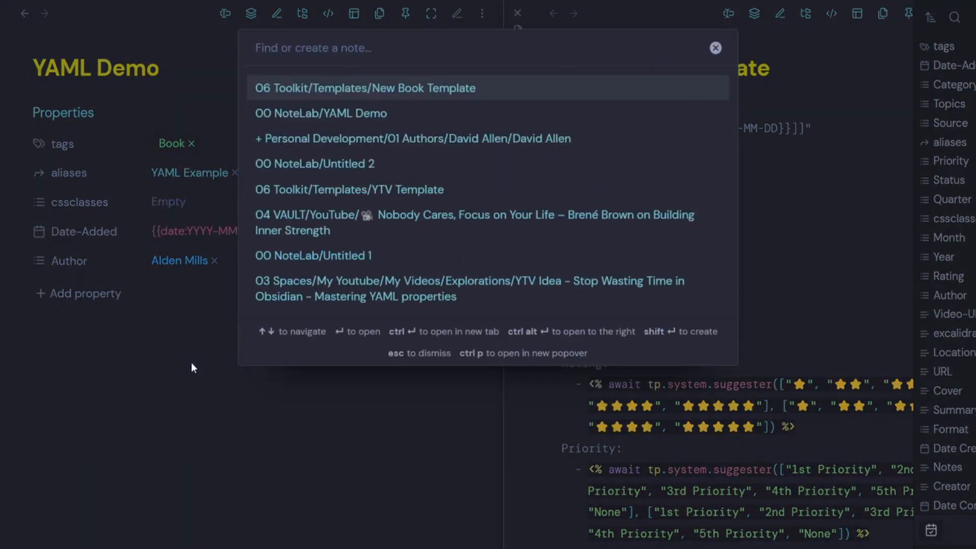
Search 'YAML' to surface the YAML Example alias and review the Date-Added type mismatch
text(YAML)
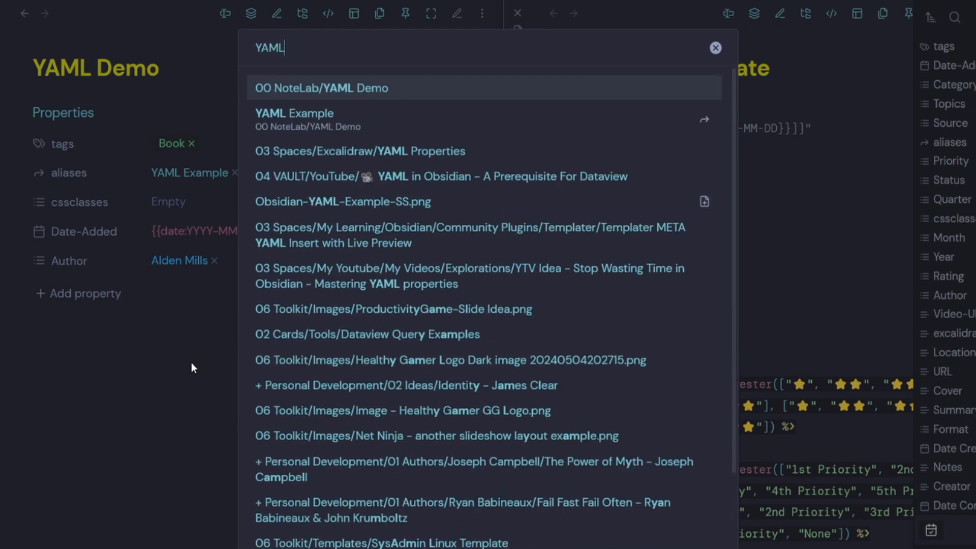
mouse_move(313, 128)
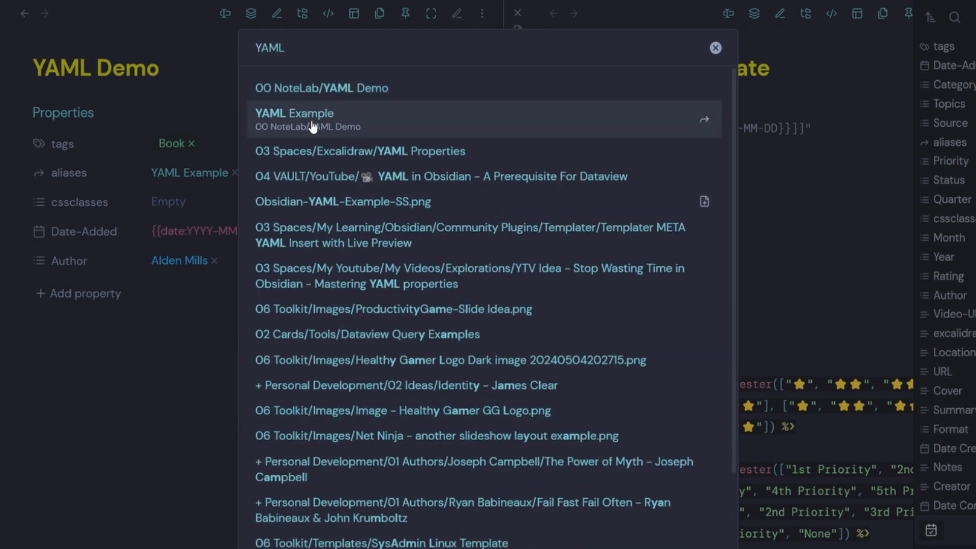
mouse_move(370, 101)
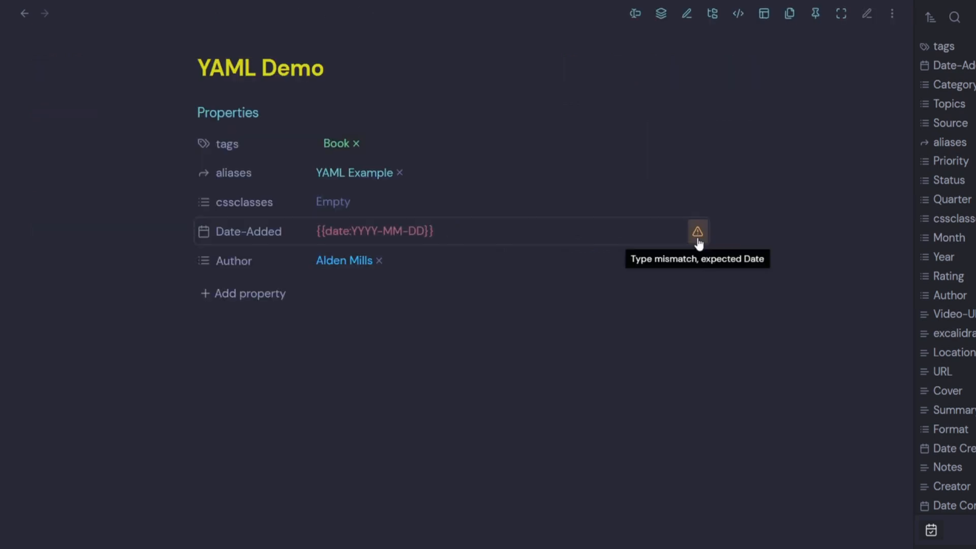
mouse_move(248, 238)
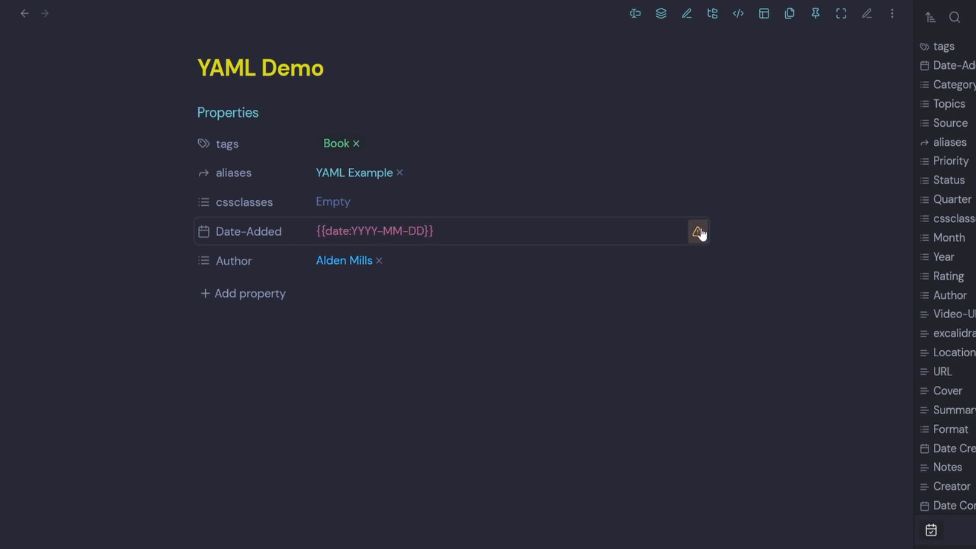
mouse_move(697, 233)
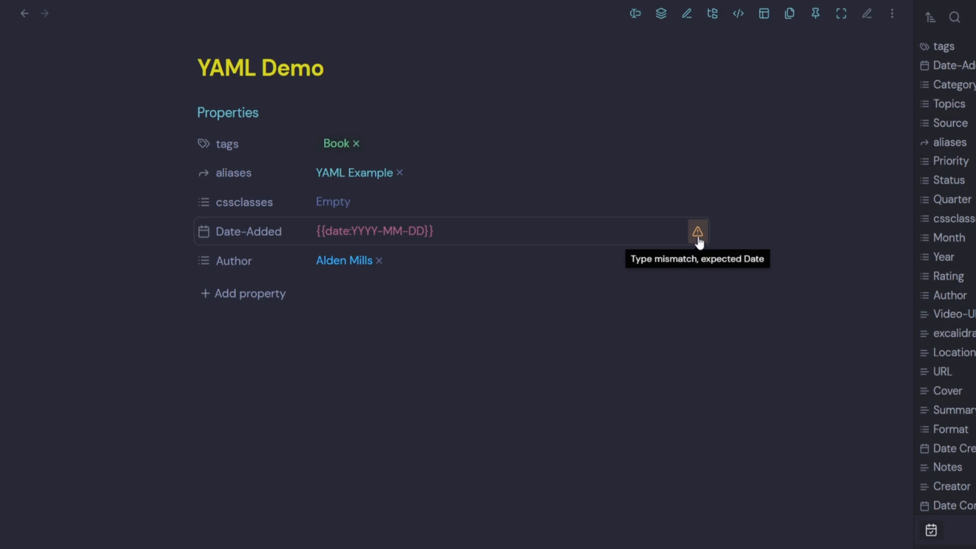
click(866, 13)
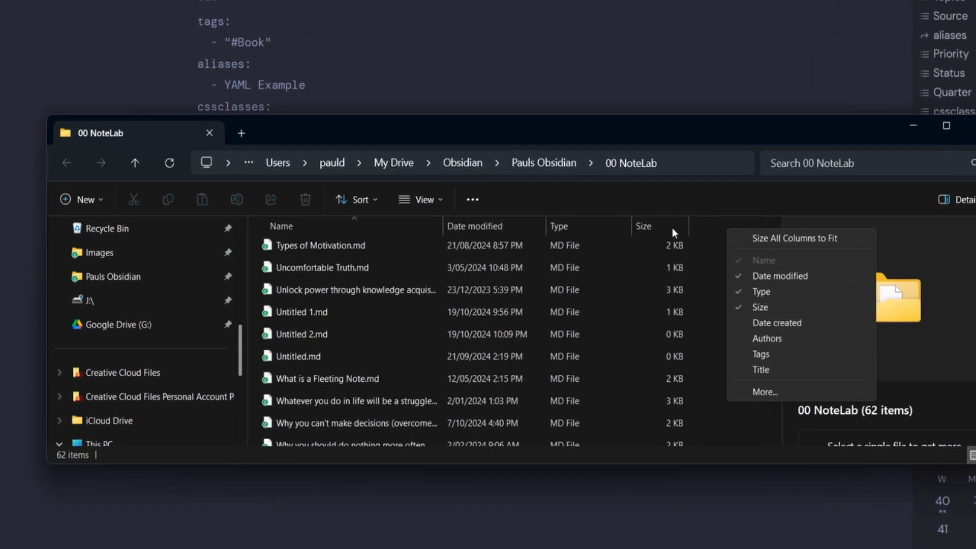
mouse_move(775, 401)
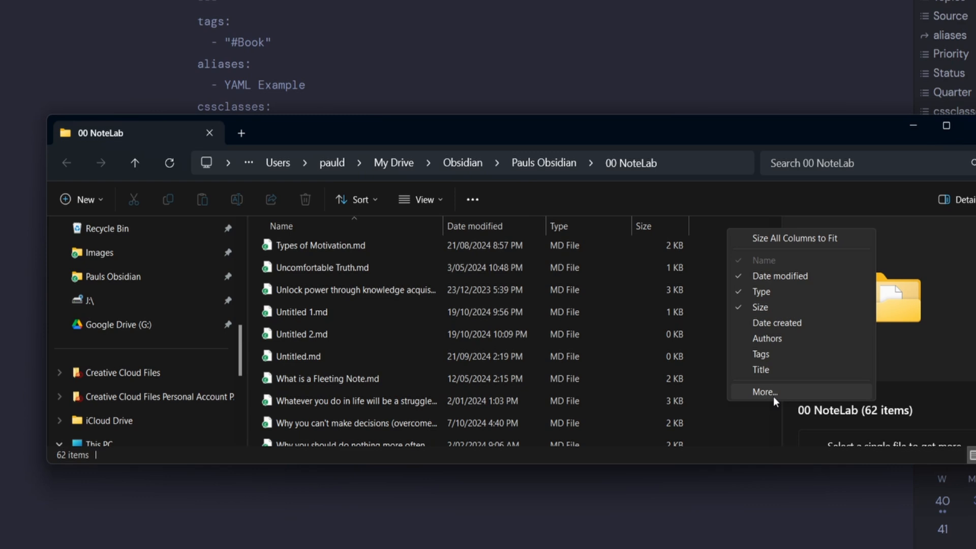
Bring up File Explorer's Choose Details list of columns and scroll through it
click(764, 391)
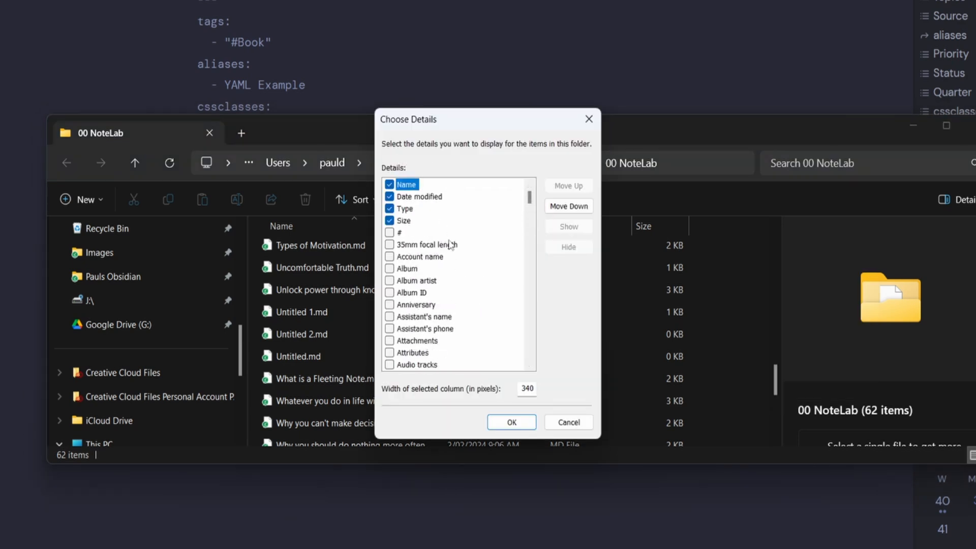
mouse_move(456, 274)
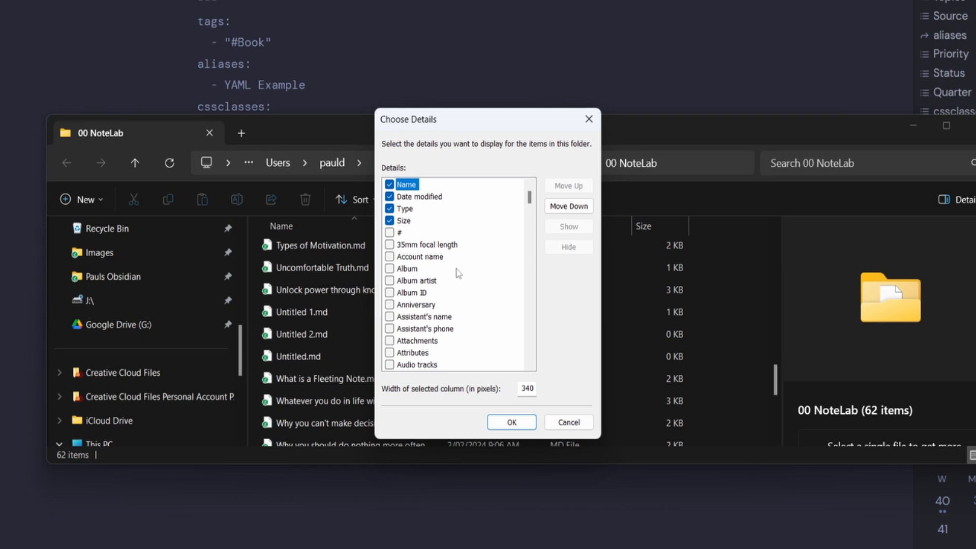
scroll(down, 3)
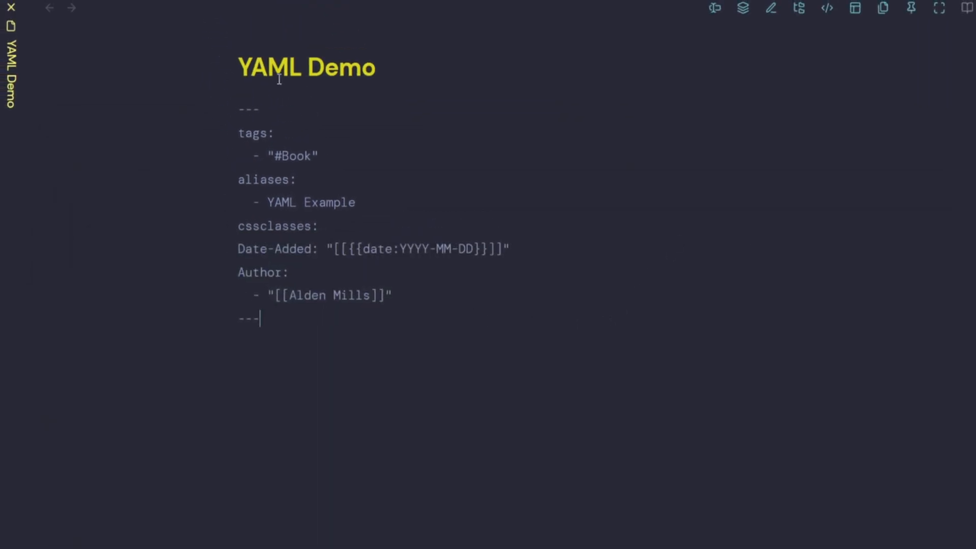
Rename the note to YAML Book Template and add a Topics property in the frontmatter
double_click(342, 67)
text(Book Template)
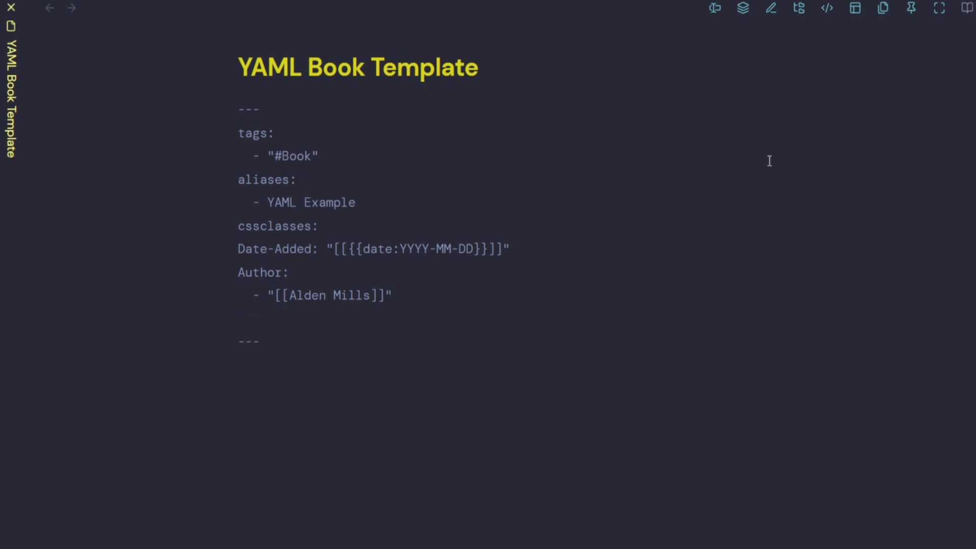
text(Topic)
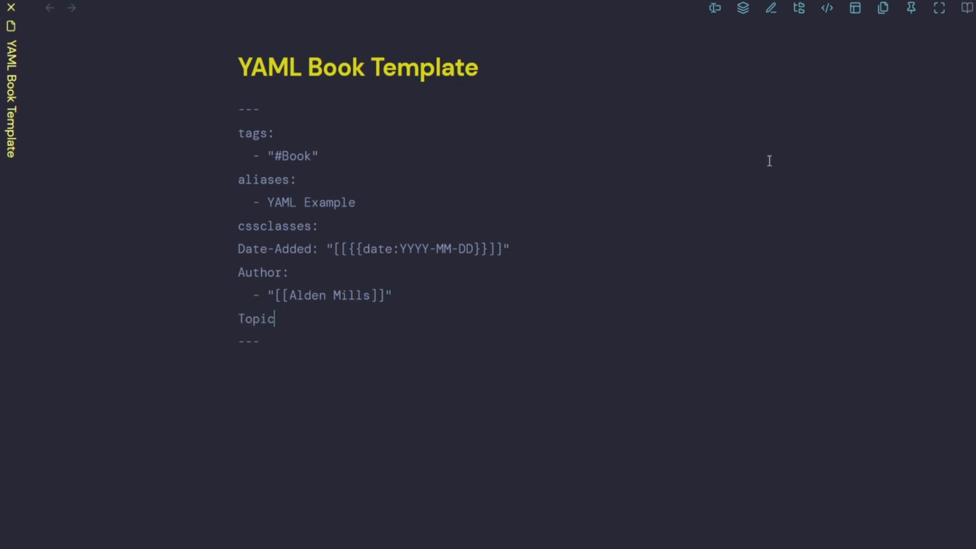
text(s:)
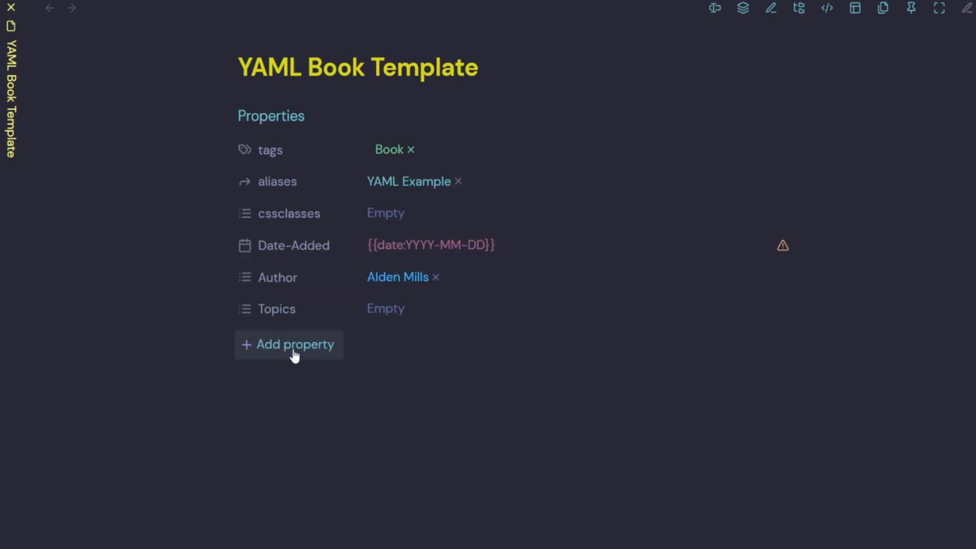
Add empty URL, Rating, Priority, Format, Cover and Status properties via Add property
click(295, 345)
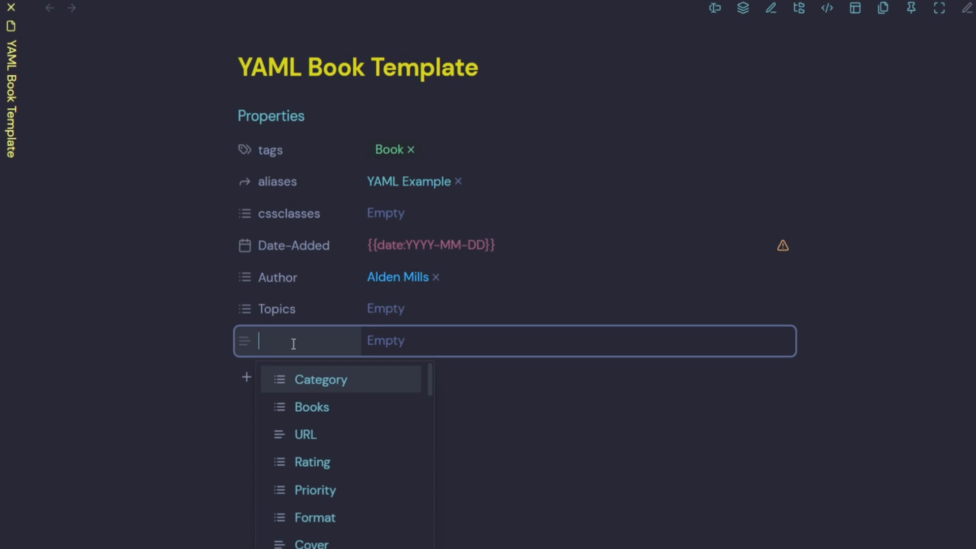
click(304, 434)
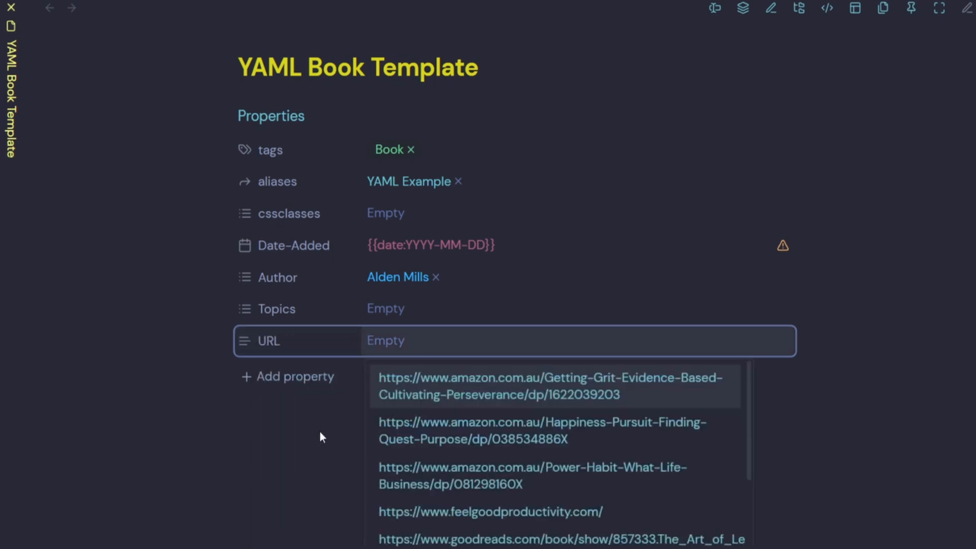
click(288, 376)
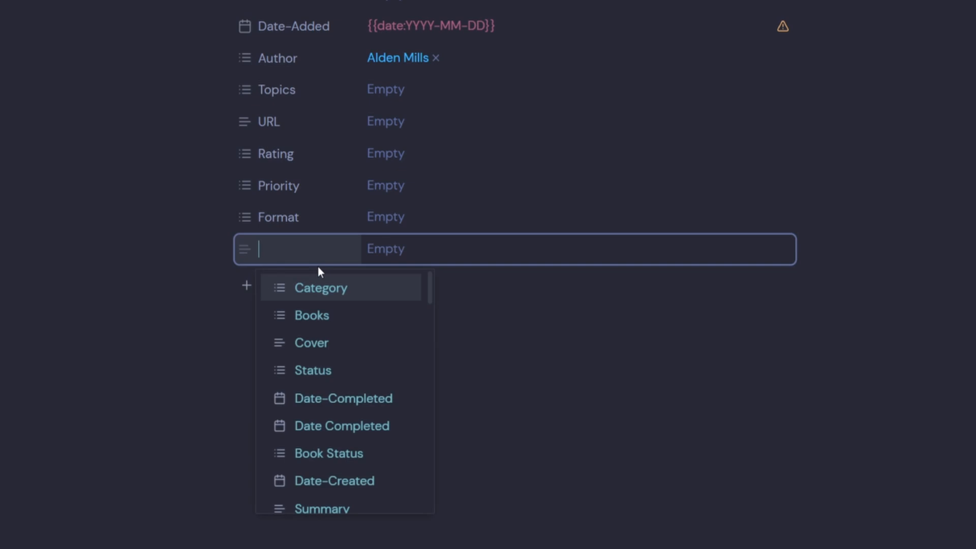
click(311, 342)
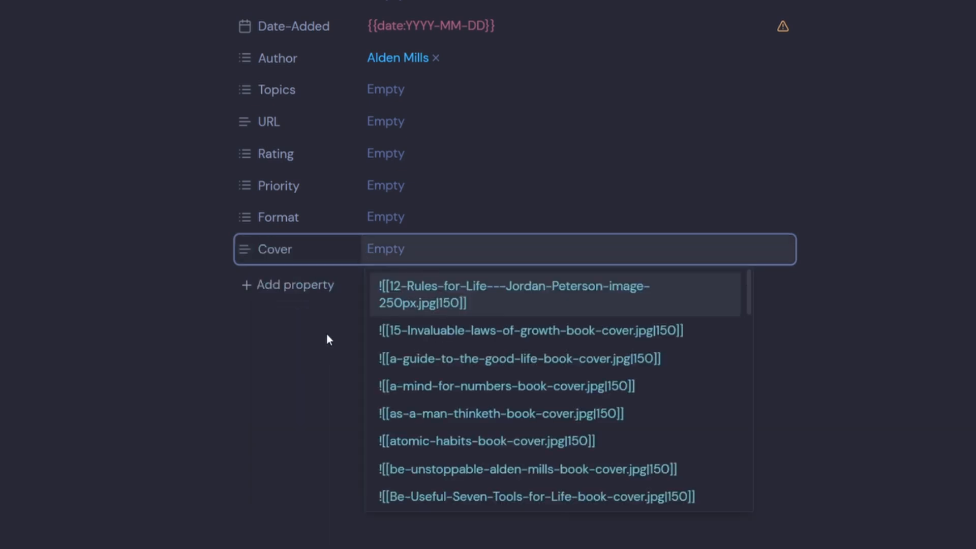
mouse_move(305, 292)
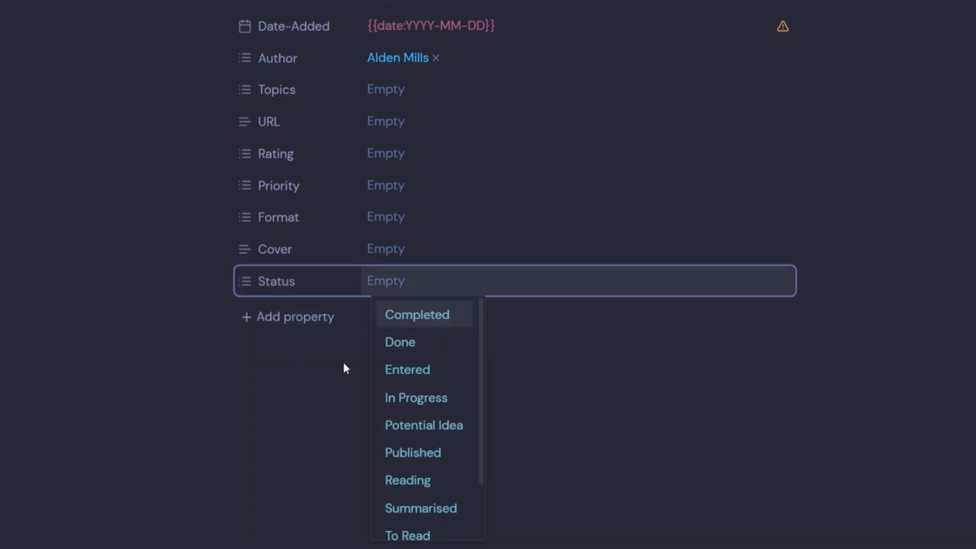
scroll(down, 3)
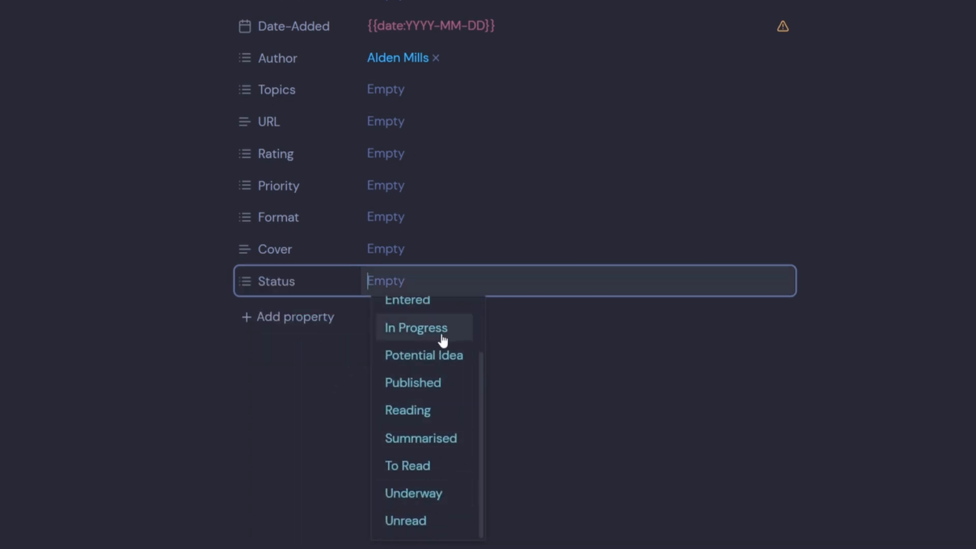
click(206, 397)
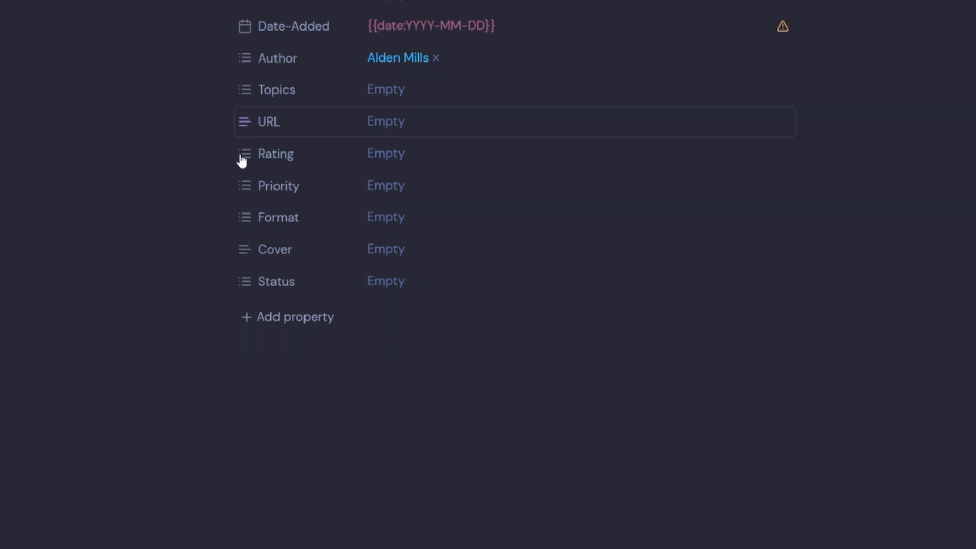
Check Status's property type, then add a Done checkbox property with value false
right_click(275, 281)
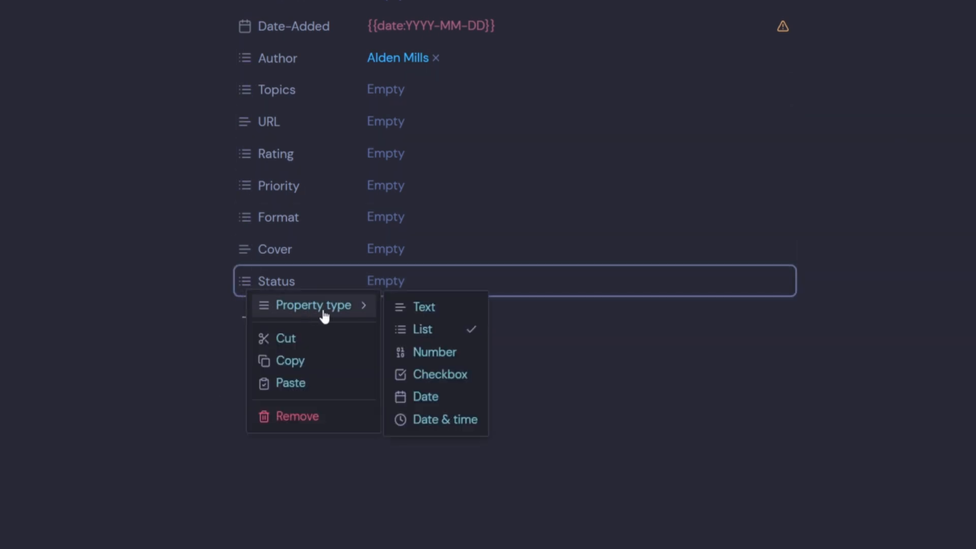
mouse_move(442, 334)
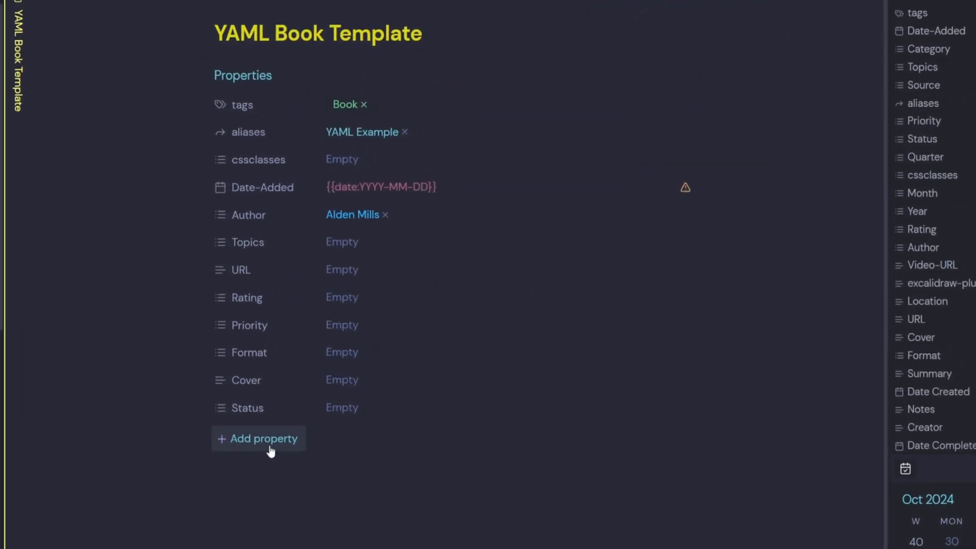
click(257, 438)
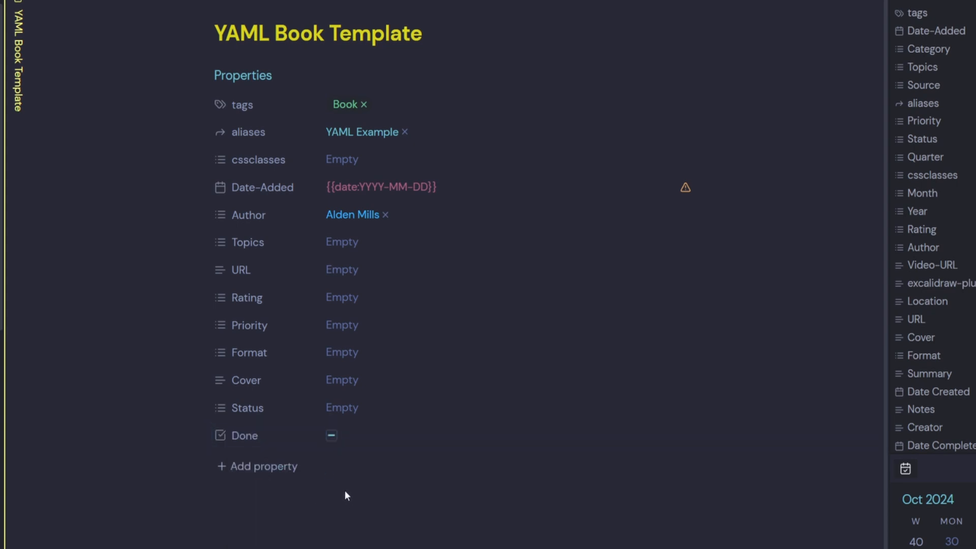
right_click(242, 435)
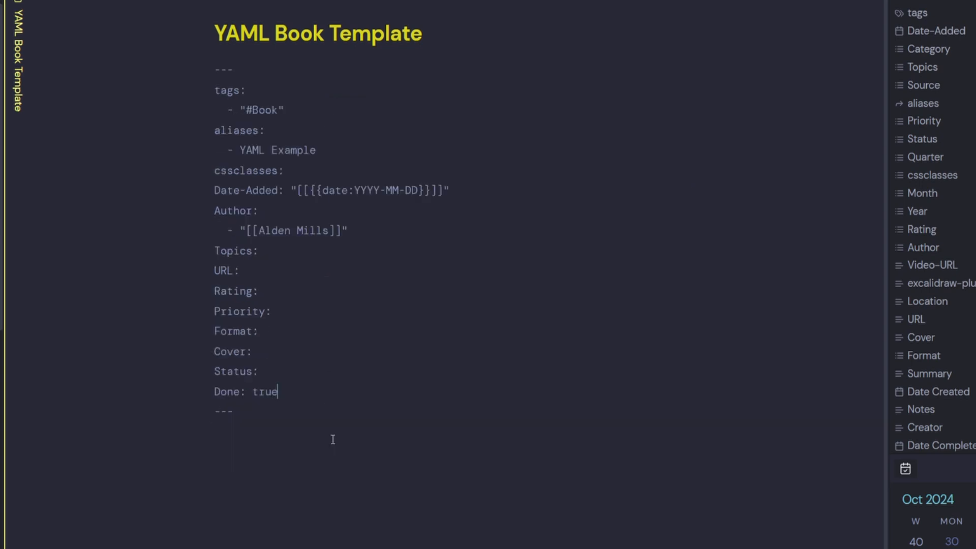
mouse_move(266, 406)
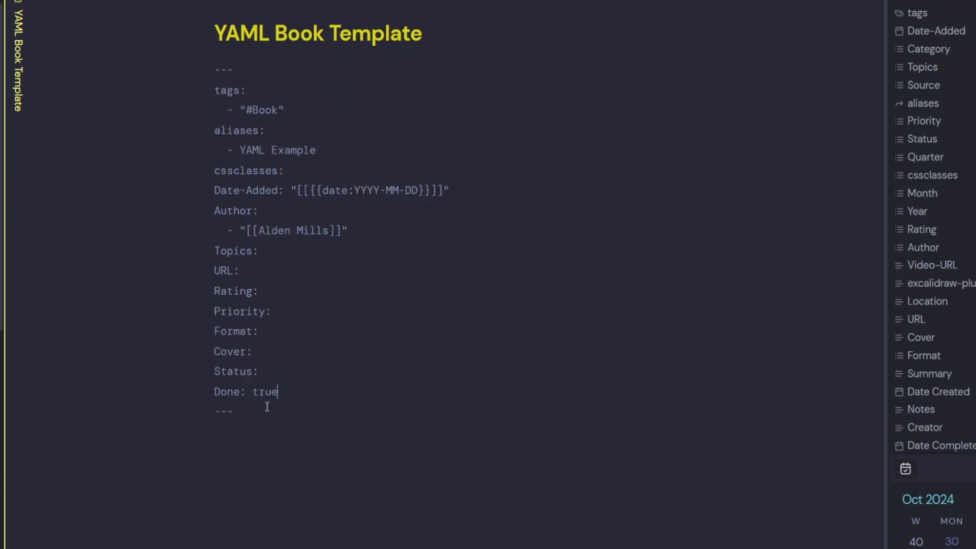
text(false)
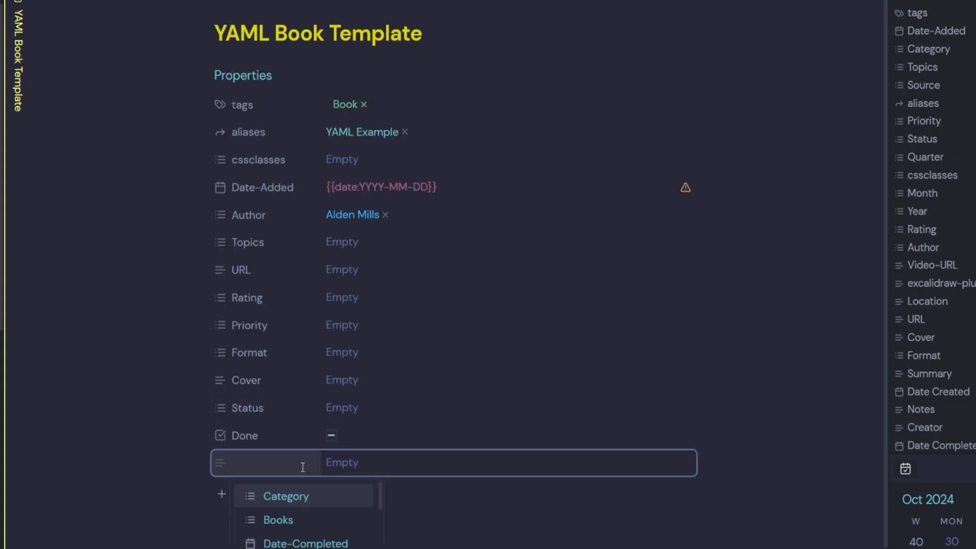
Add a Date-Completed property and confirm its type is Date
click(305, 543)
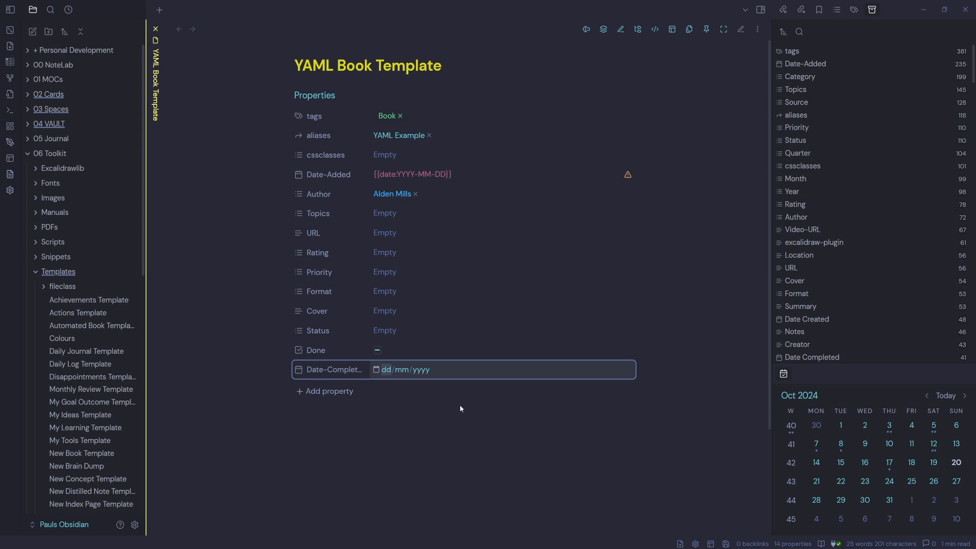
click(404, 369)
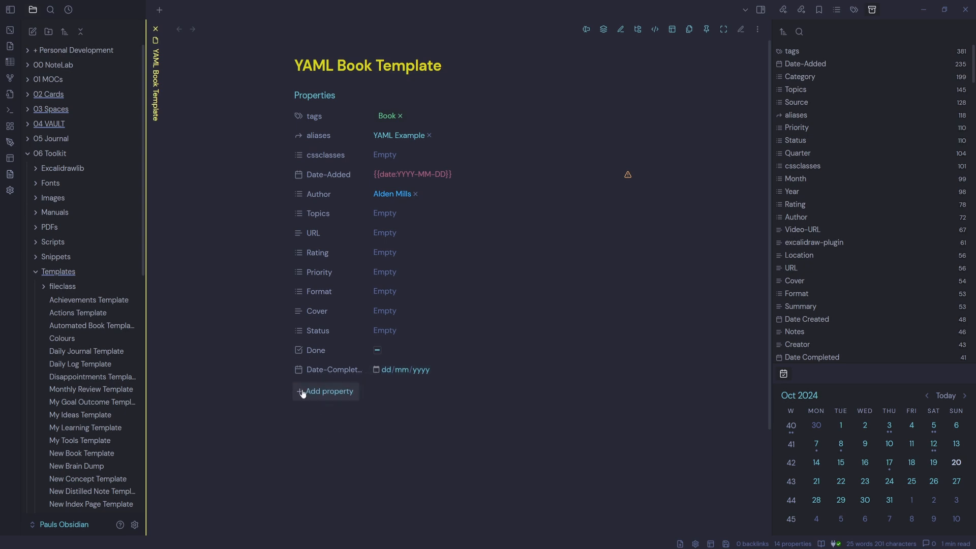
right_click(333, 368)
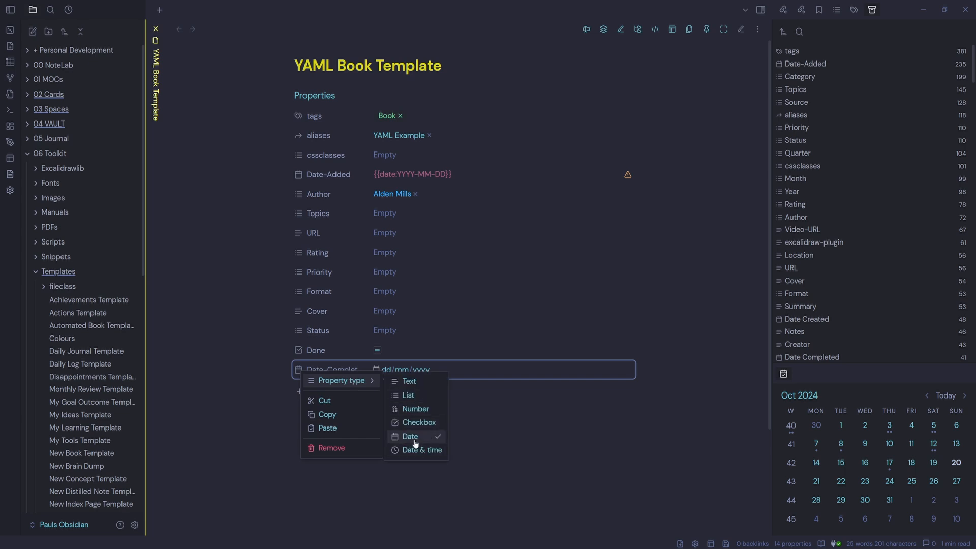
click(409, 436)
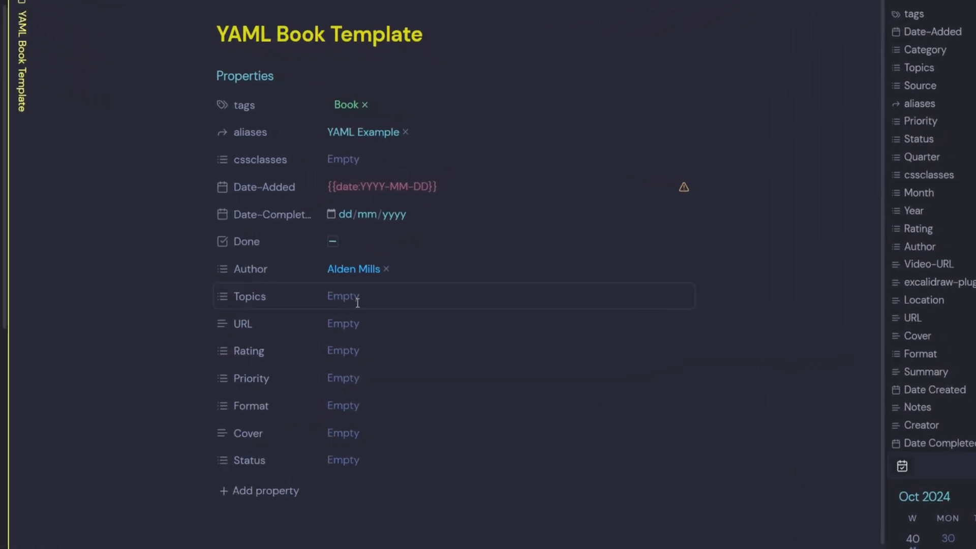
Fill Topics with the linked values Habits and Focus, choosing Focus from the link suggestion
text(Habni)
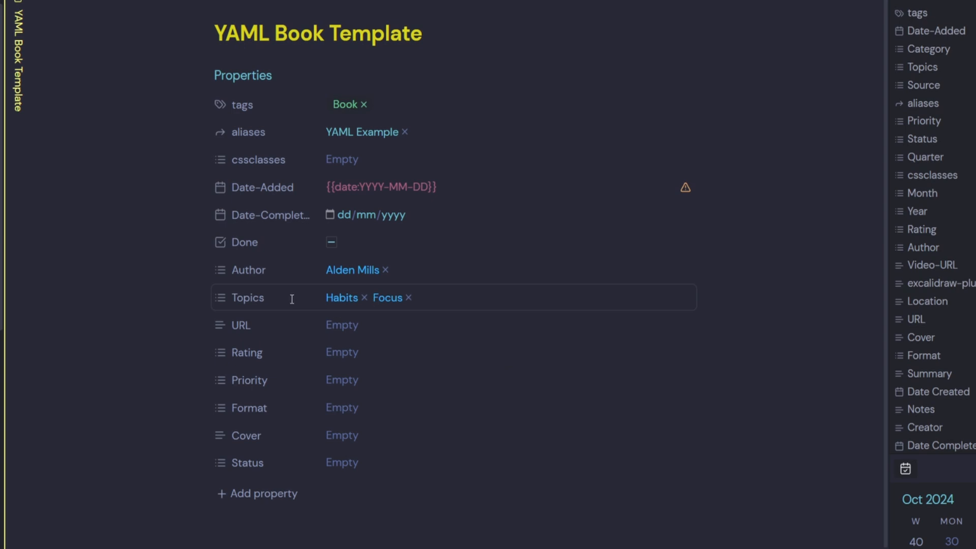
mouse_move(383, 298)
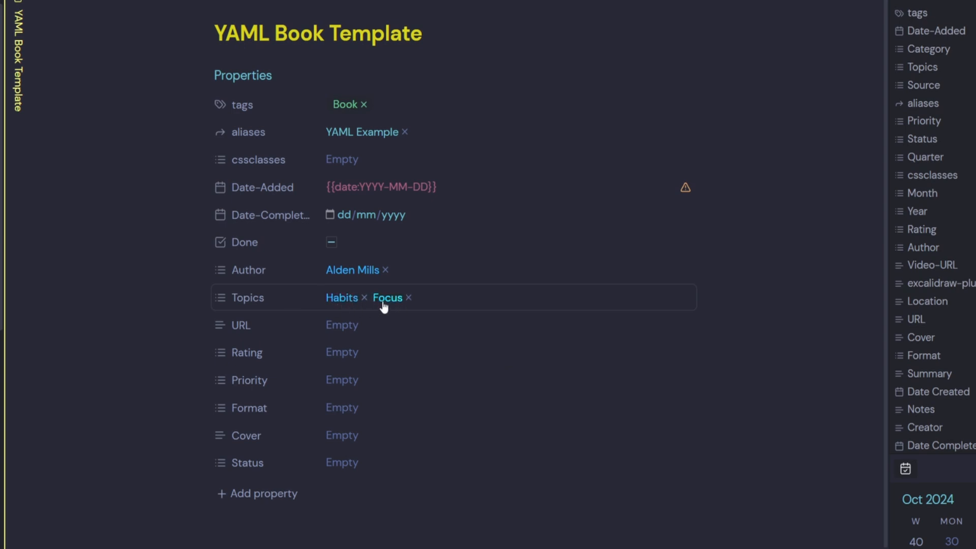
click(386, 296)
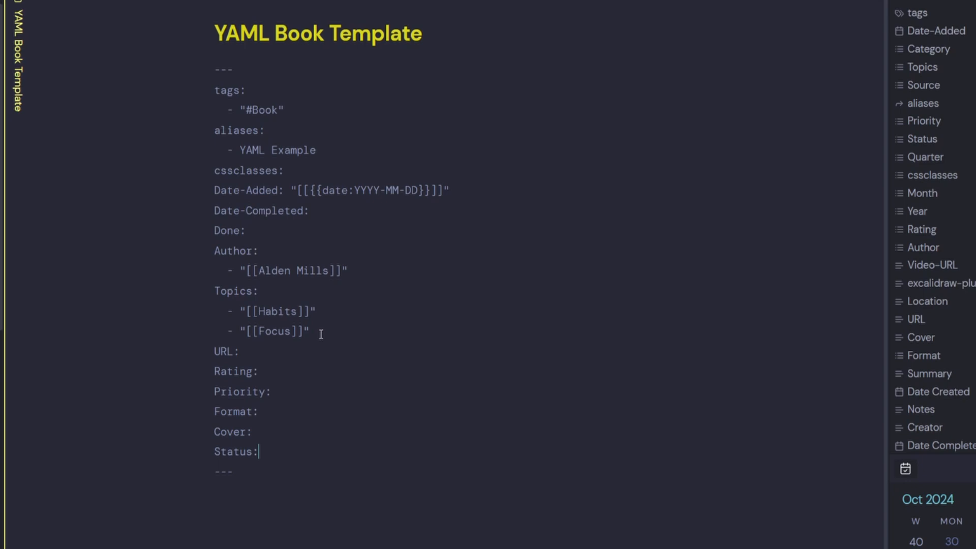
mouse_move(304, 338)
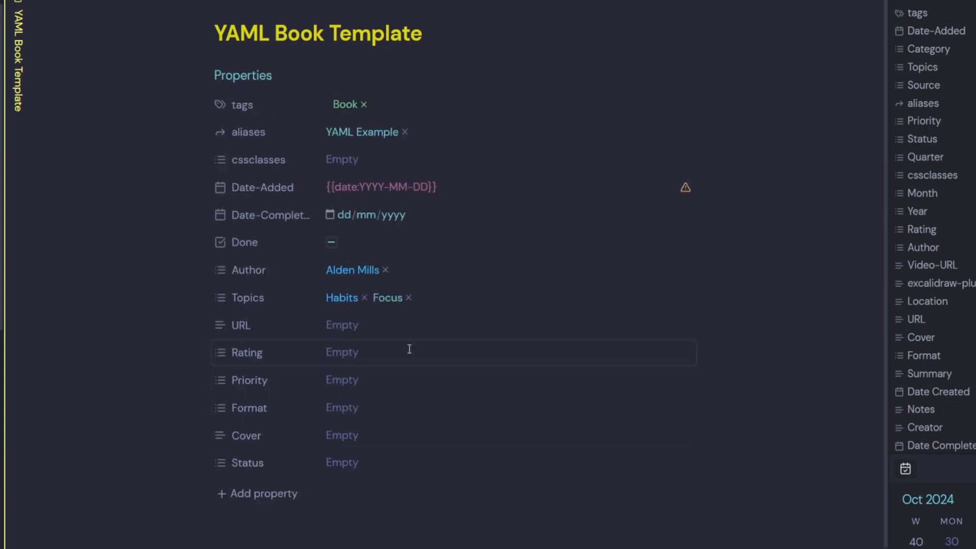
mouse_move(380, 303)
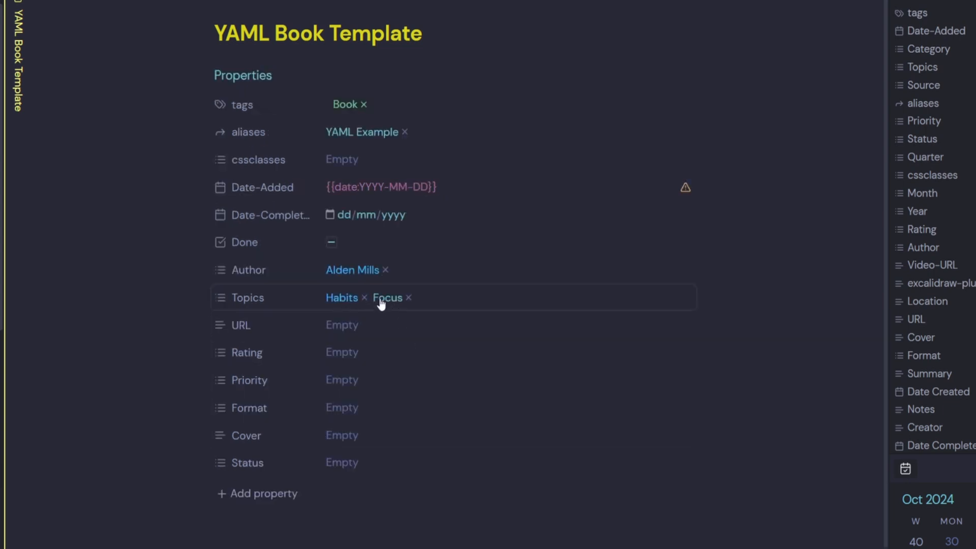
click(386, 298)
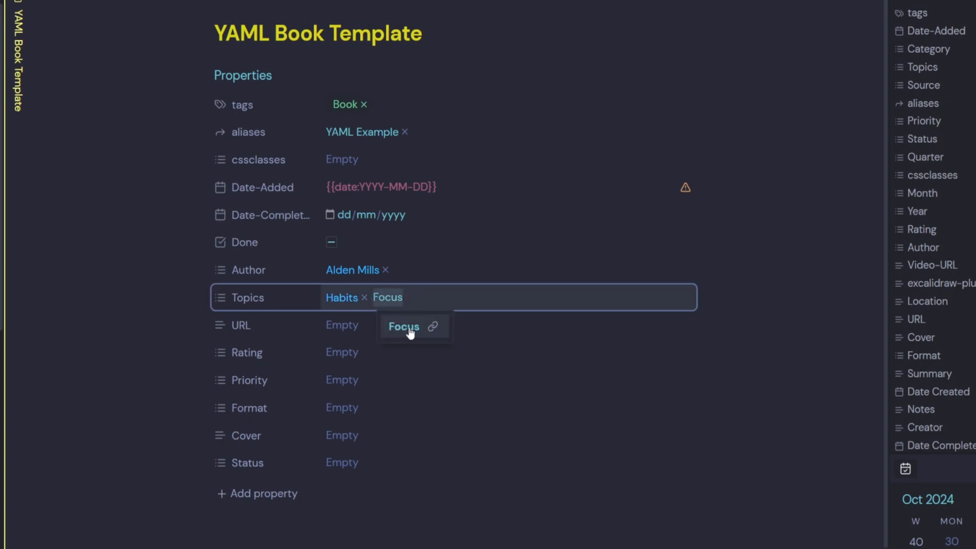
mouse_move(368, 333)
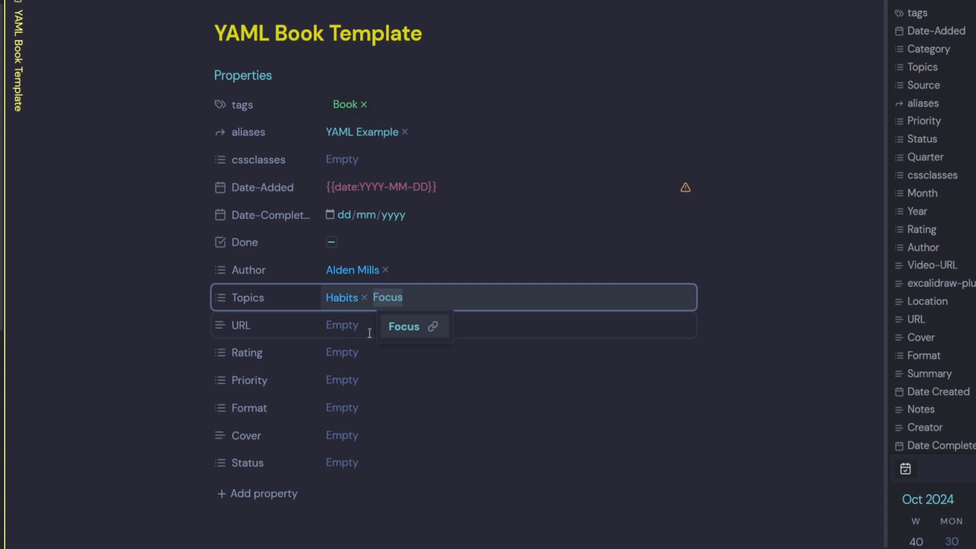
click(404, 325)
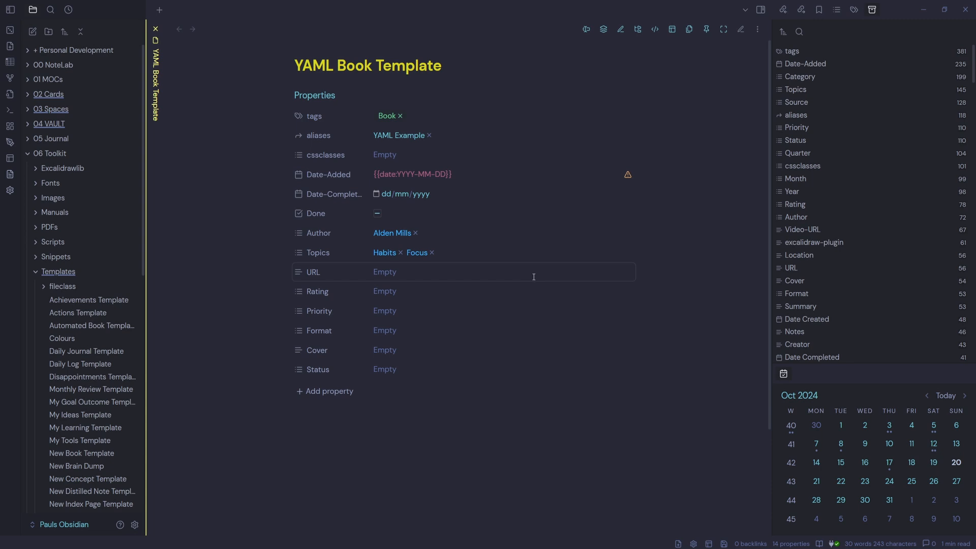
mouse_move(858, 51)
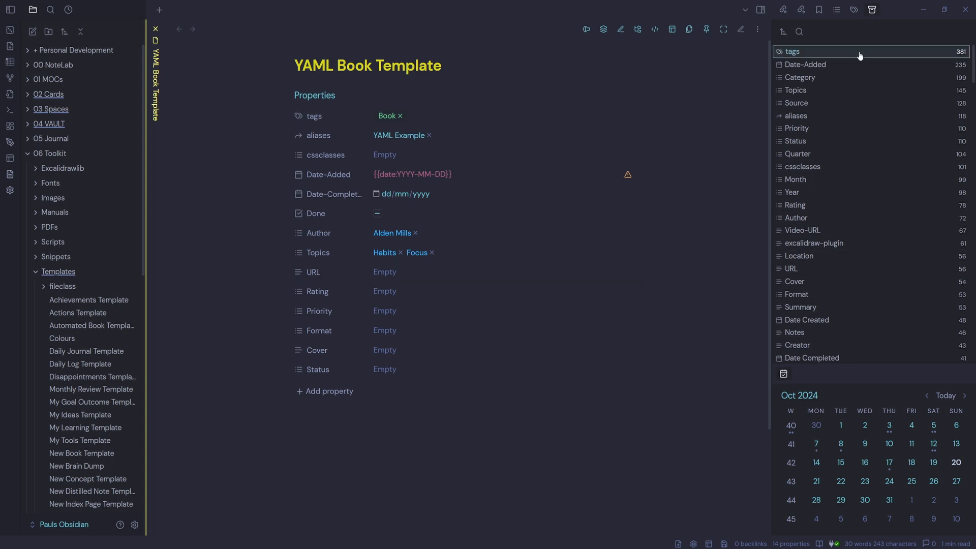
mouse_move(851, 257)
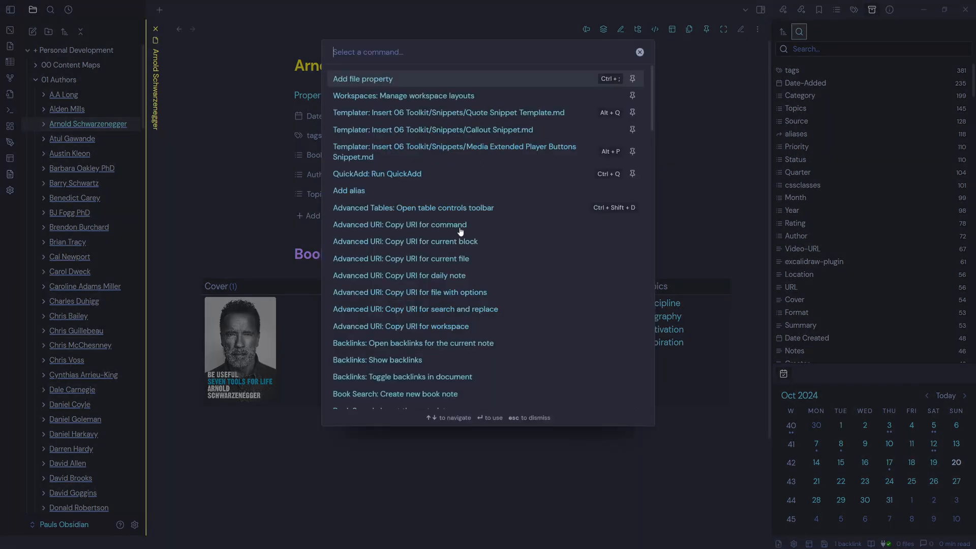
Run 'Properties view: Show file properties' from the command palette to list the note's properties in the sidebar
text(prop)
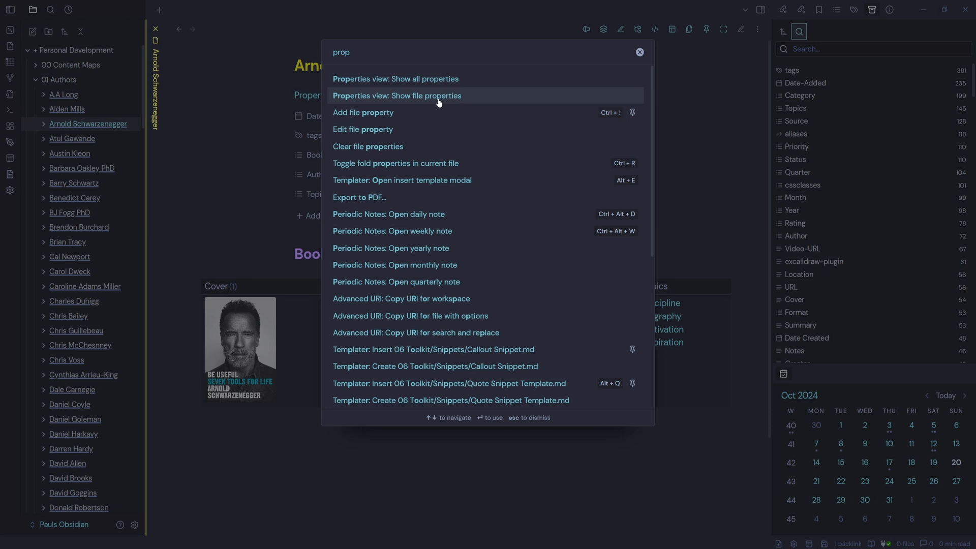
click(397, 95)
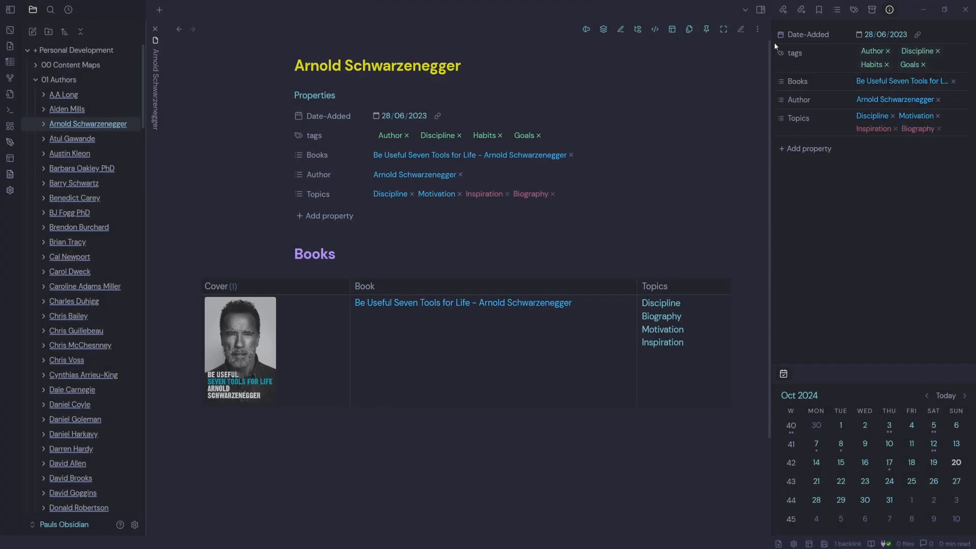
mouse_move(888, 9)
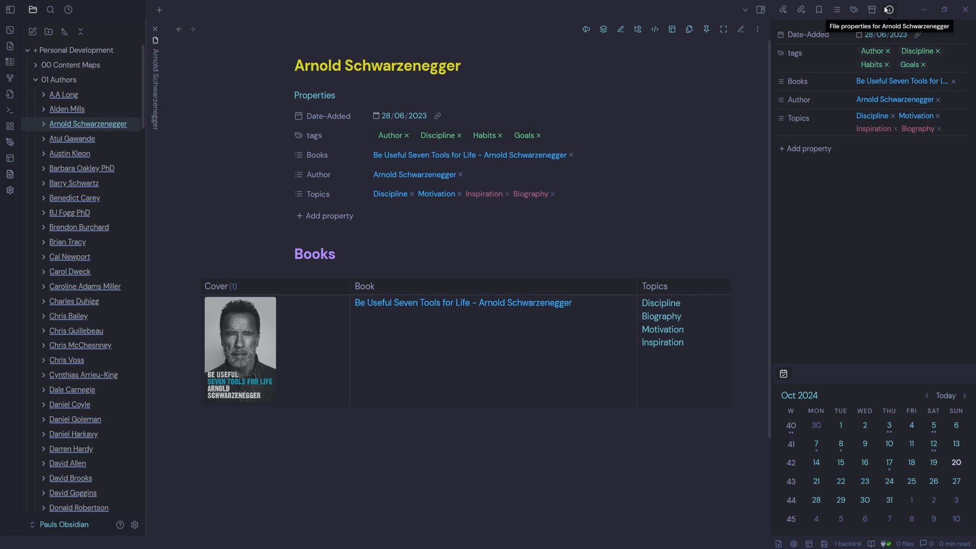
mouse_move(805, 151)
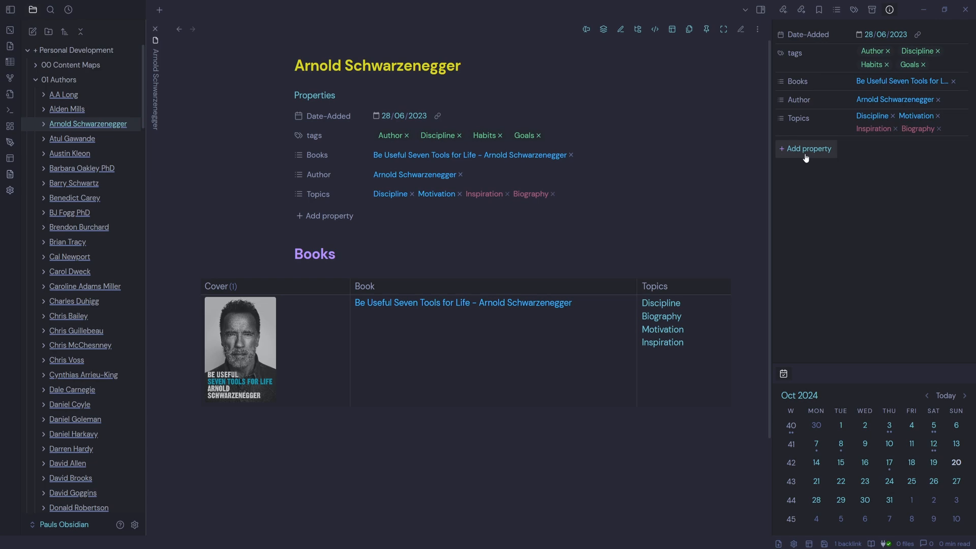
mouse_move(921, 43)
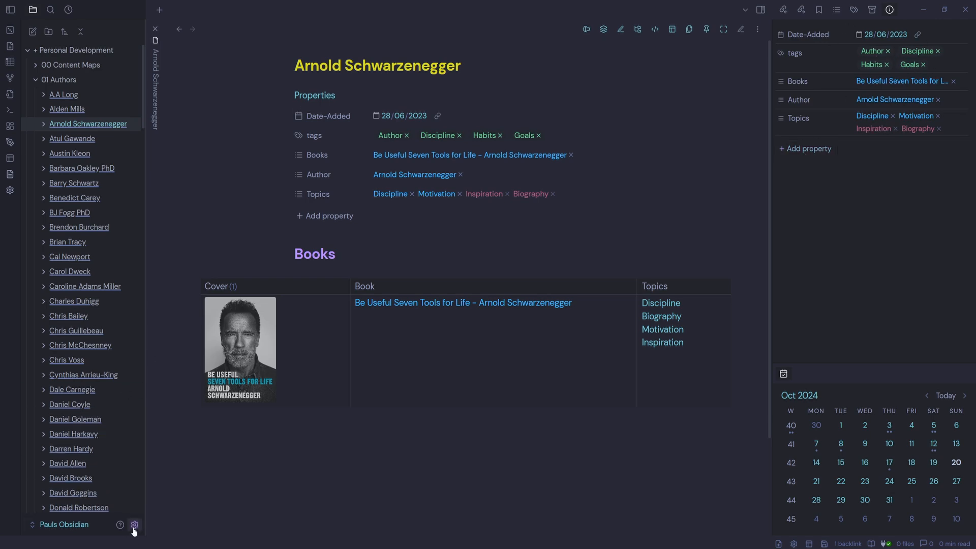
Toggle 'Properties in document' to Hidden and back to Visible in Editor settings, then fold the note's Properties section
click(134, 525)
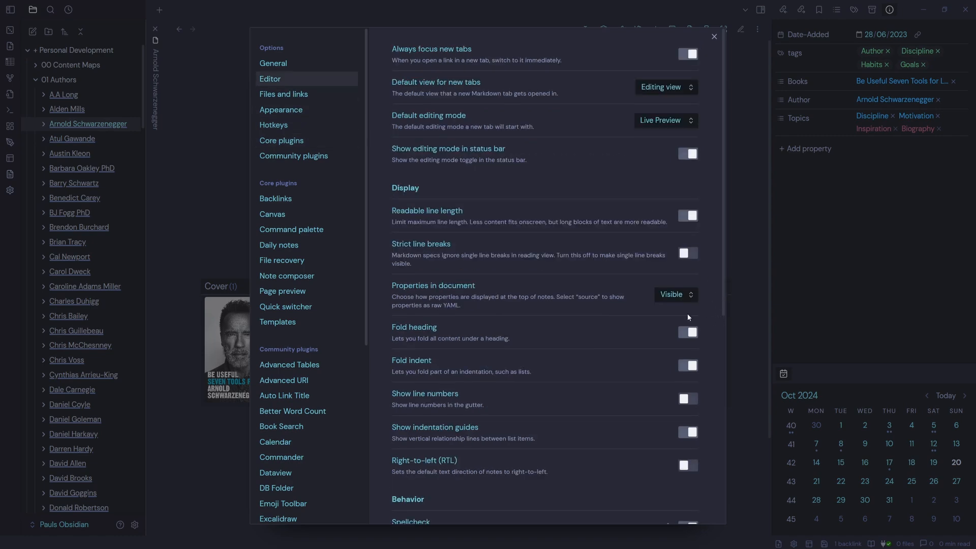
click(713, 37)
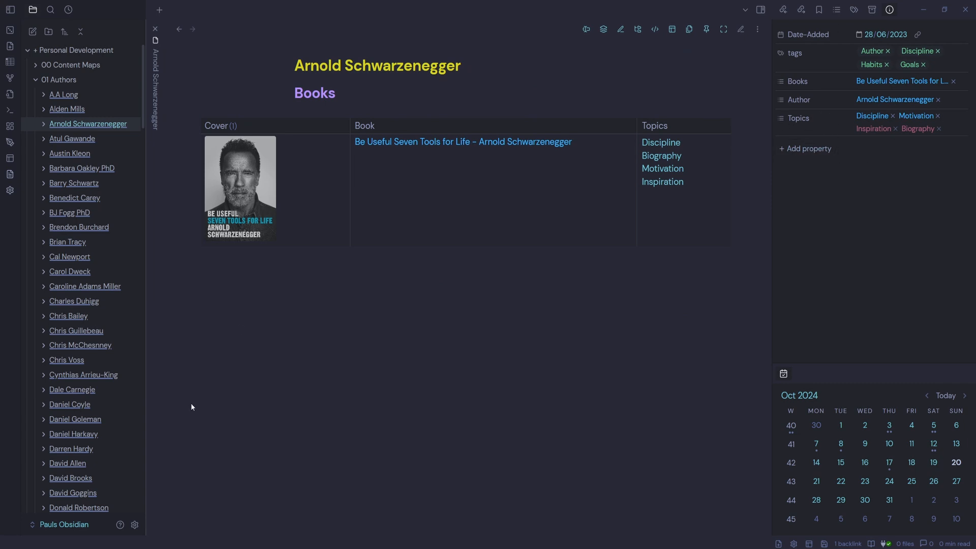
click(134, 524)
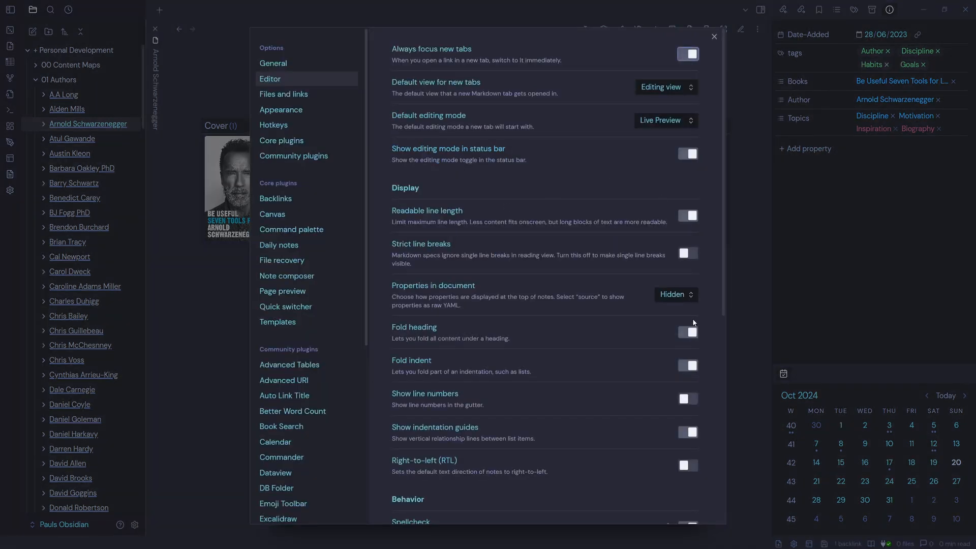
click(713, 36)
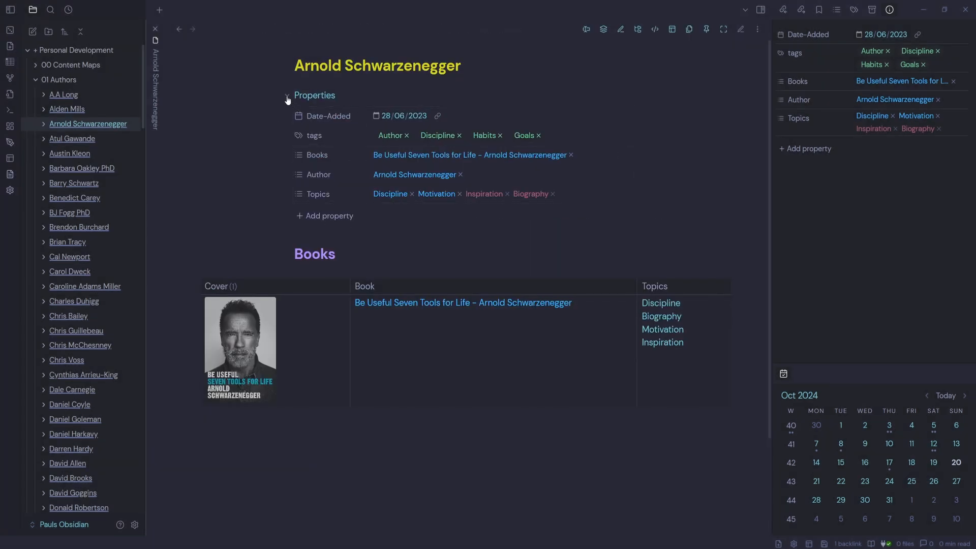
click(286, 96)
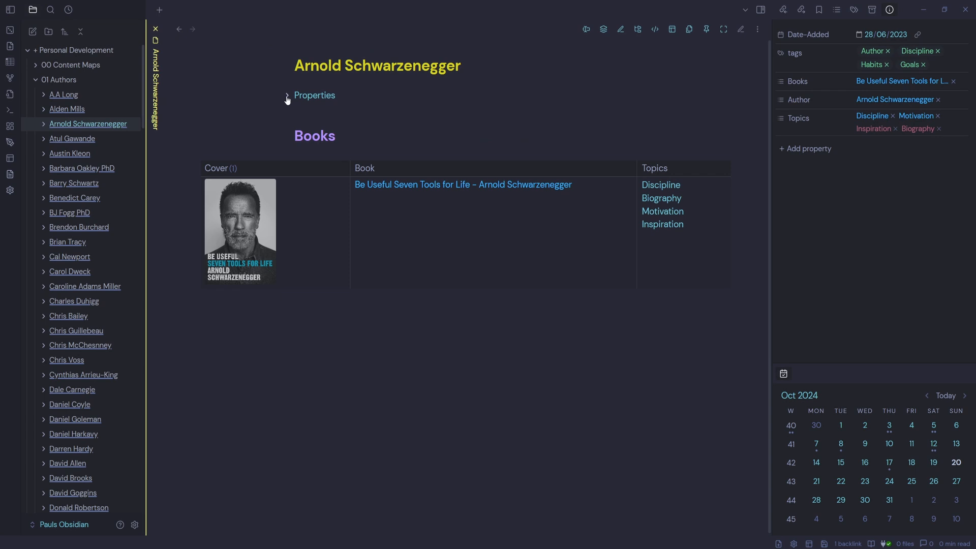
mouse_move(404, 104)
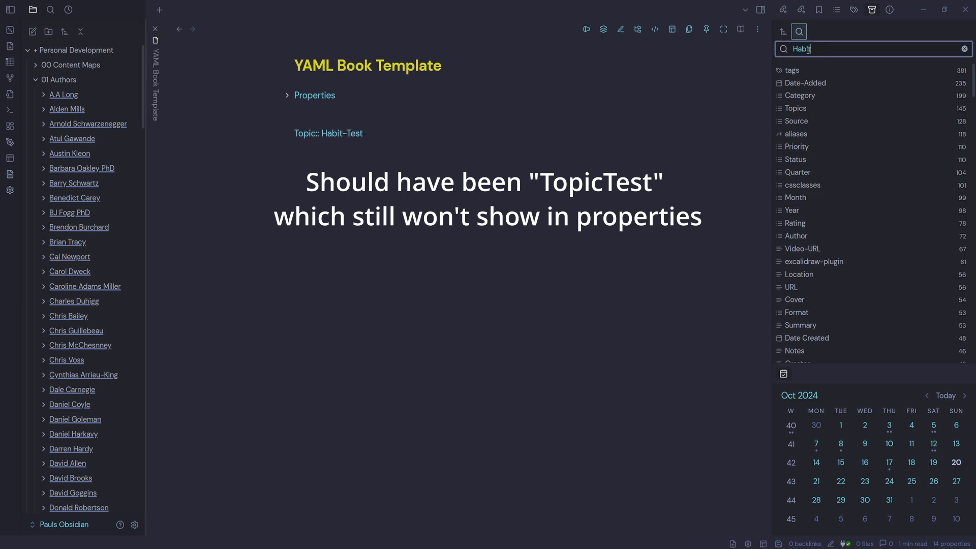
Set the inline Topic to Habit-Test, add a dataview block LIST FROM "" WHERE Topic = "Habit-Test", and follow its result link
text(-Test)
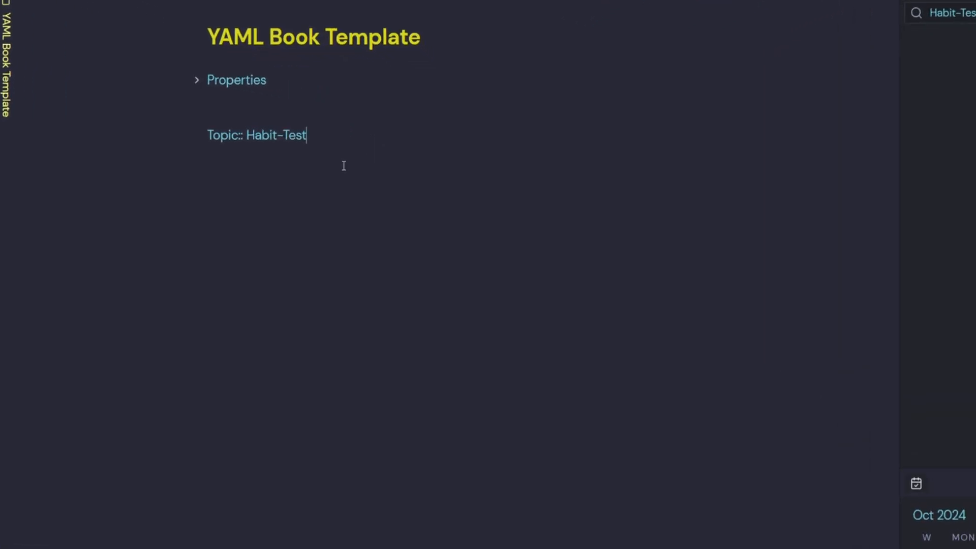
text(```)
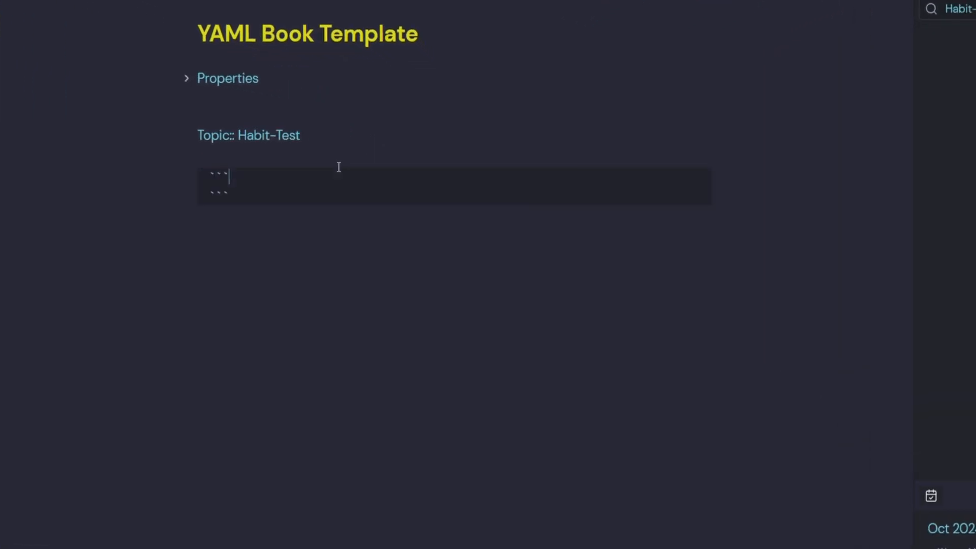
text(dataview)
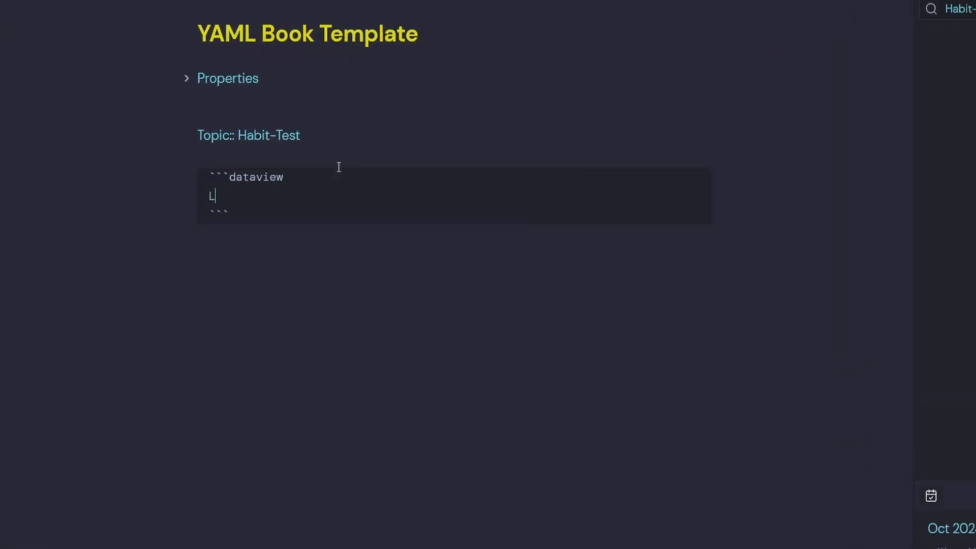
text(LIST)
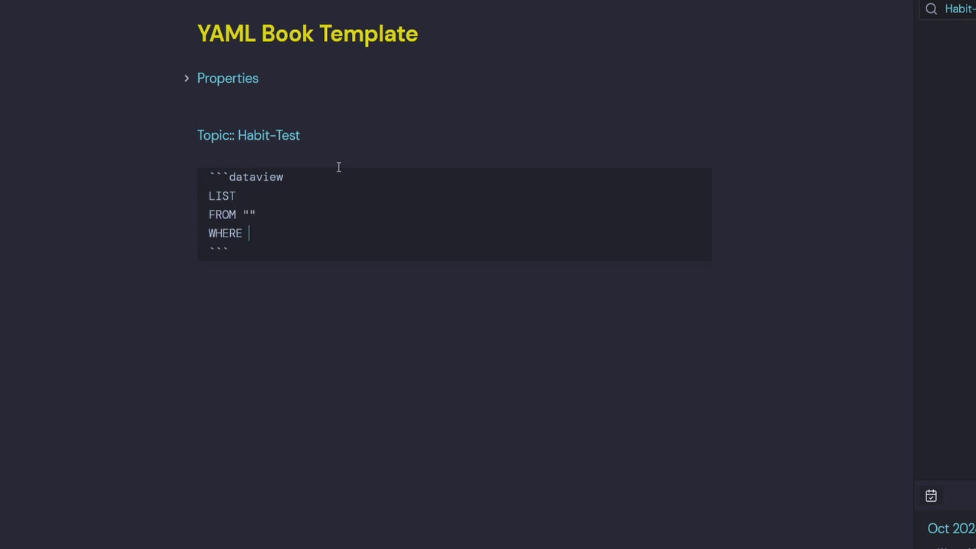
text(Topic = "Habit-Test")
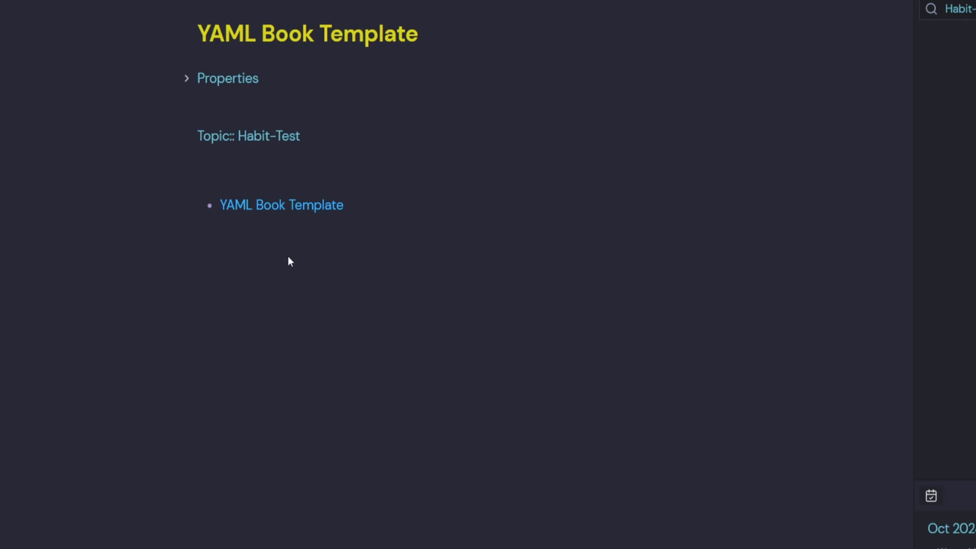
mouse_move(281, 205)
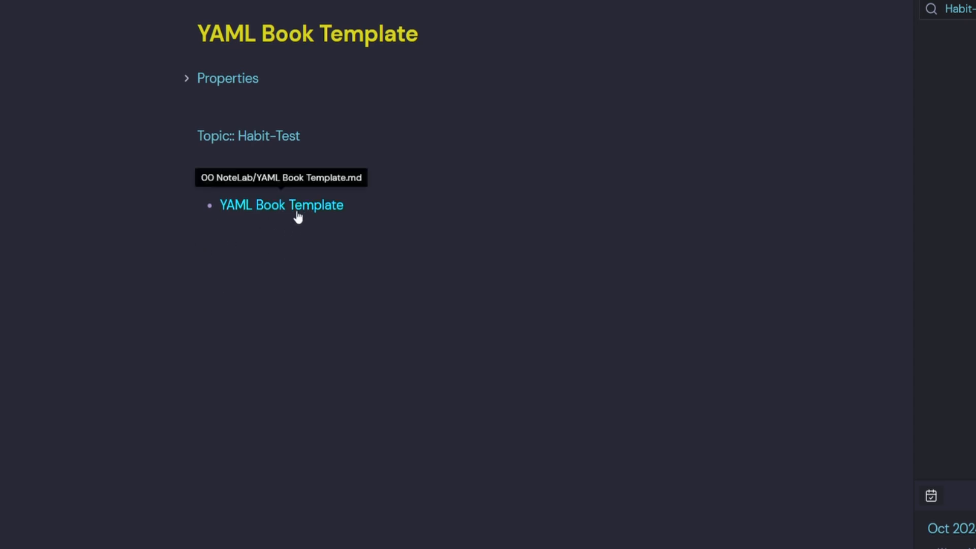
click(281, 205)
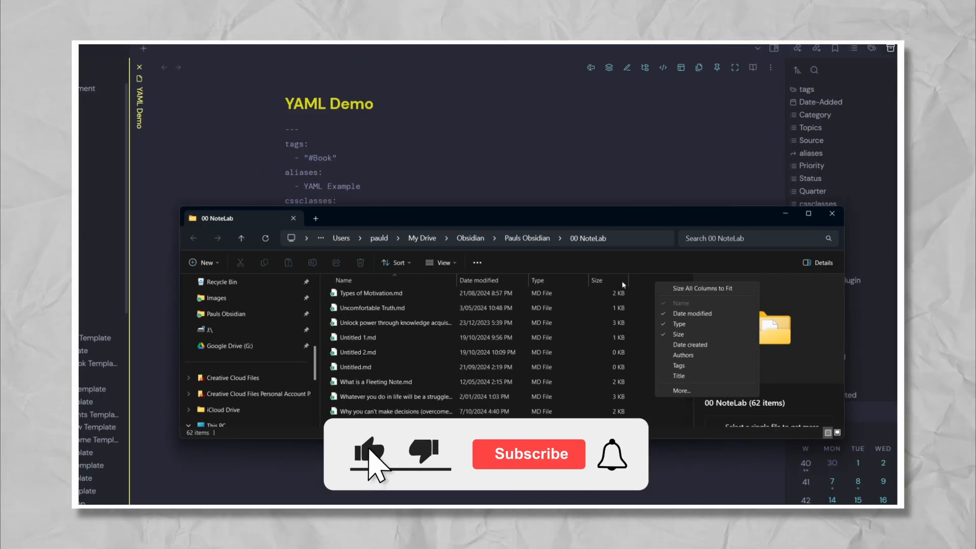
Choose More... from the column header menu to list all available detail columns
click(681, 390)
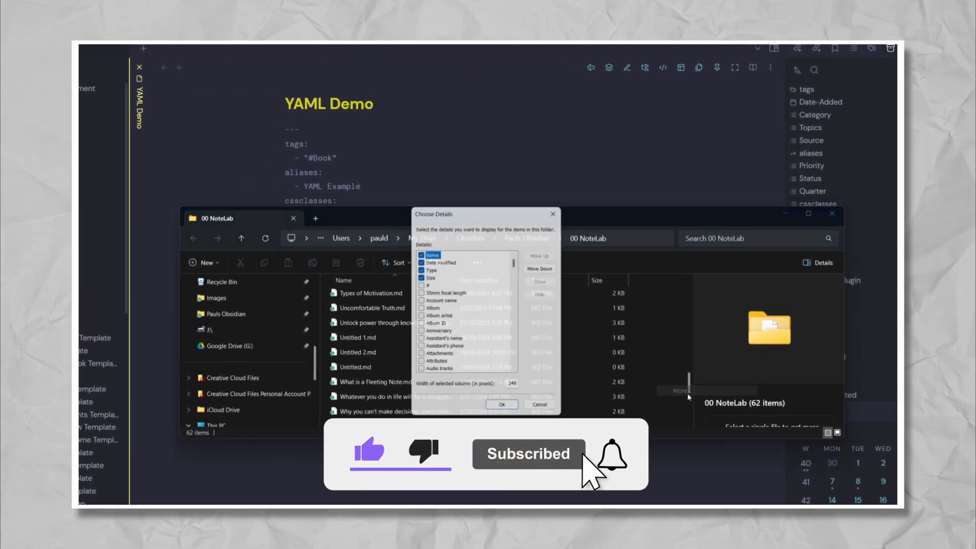